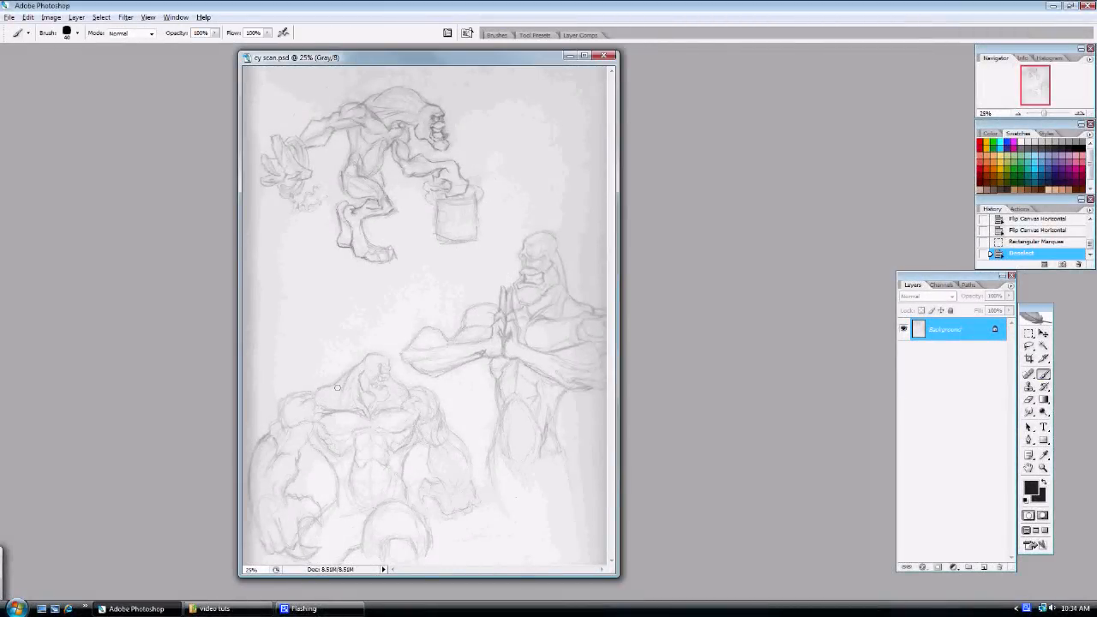
pyautogui.moveTo(476, 365)
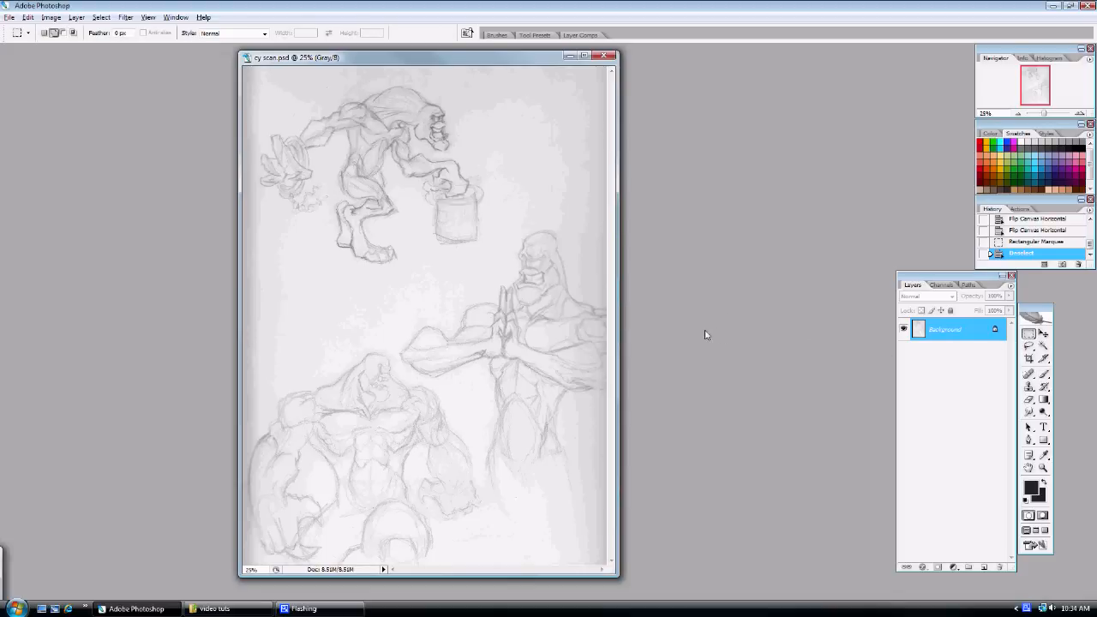
pyautogui.moveTo(701, 333)
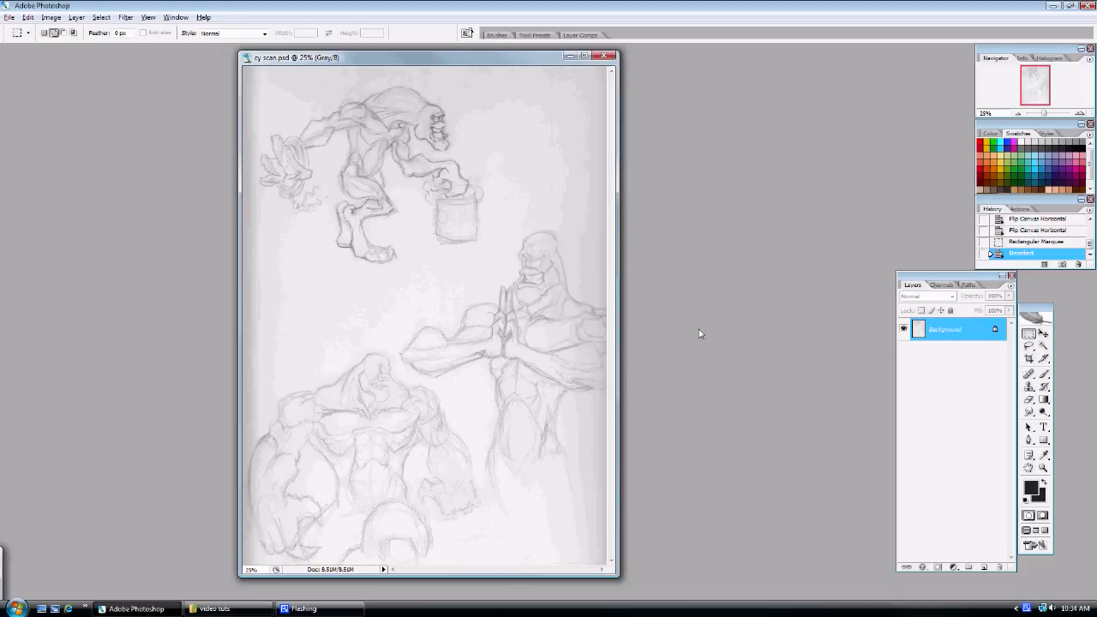
pyautogui.moveTo(514, 155)
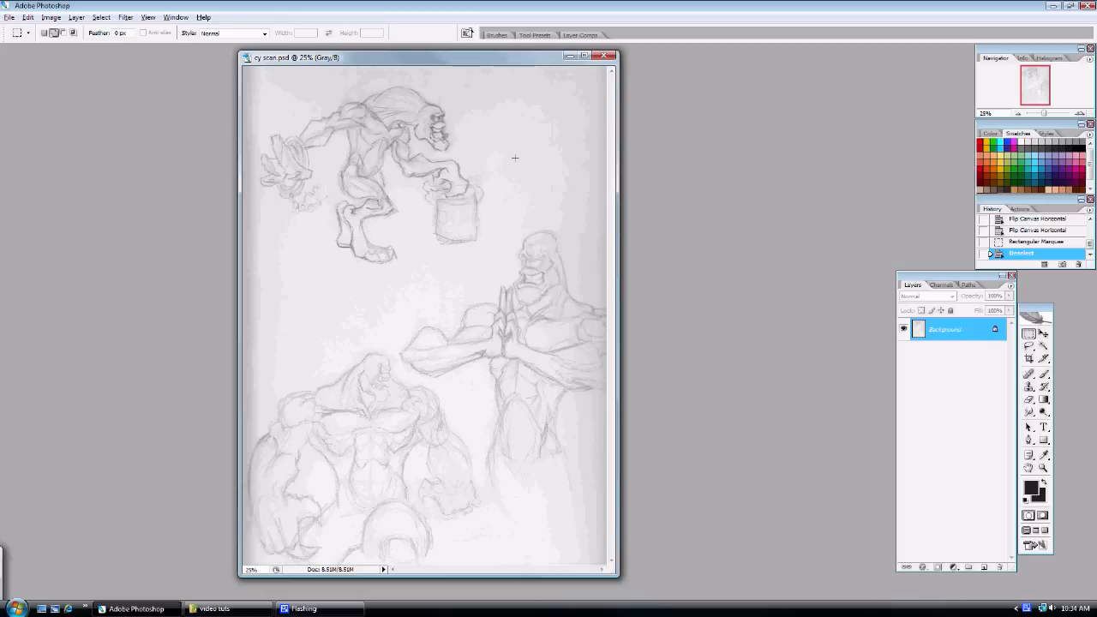
pyautogui.moveTo(379, 170)
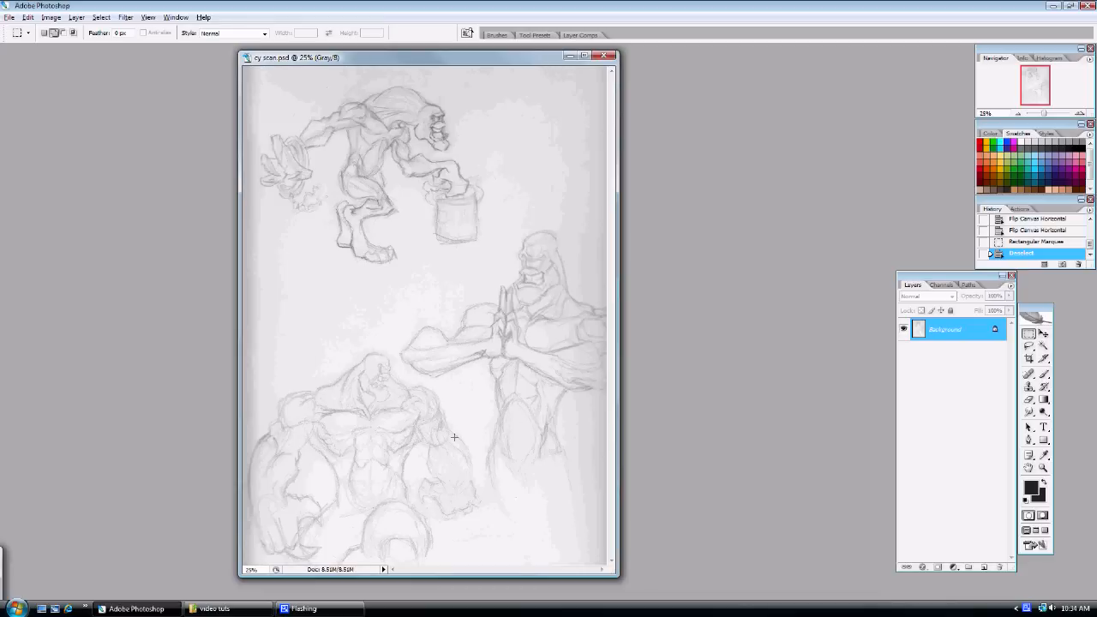
pyautogui.moveTo(253, 70)
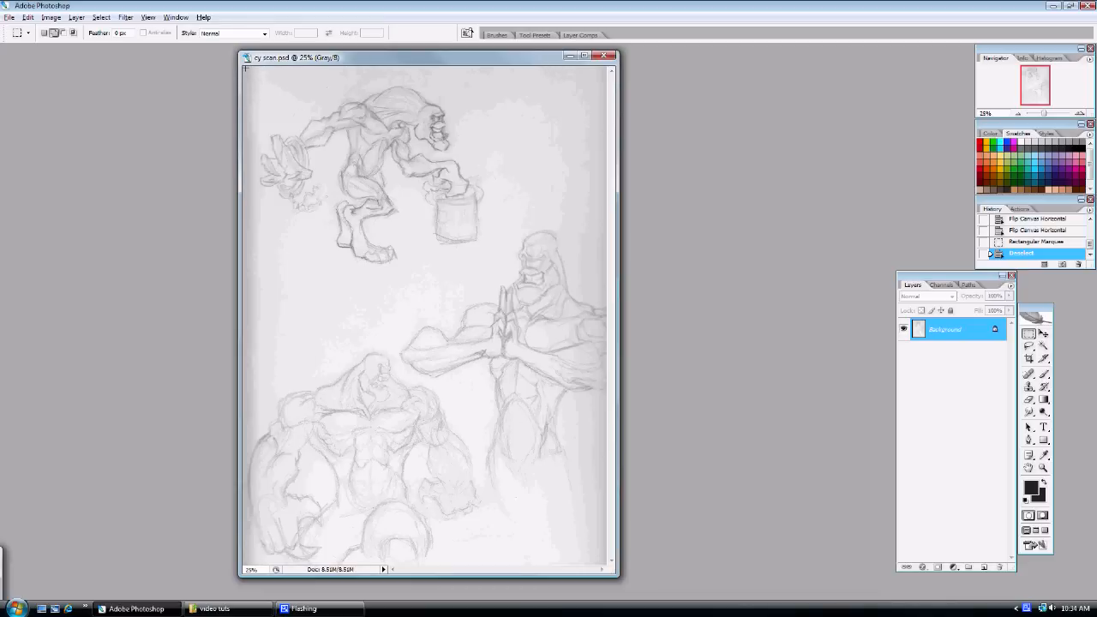
# - Marquee-select the top-left creature sketch, copy it, and start a new document from the clipboard size
pyautogui.moveTo(247, 68); pyautogui.dragTo(506, 275)
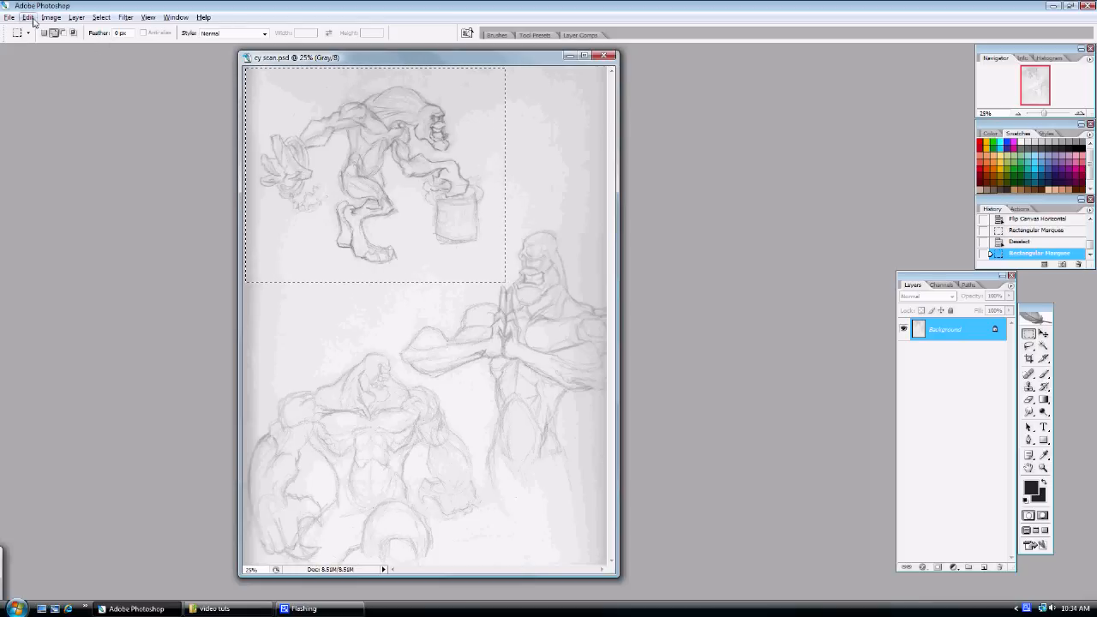
pyautogui.click(28, 17)
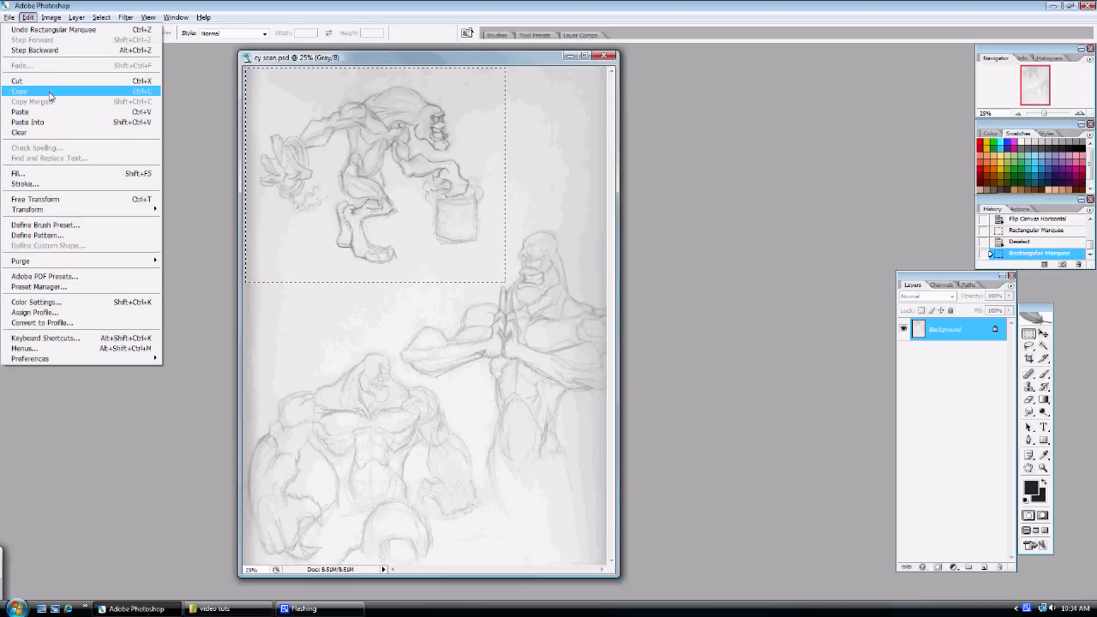
pyautogui.click(19, 91)
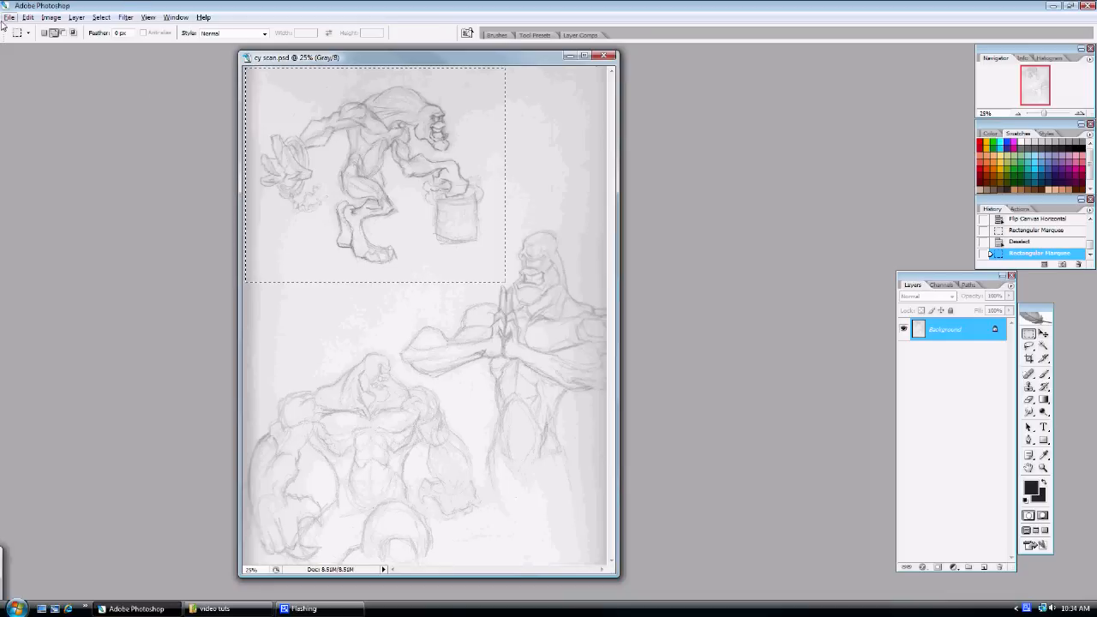
pyautogui.click(10, 17)
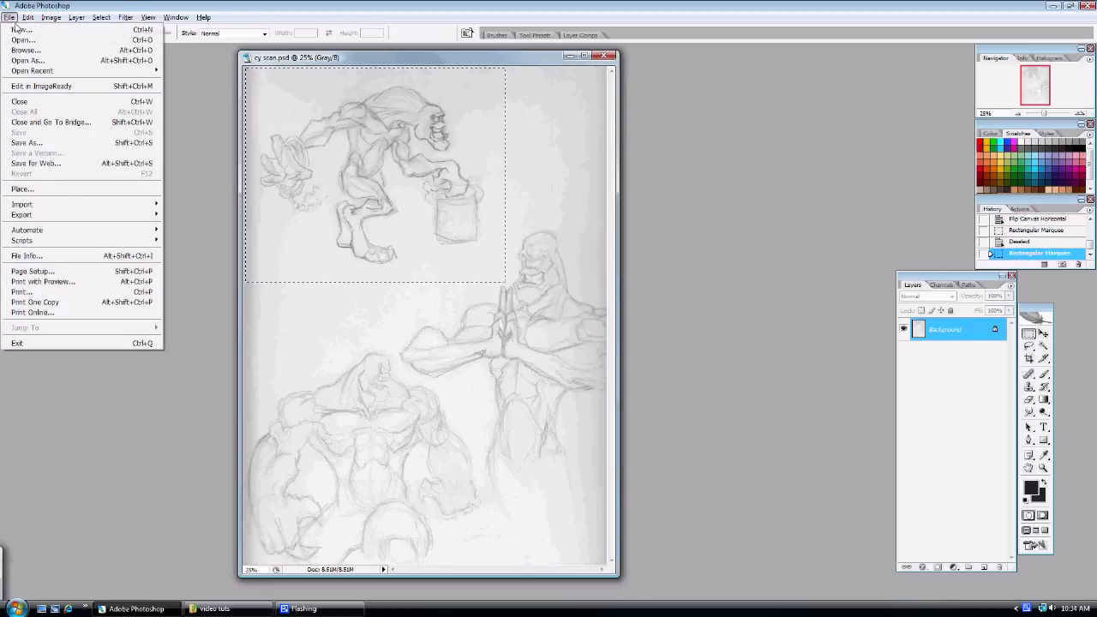
pyautogui.click(18, 31)
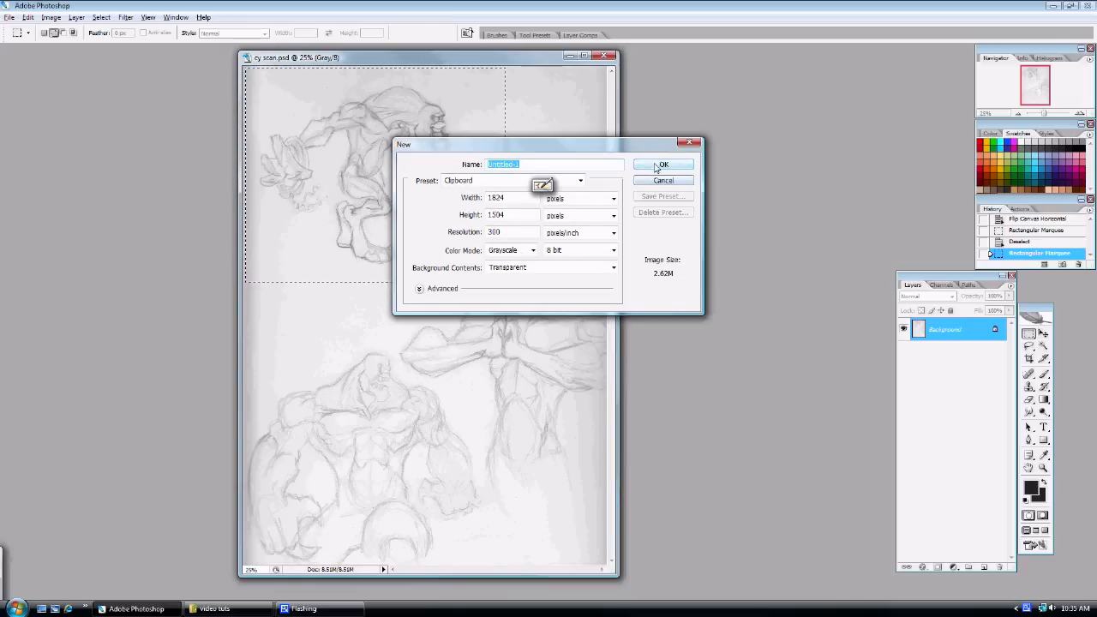
# - Create the new document and paste the creature sketch into it as Layer 1
pyautogui.click(661, 164)
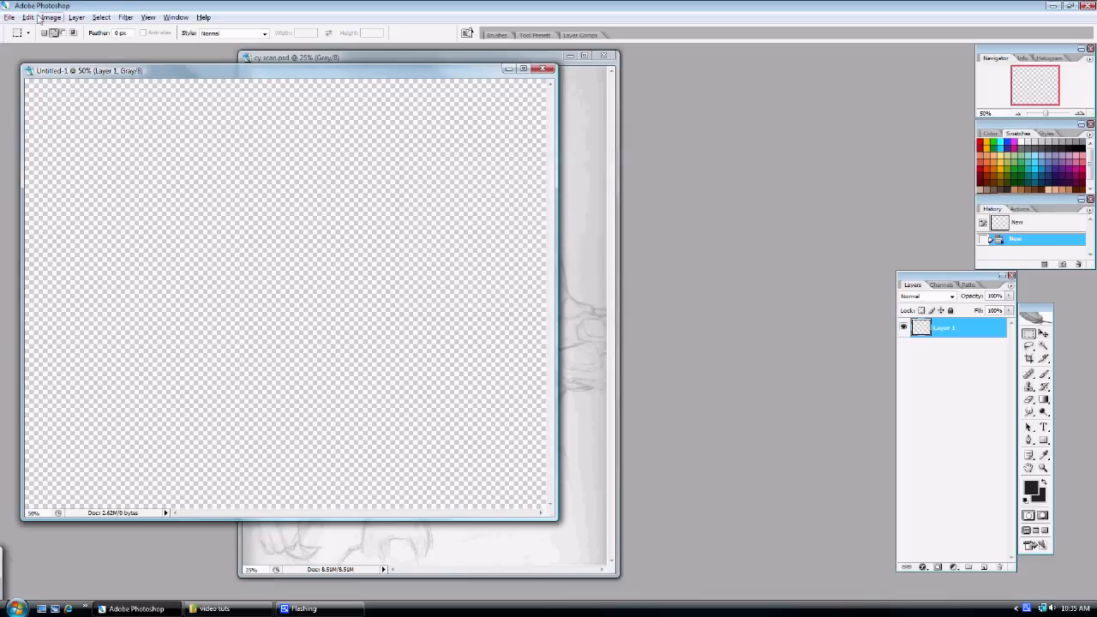
pyautogui.click(27, 17)
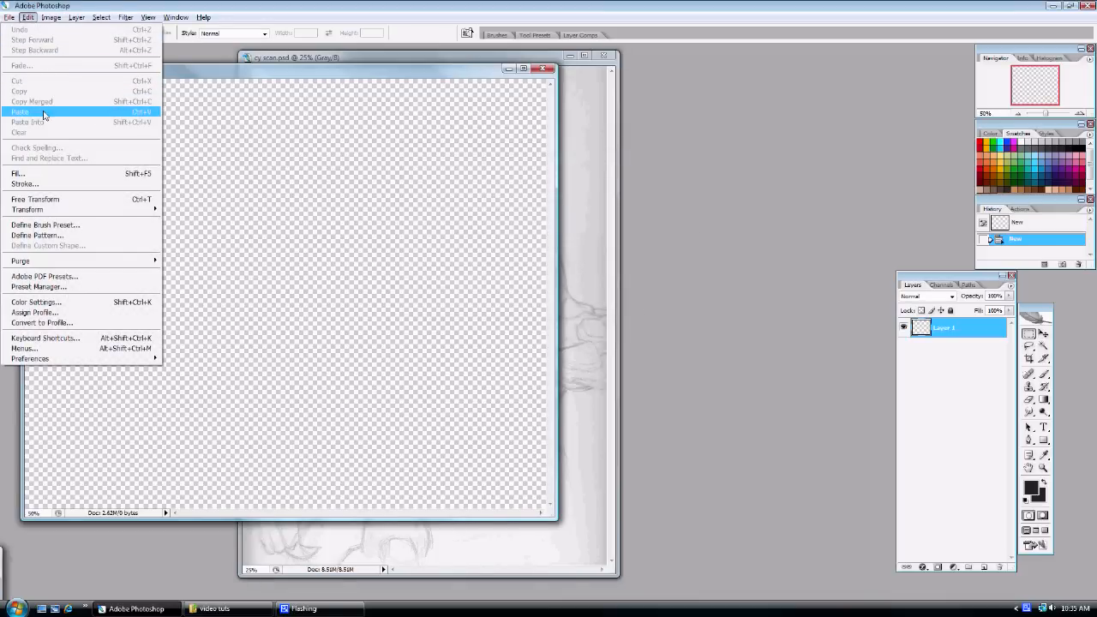
pyautogui.click(21, 112)
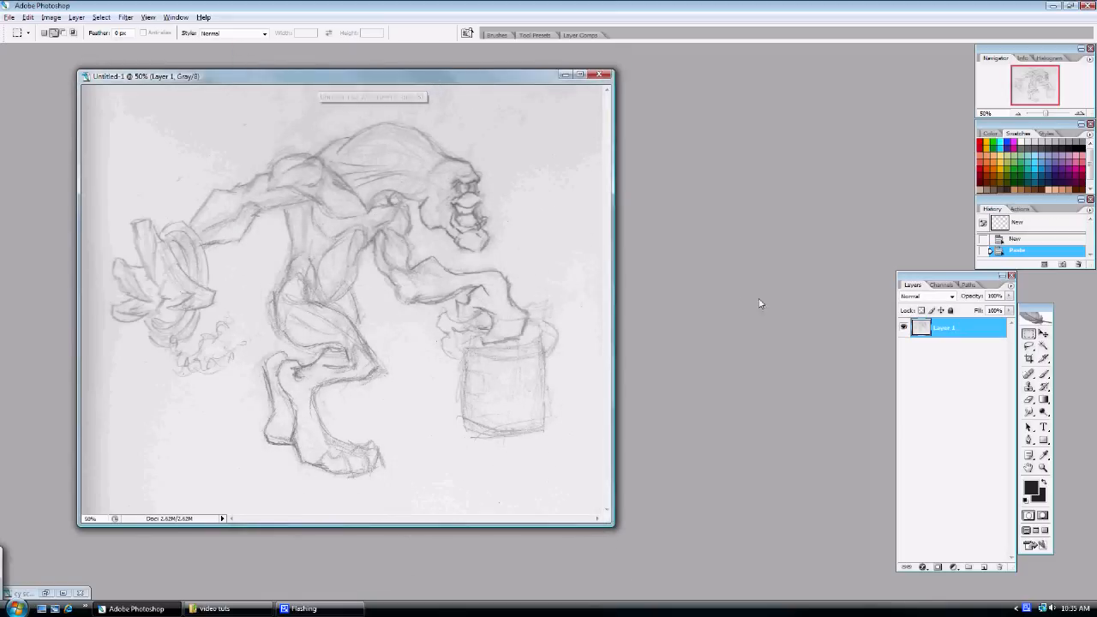
# - Change the sketch layer's blending mode and place a fresh empty layer beneath it
pyautogui.click(951, 294)
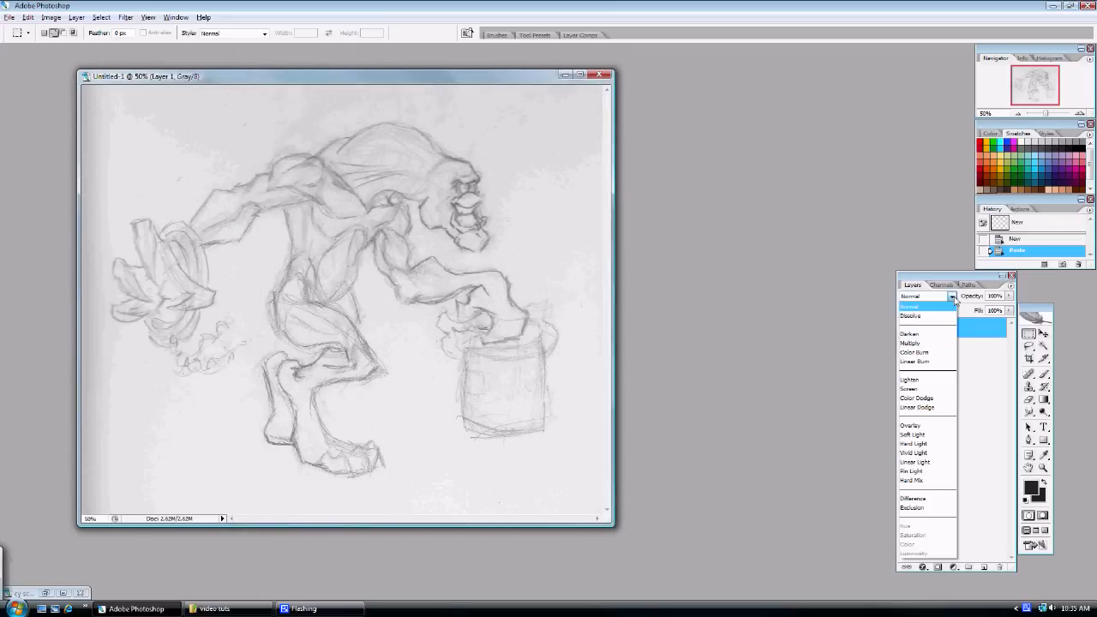
pyautogui.click(909, 343)
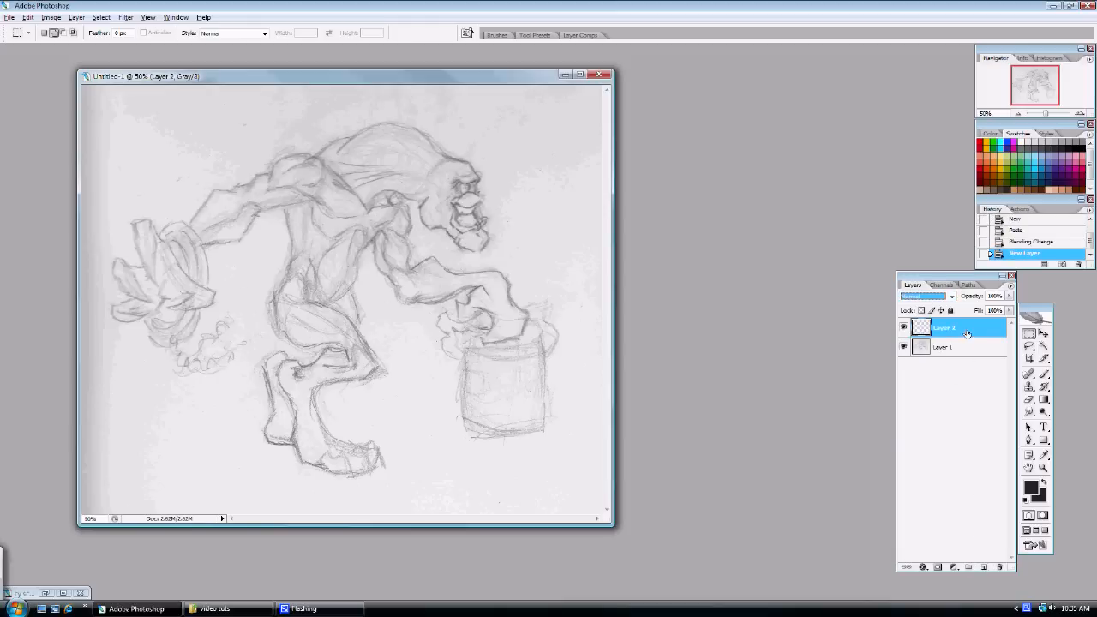
pyautogui.moveTo(943, 327); pyautogui.dragTo(943, 351)
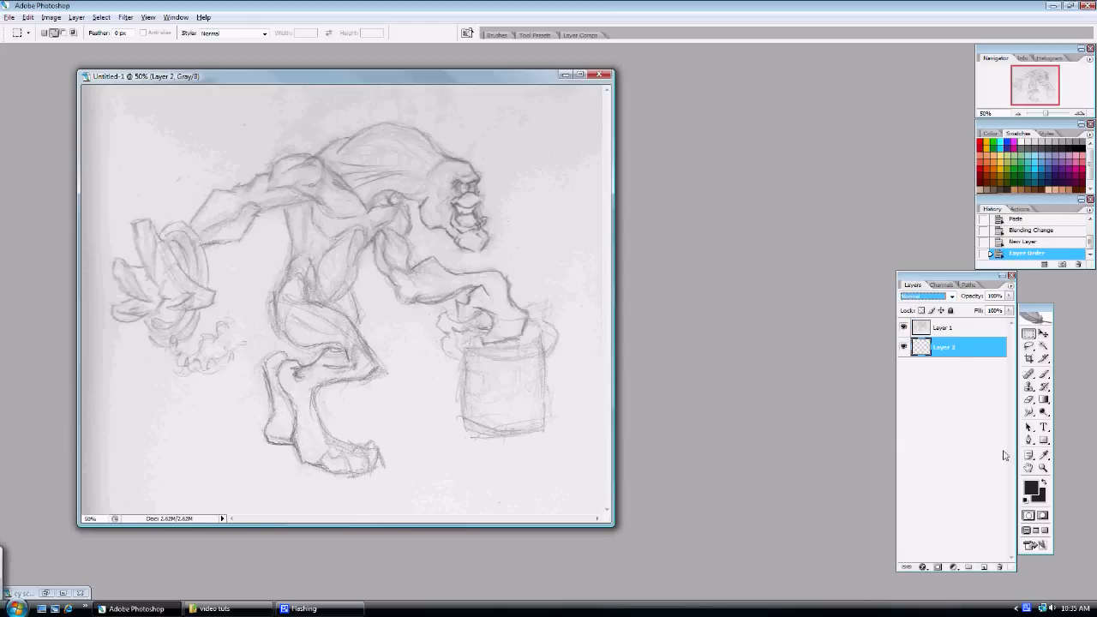
# - Fill the bottom layer with a mid grey and add Layer 3 on top for painting
pyautogui.click(1032, 487)
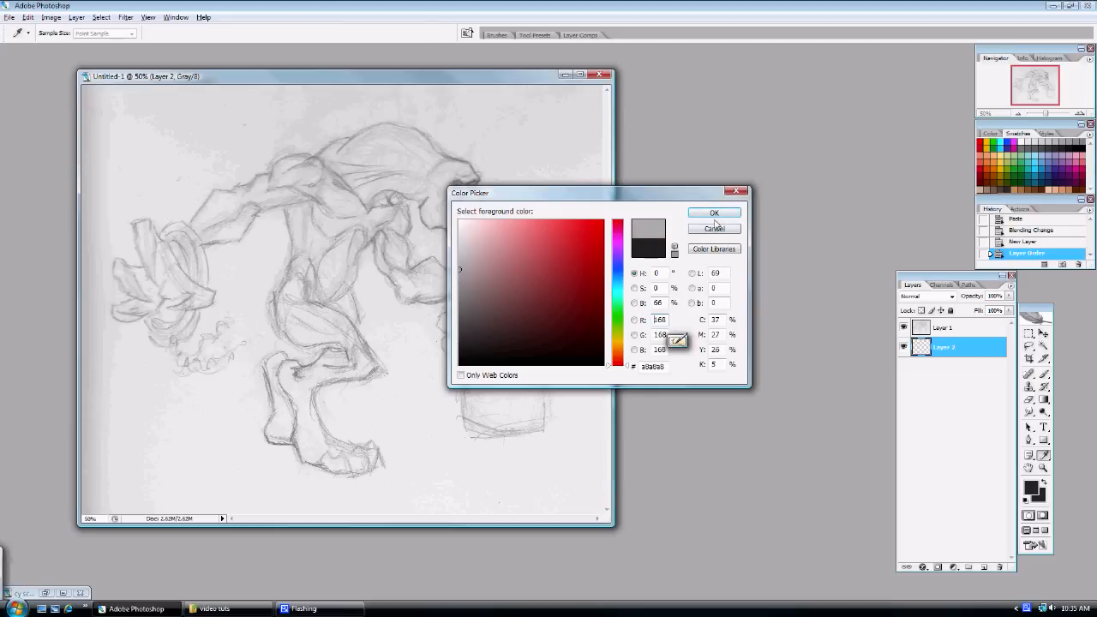
pyautogui.click(713, 213)
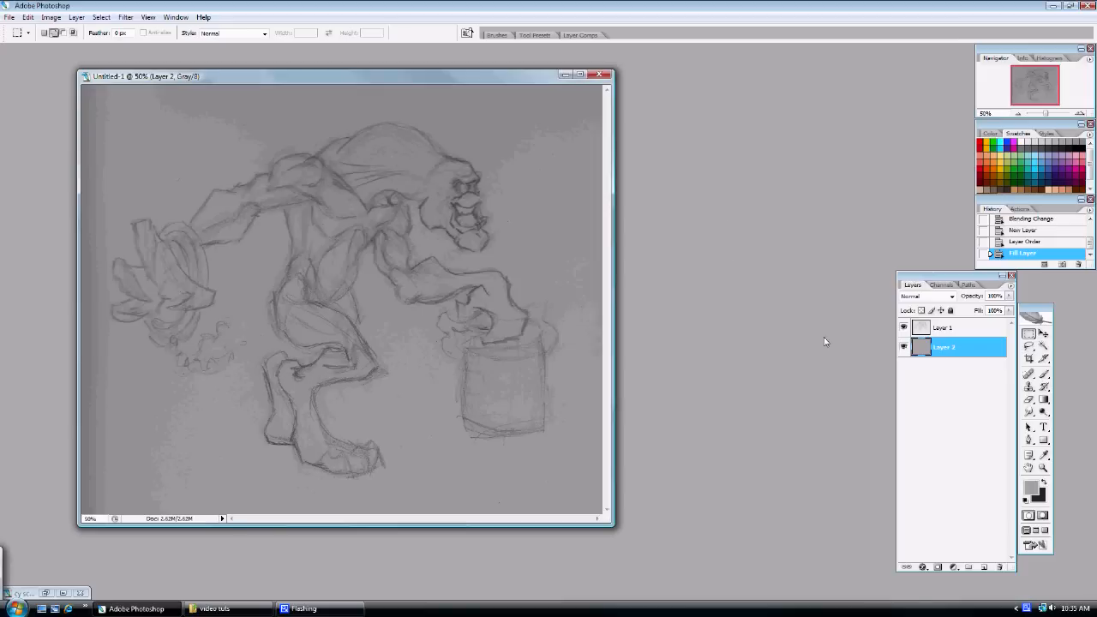
pyautogui.click(943, 327)
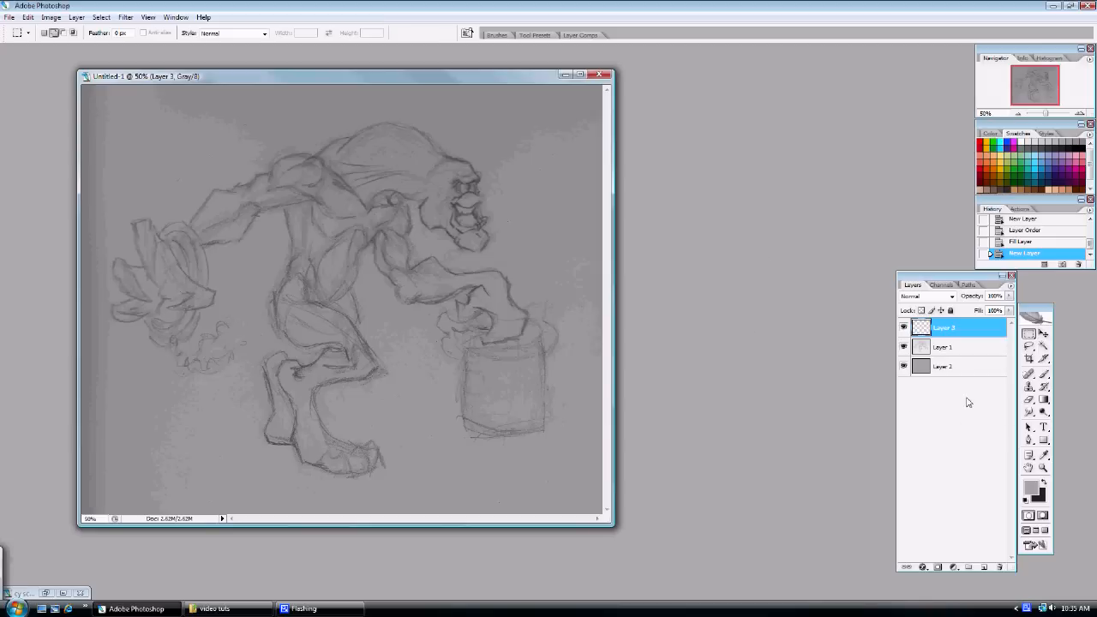
# - Set a dark grey foreground colour for painting over the sketch
pyautogui.click(1033, 487)
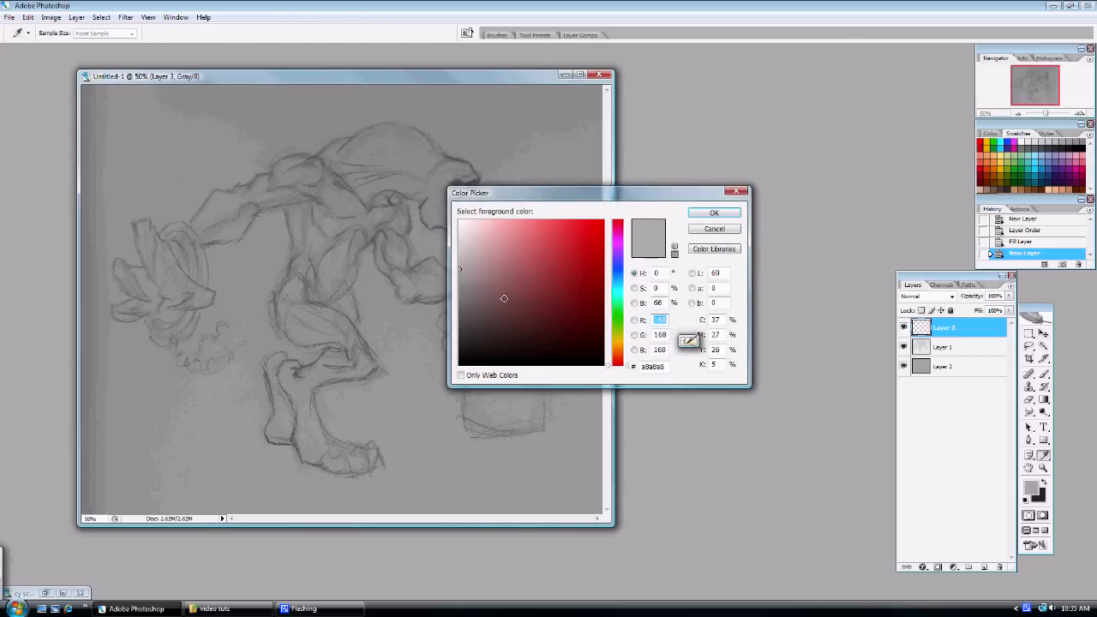
pyautogui.click(456, 291)
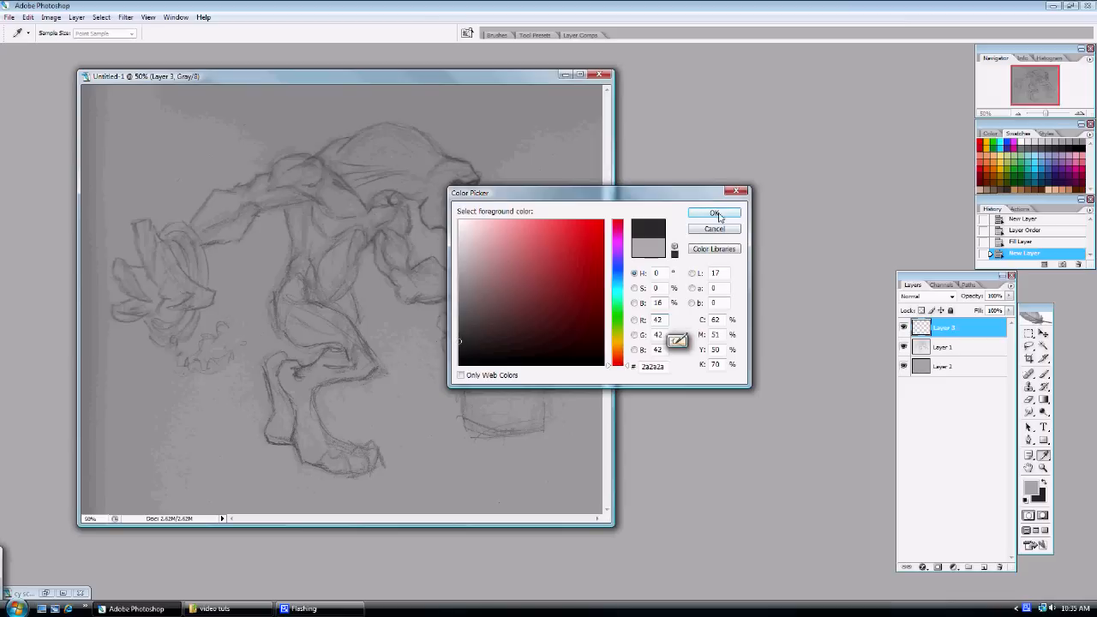
pyautogui.click(713, 213)
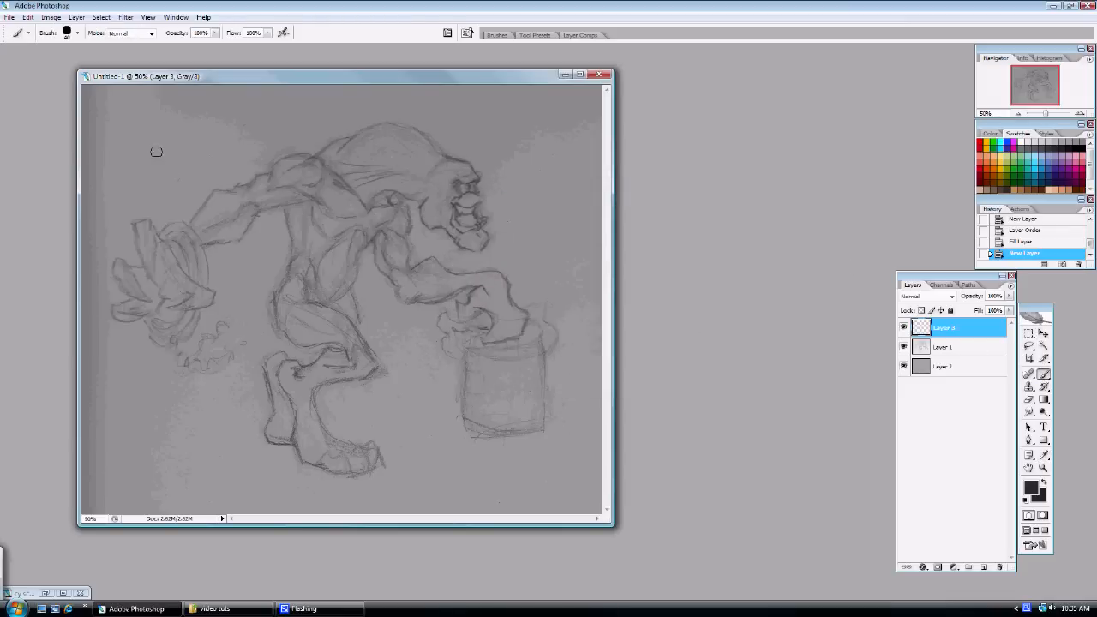
# - Brush thick dark strokes over the creature's back, hip and head to outline the vest, with a test dab nearby
pyautogui.click(158, 152)
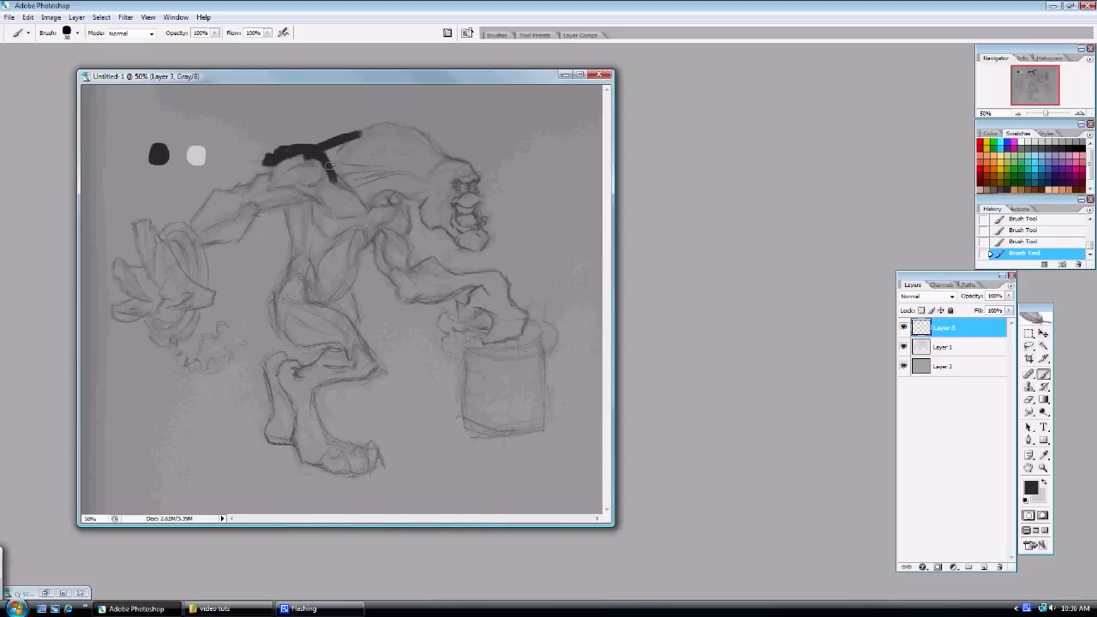
pyautogui.moveTo(329, 168); pyautogui.dragTo(339, 243)
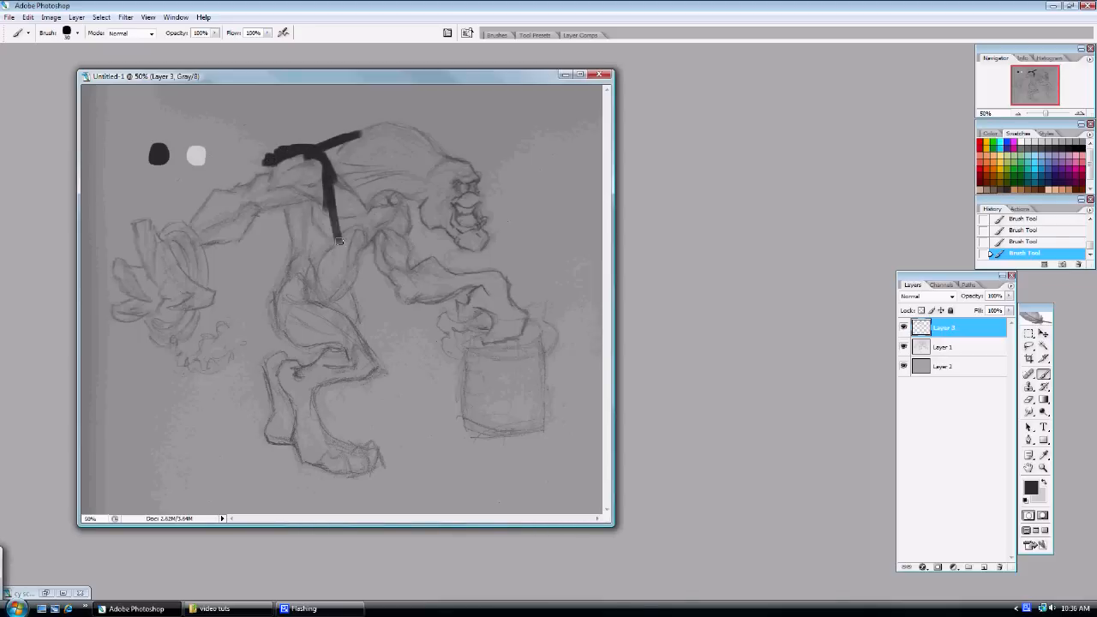
pyautogui.moveTo(336, 240); pyautogui.dragTo(324, 271)
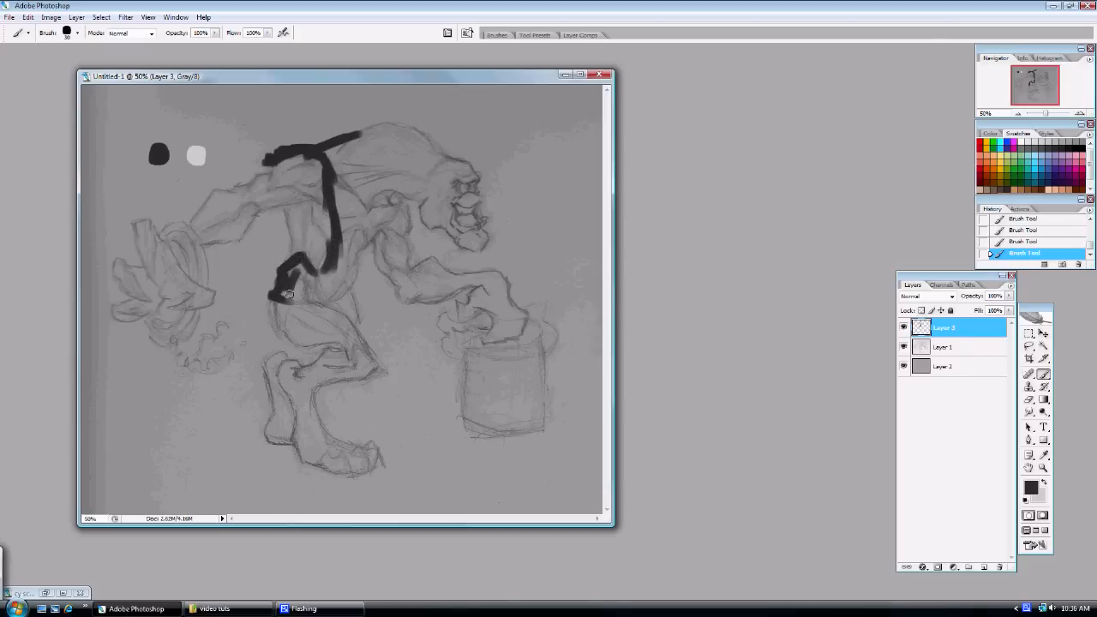
pyautogui.moveTo(288, 292); pyautogui.dragTo(309, 283)
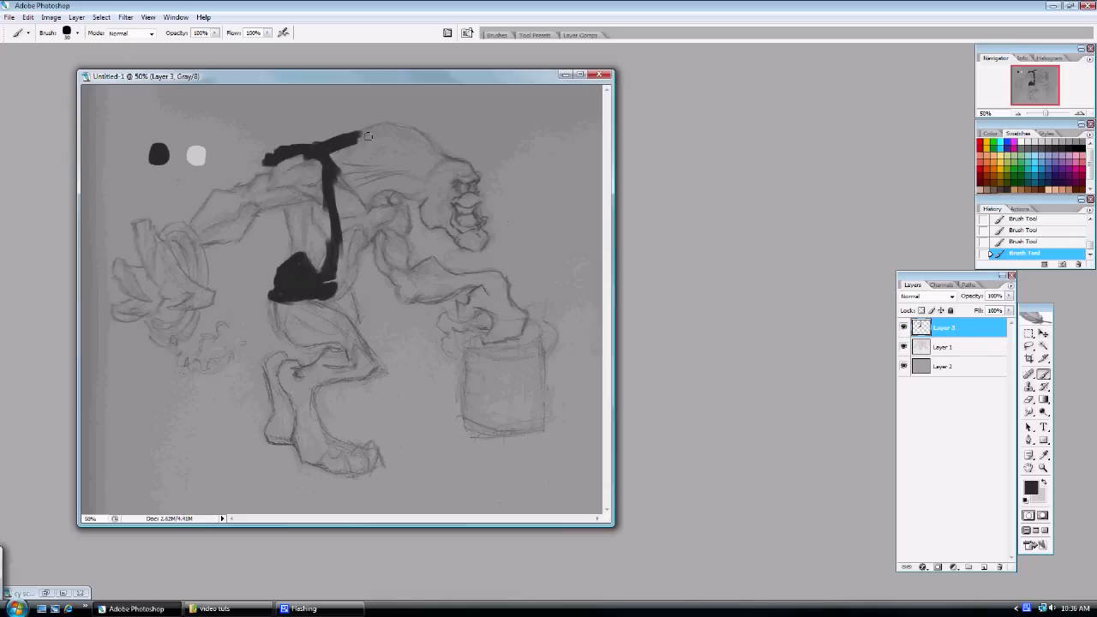
pyautogui.moveTo(358, 137); pyautogui.dragTo(405, 127)
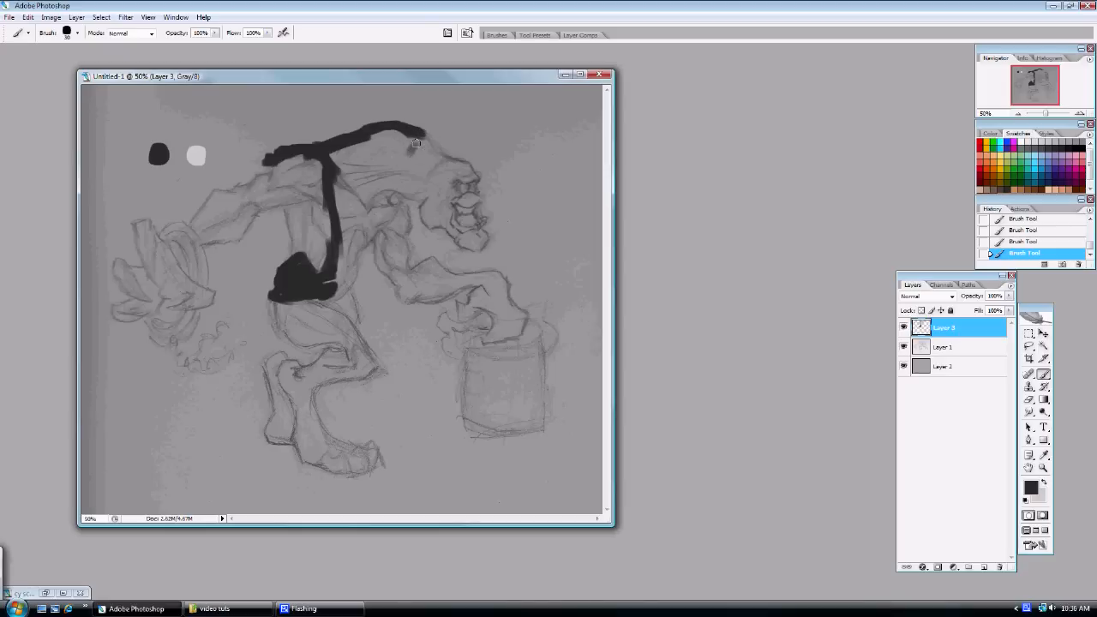
pyautogui.moveTo(432, 144)
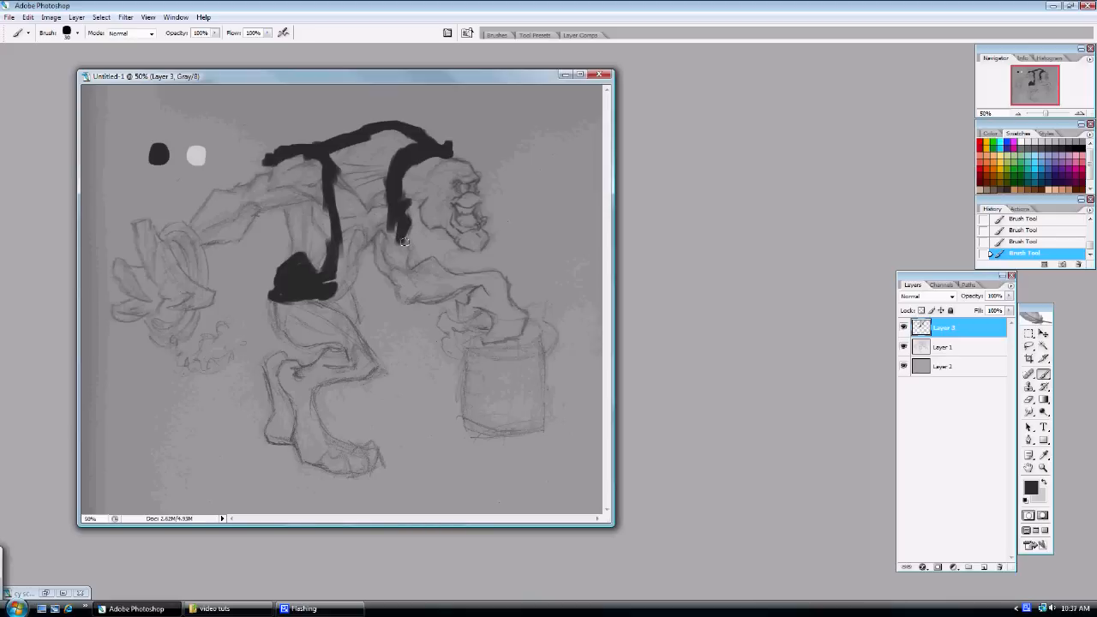
pyautogui.moveTo(405, 213)
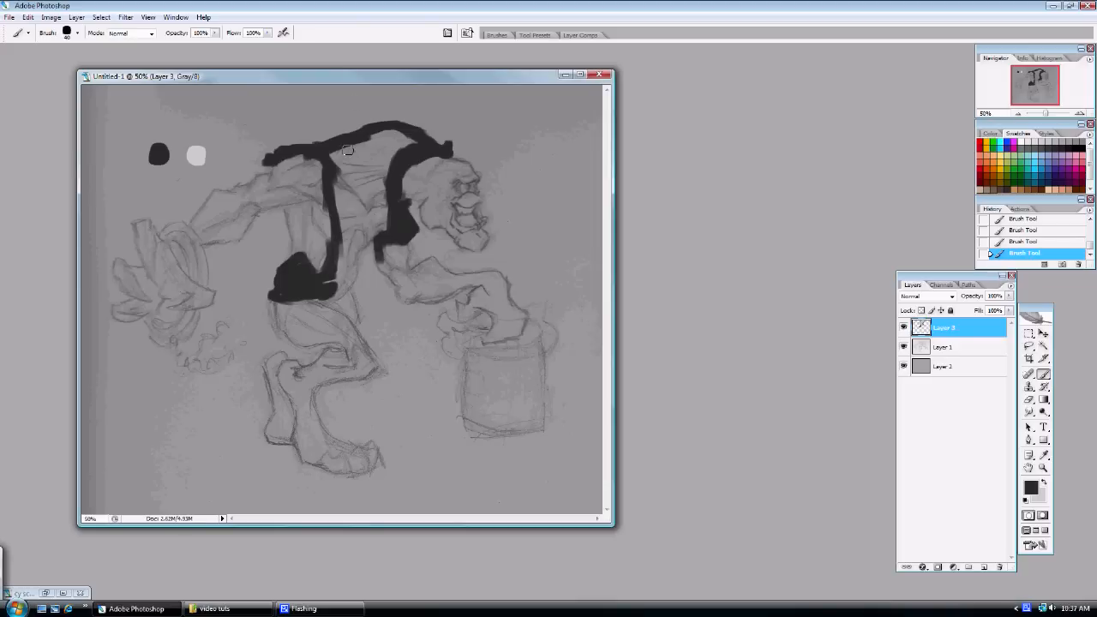
# - Fill the torso, chest, vest, lower body and raised arm as a solid dark grey silhouette
pyautogui.moveTo(347, 151); pyautogui.dragTo(415, 146)
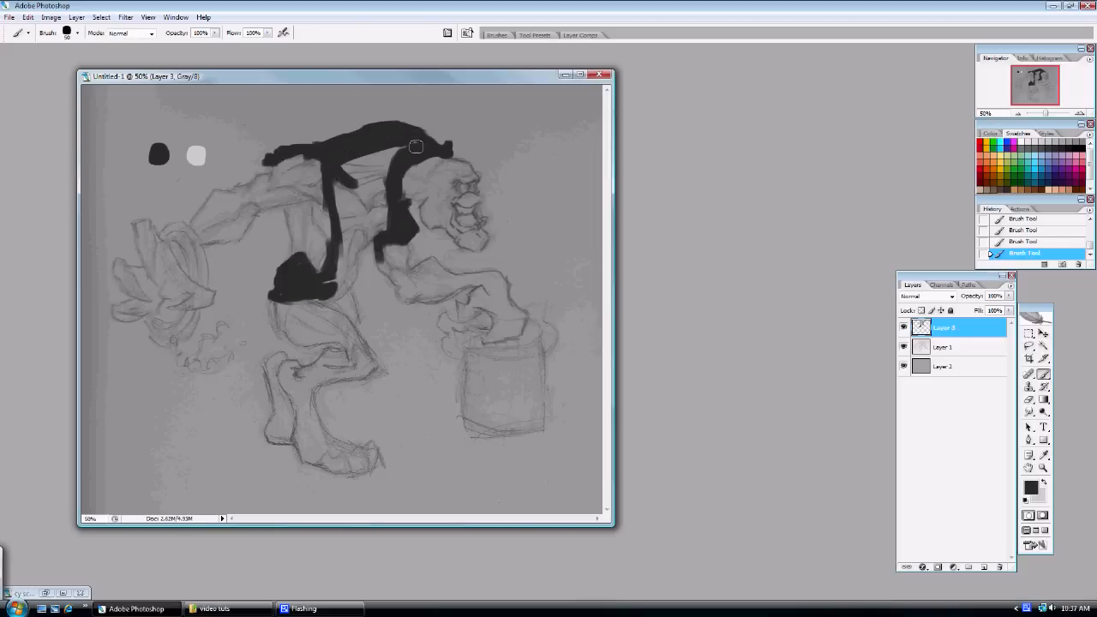
pyautogui.moveTo(415, 145); pyautogui.dragTo(391, 161)
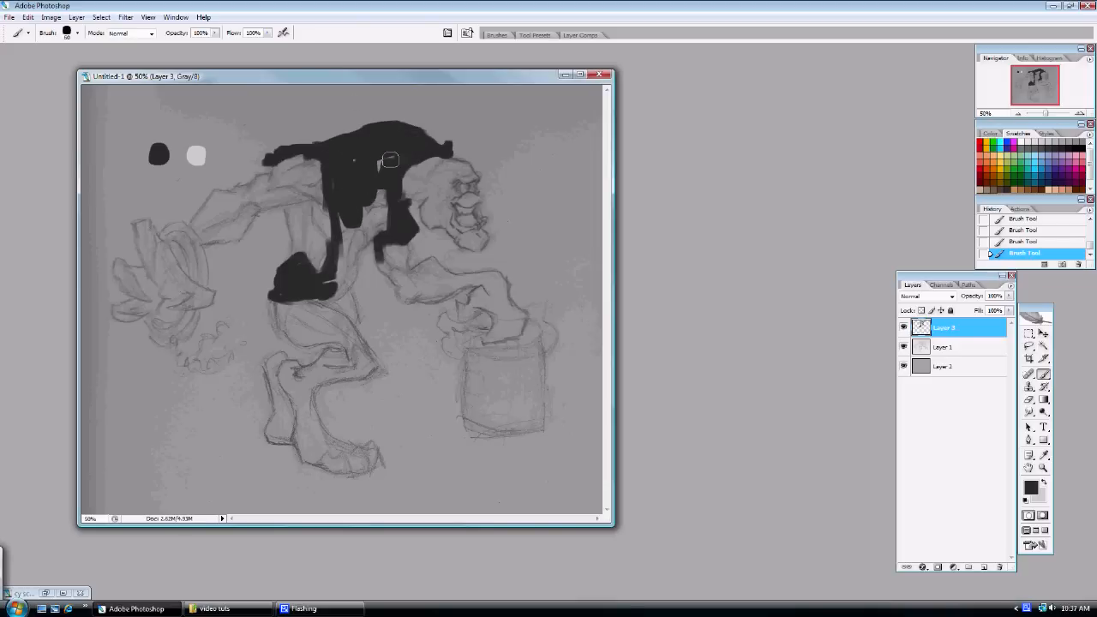
pyautogui.moveTo(390, 161); pyautogui.dragTo(381, 232)
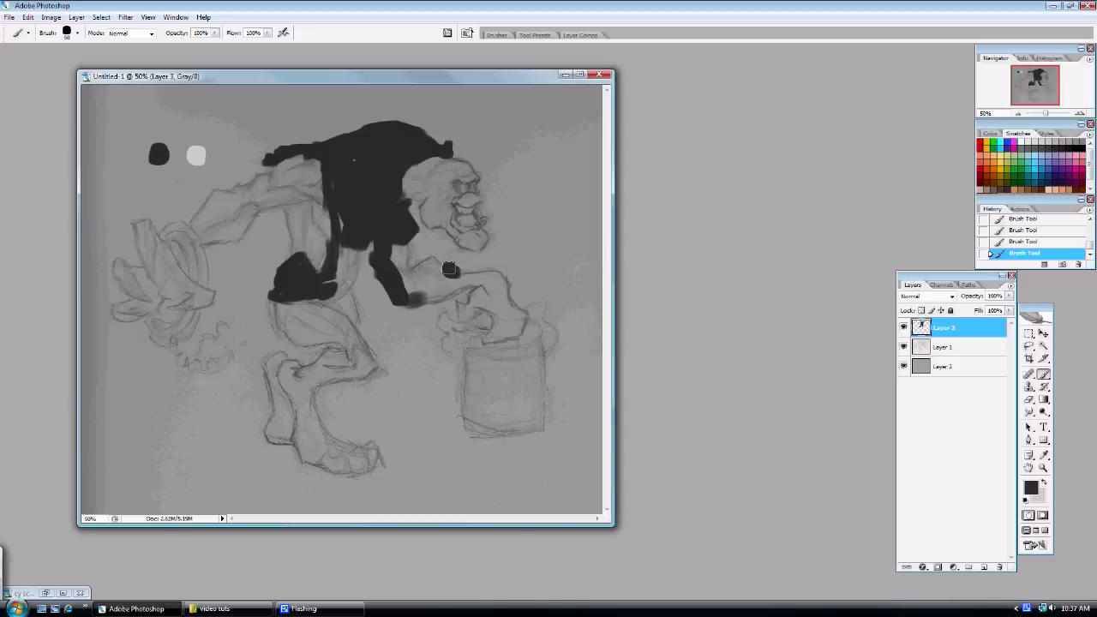
pyautogui.moveTo(450, 268); pyautogui.dragTo(444, 307)
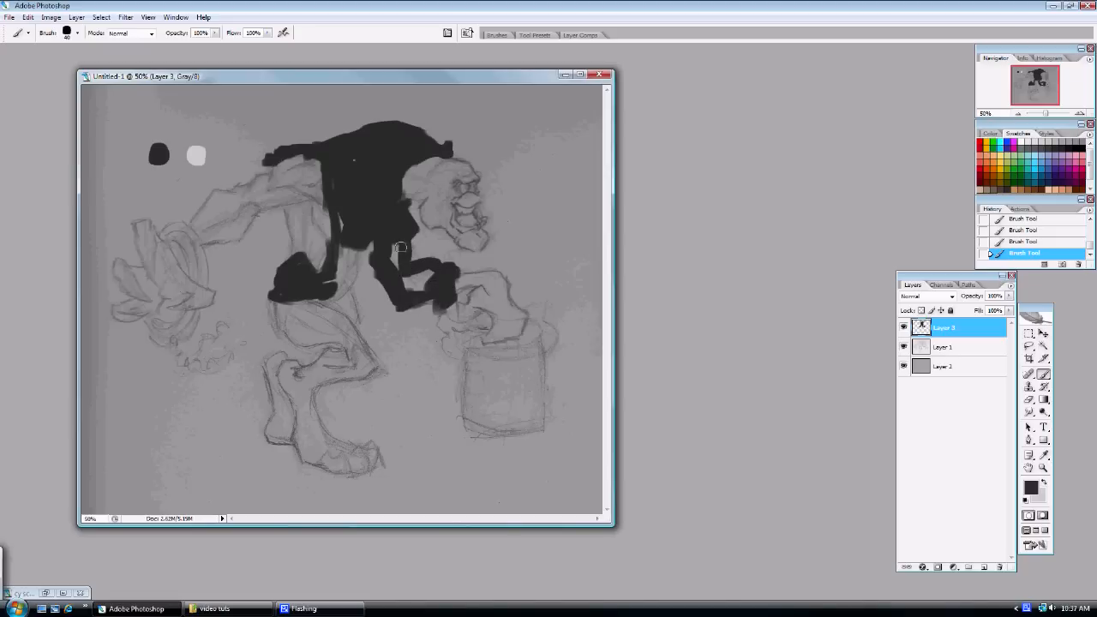
pyautogui.moveTo(398, 249); pyautogui.dragTo(425, 292)
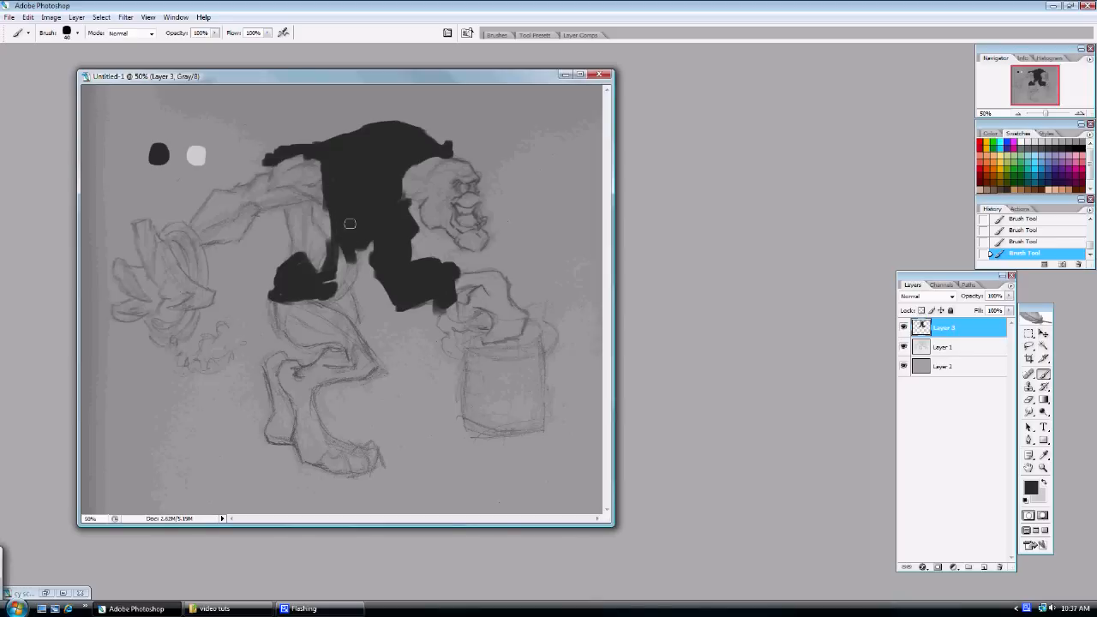
pyautogui.moveTo(349, 223); pyautogui.dragTo(343, 273)
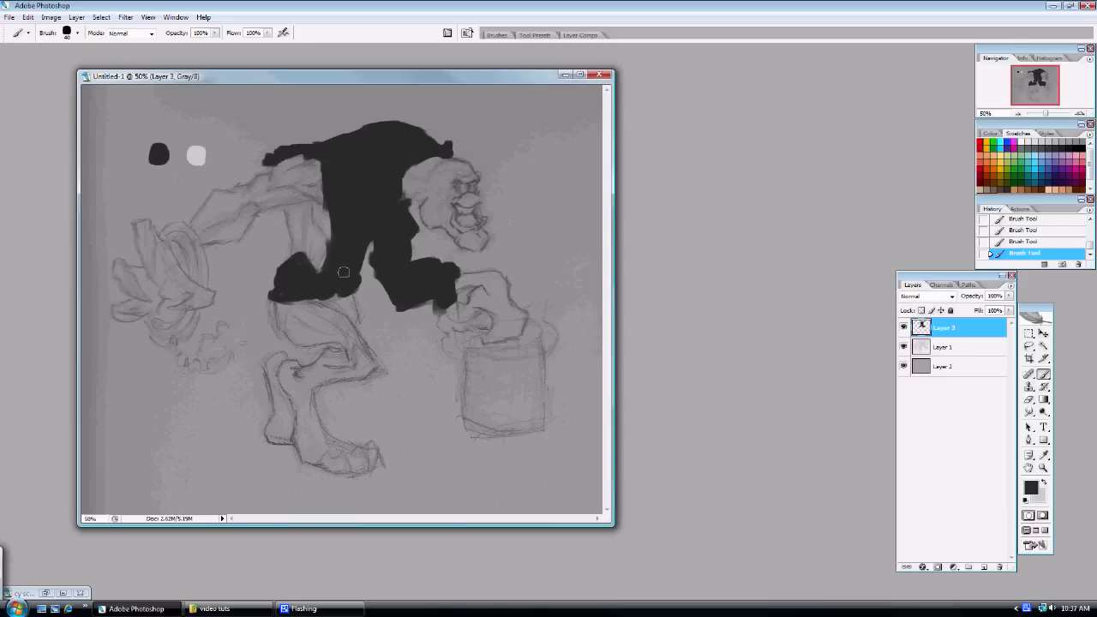
pyautogui.moveTo(340, 187)
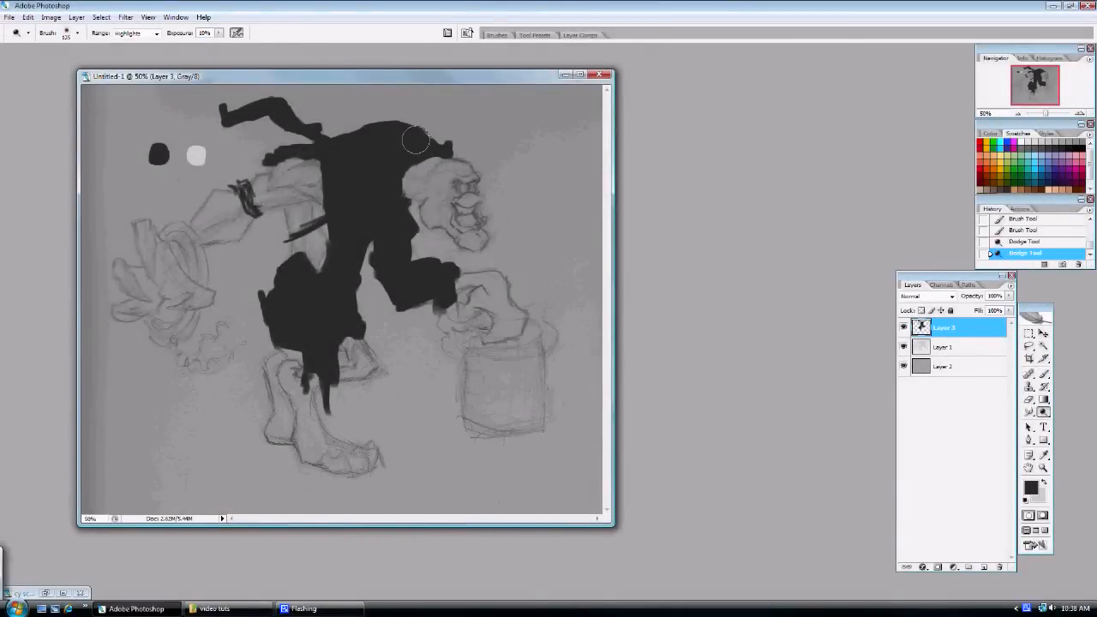
# - Dodge the top, shoulder and upper back of the dark mass into soft highlights
pyautogui.moveTo(415, 140); pyautogui.dragTo(420, 153)
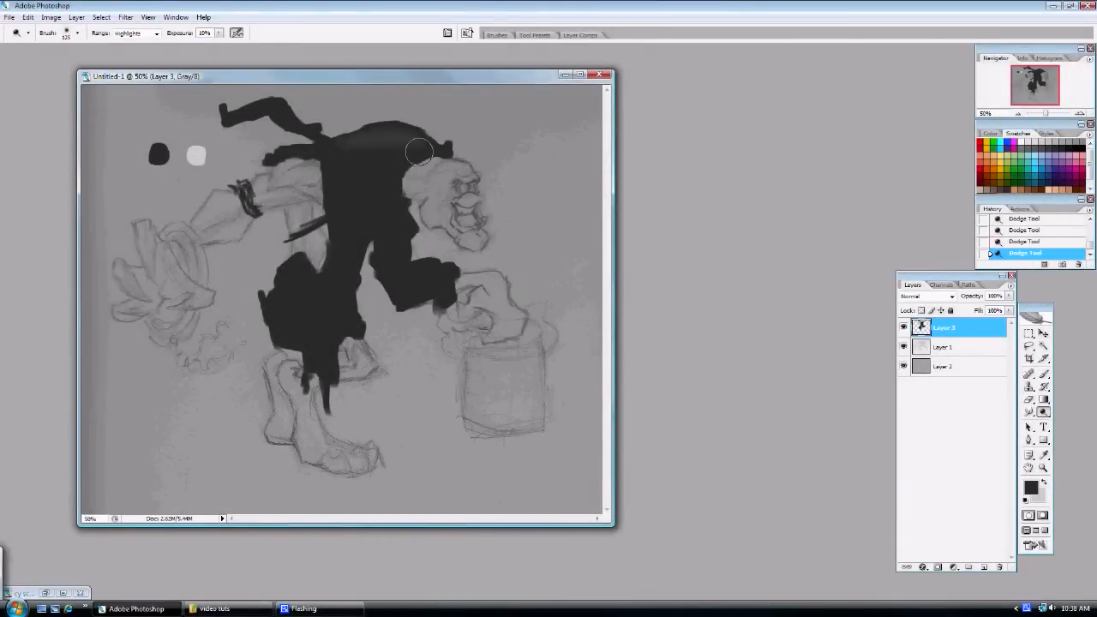
pyautogui.moveTo(420, 153); pyautogui.dragTo(412, 151)
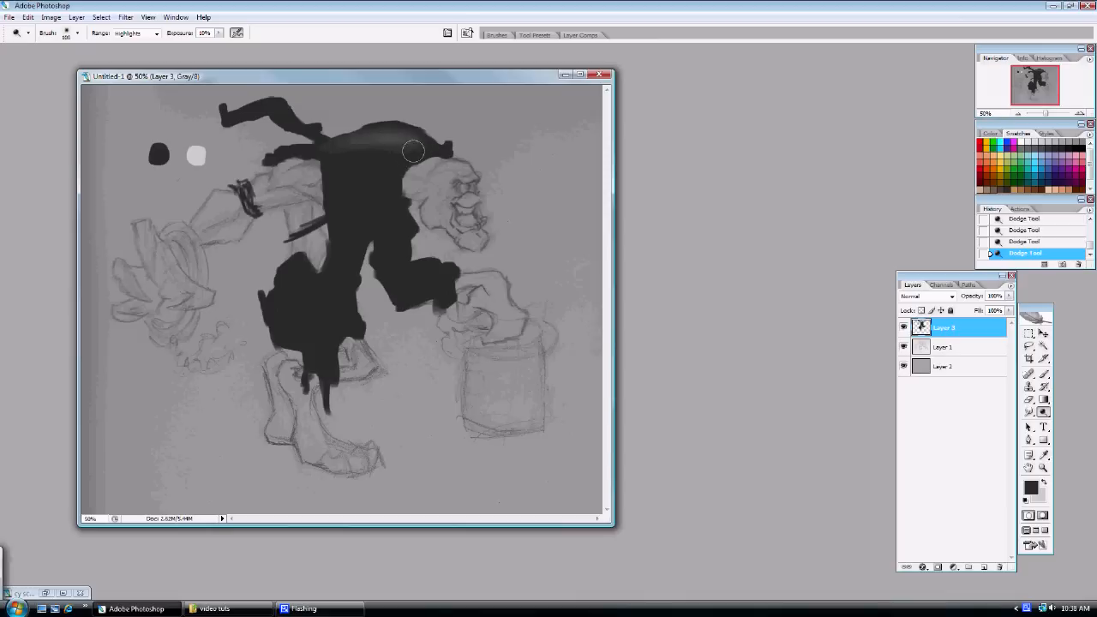
pyautogui.moveTo(411, 151); pyautogui.dragTo(298, 151)
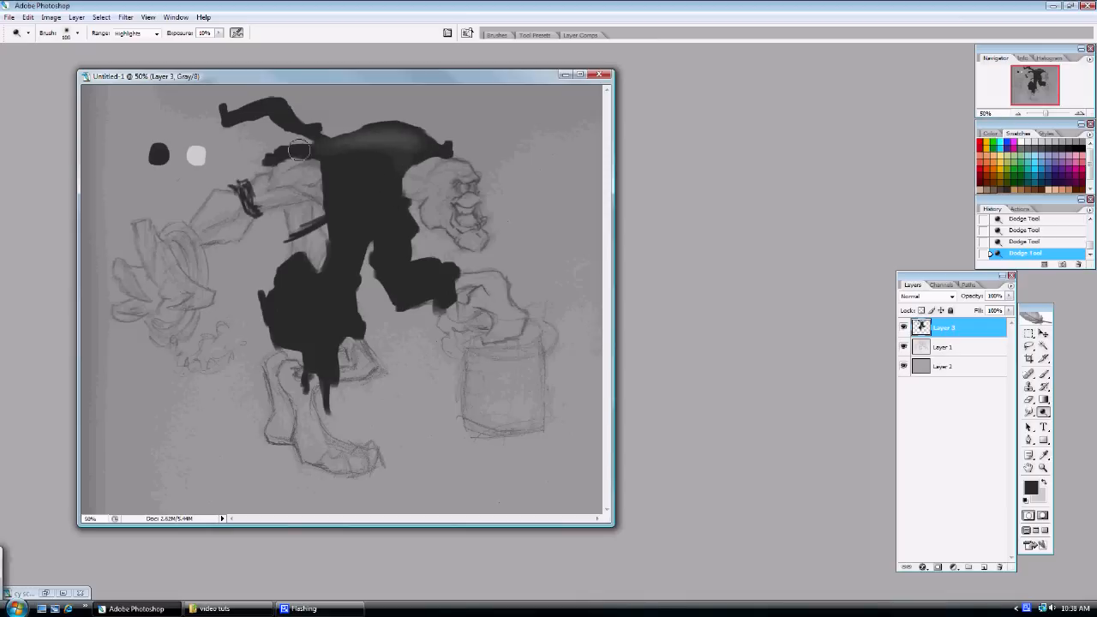
pyautogui.moveTo(300, 151); pyautogui.dragTo(374, 140)
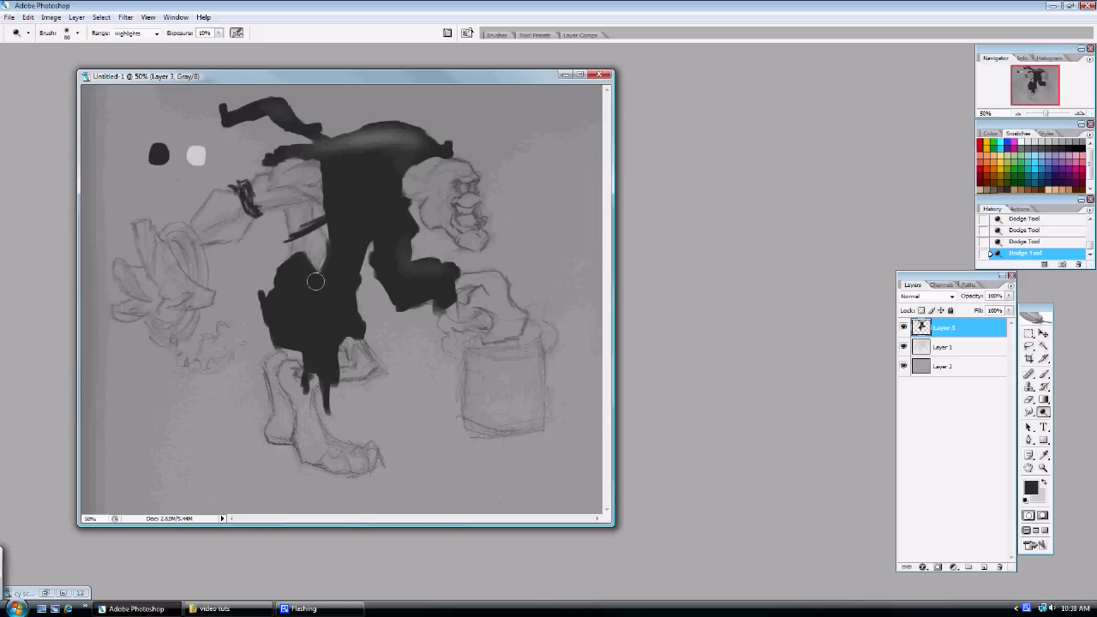
pyautogui.moveTo(322, 318)
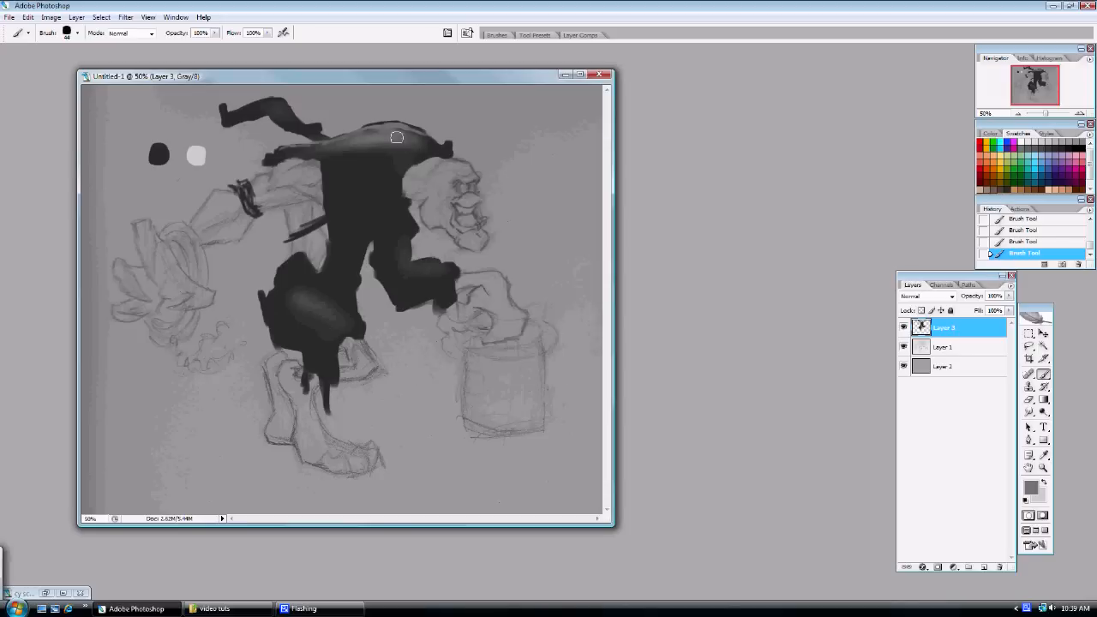
# - Paint lighter grey folds on the vest, torso and trousers, erasing a stray bit of the dark shape
pyautogui.moveTo(398, 137); pyautogui.dragTo(445, 146)
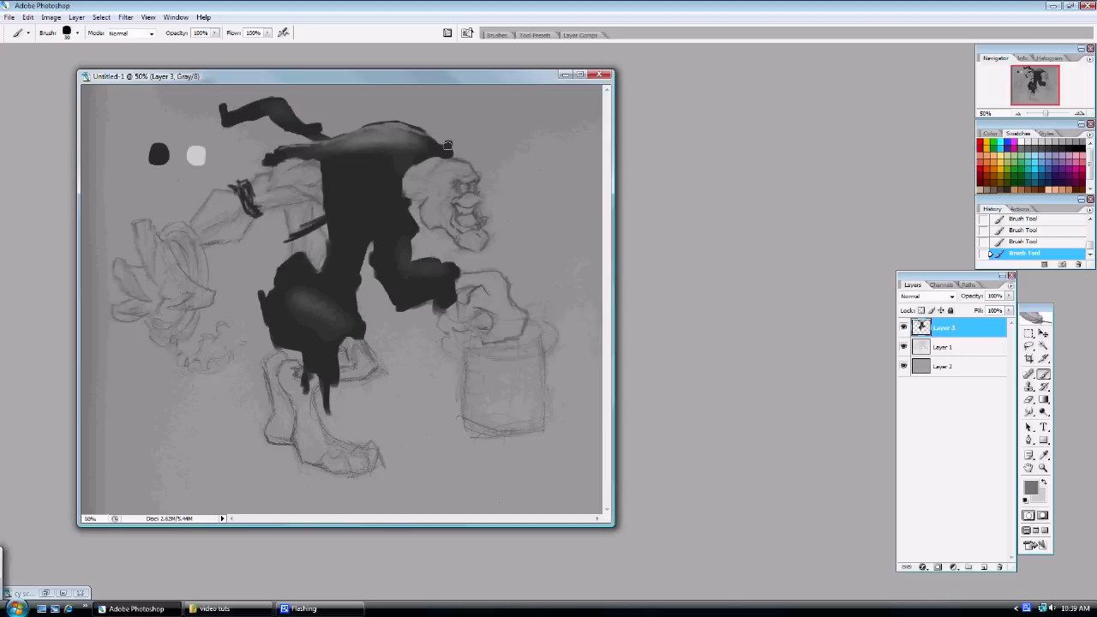
pyautogui.moveTo(446, 144); pyautogui.dragTo(415, 163)
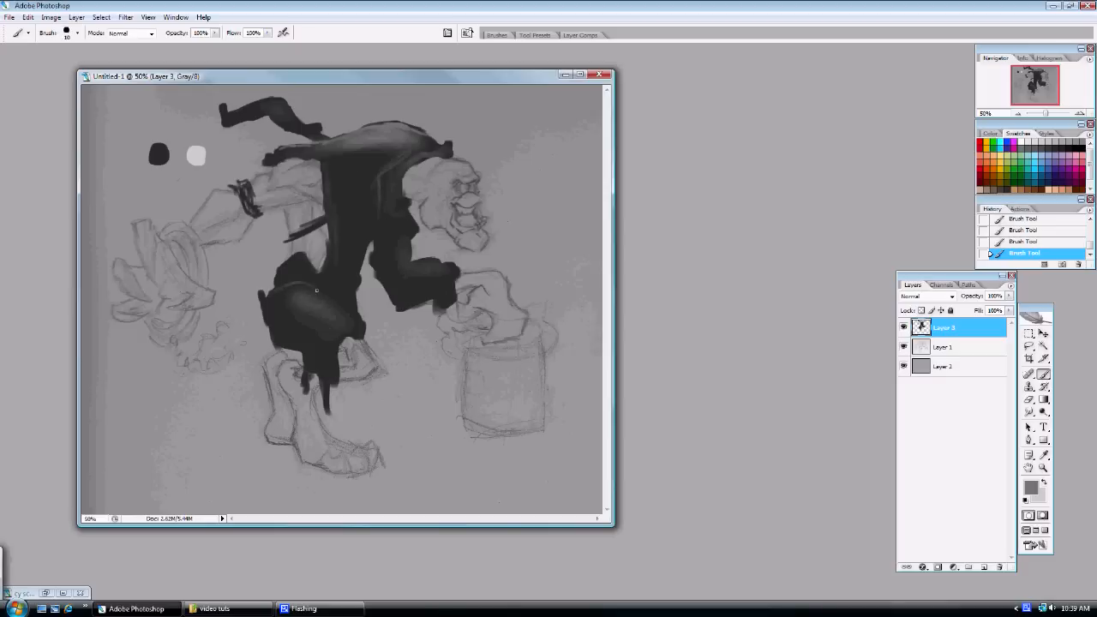
pyautogui.moveTo(316, 290); pyautogui.dragTo(357, 322)
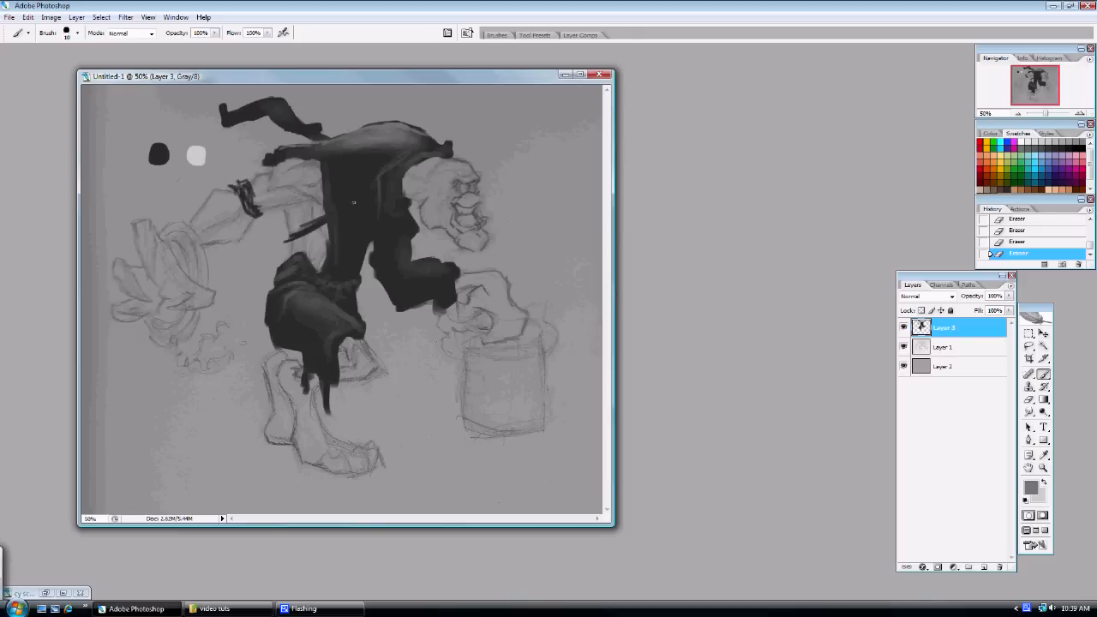
pyautogui.click(381, 216)
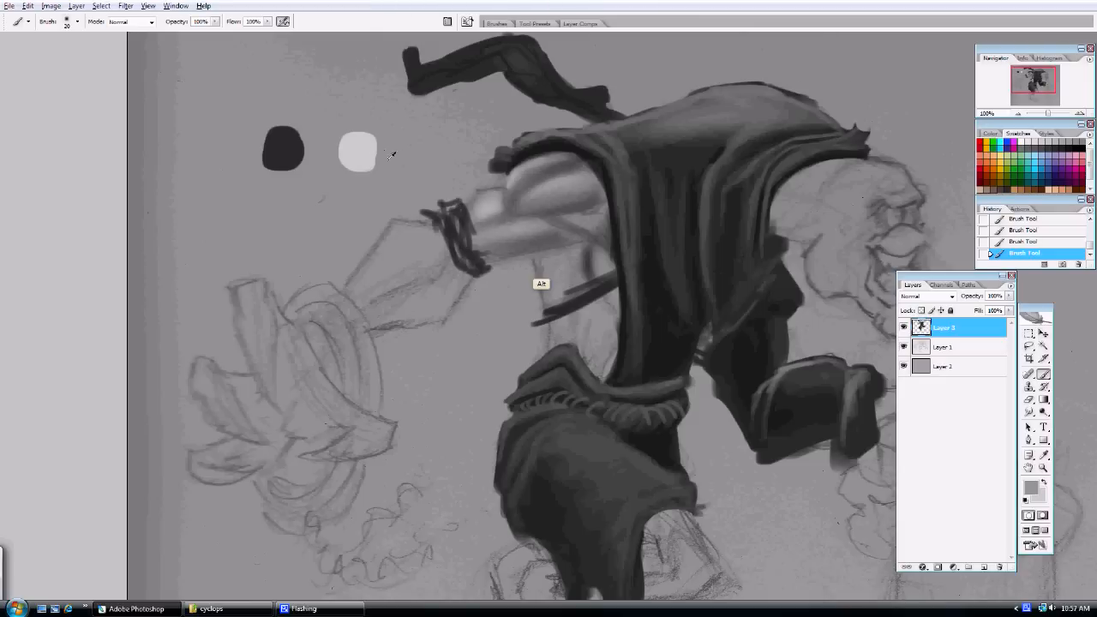
# - Shade the upper arm in light grey and adjust the brush preset and tip behaviour
pyautogui.moveTo(477, 243); pyautogui.dragTo(545, 227)
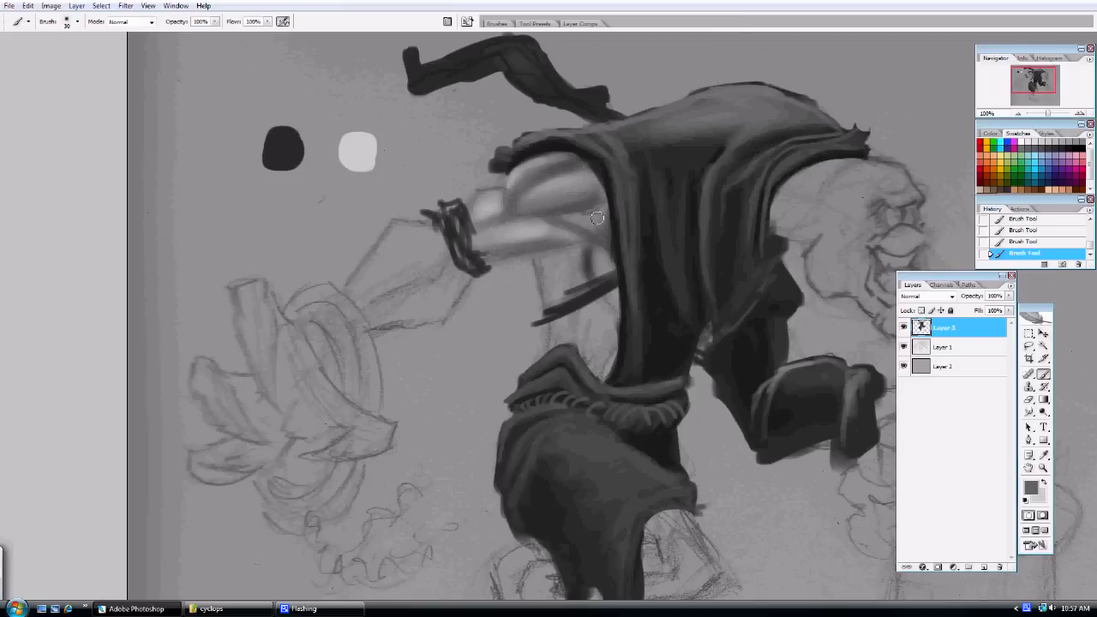
pyautogui.moveTo(600, 213)
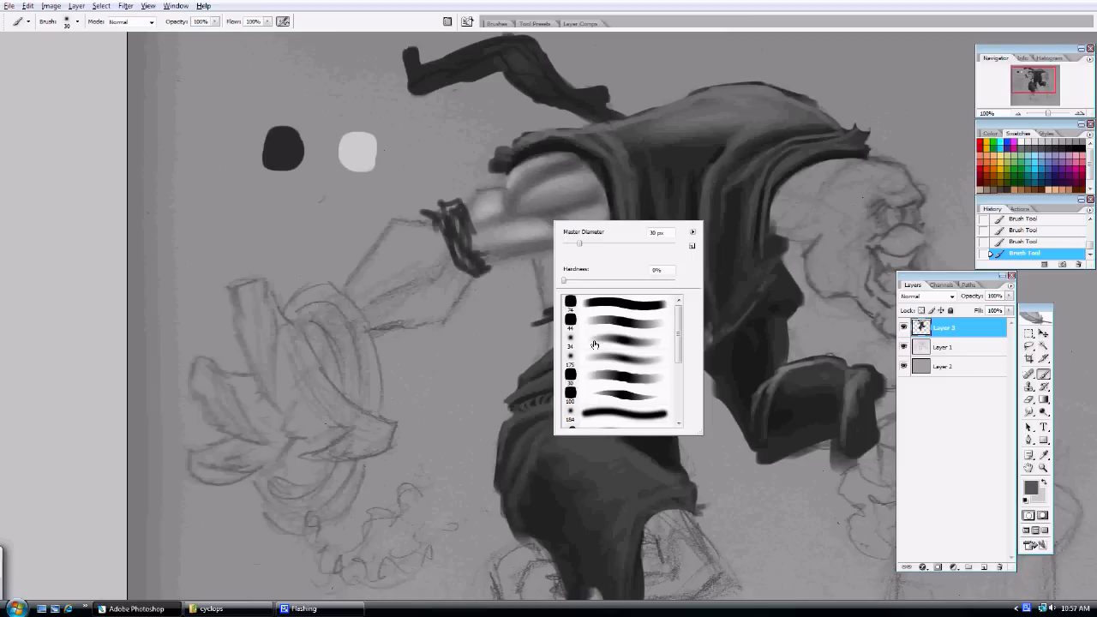
pyautogui.click(617, 341)
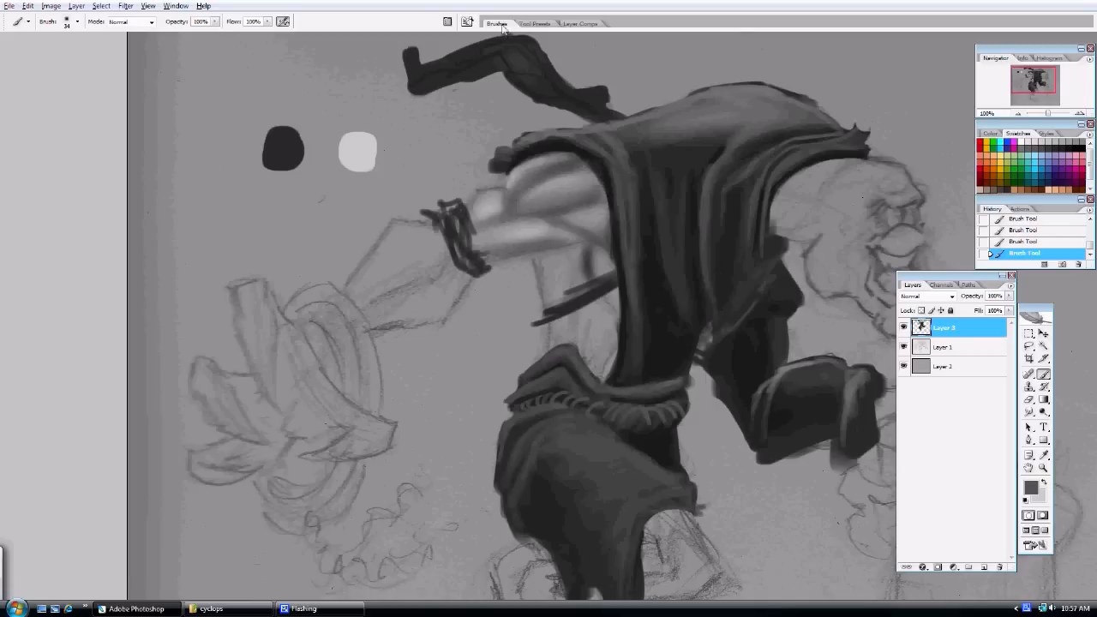
pyautogui.click(497, 24)
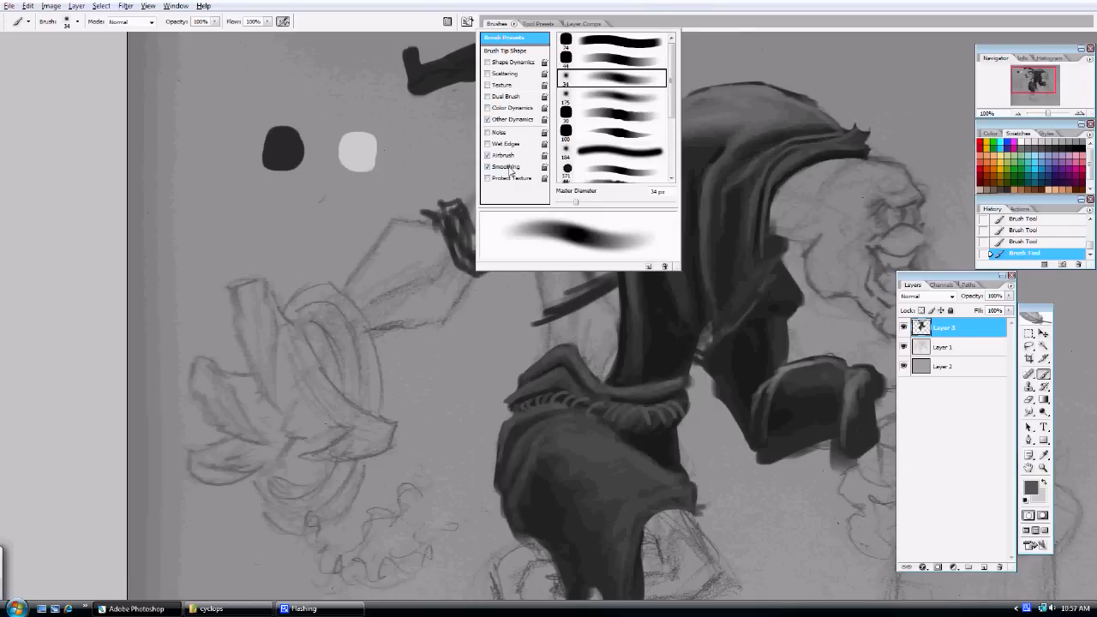
pyautogui.click(513, 120)
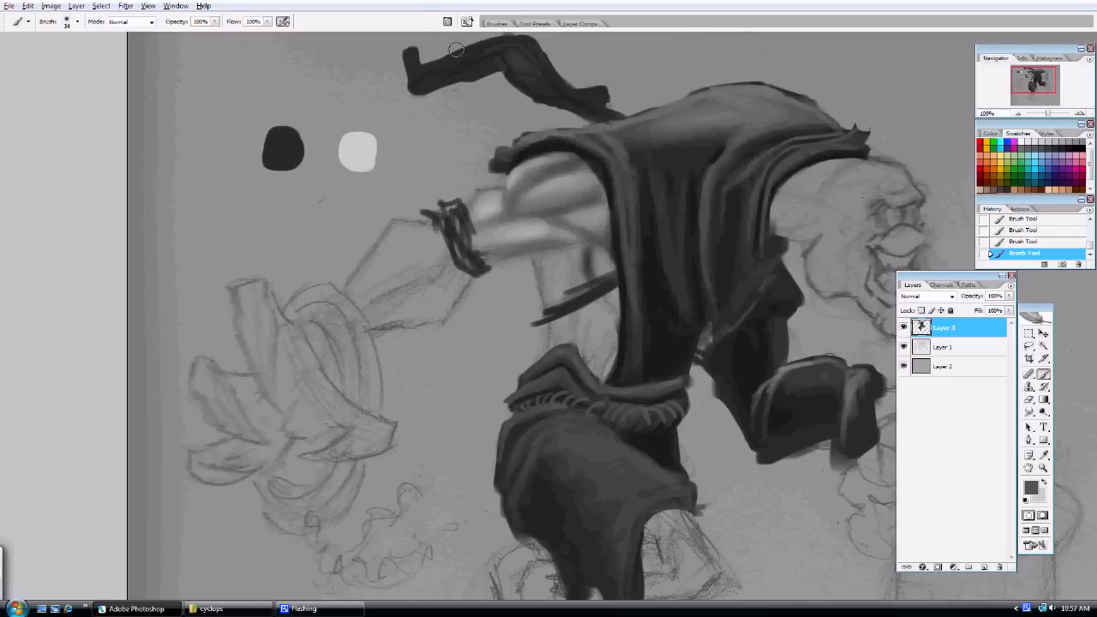
# - Switch brush presets, ending on a hard-edged brush for crisp cloak fold edges
pyautogui.click(78, 21)
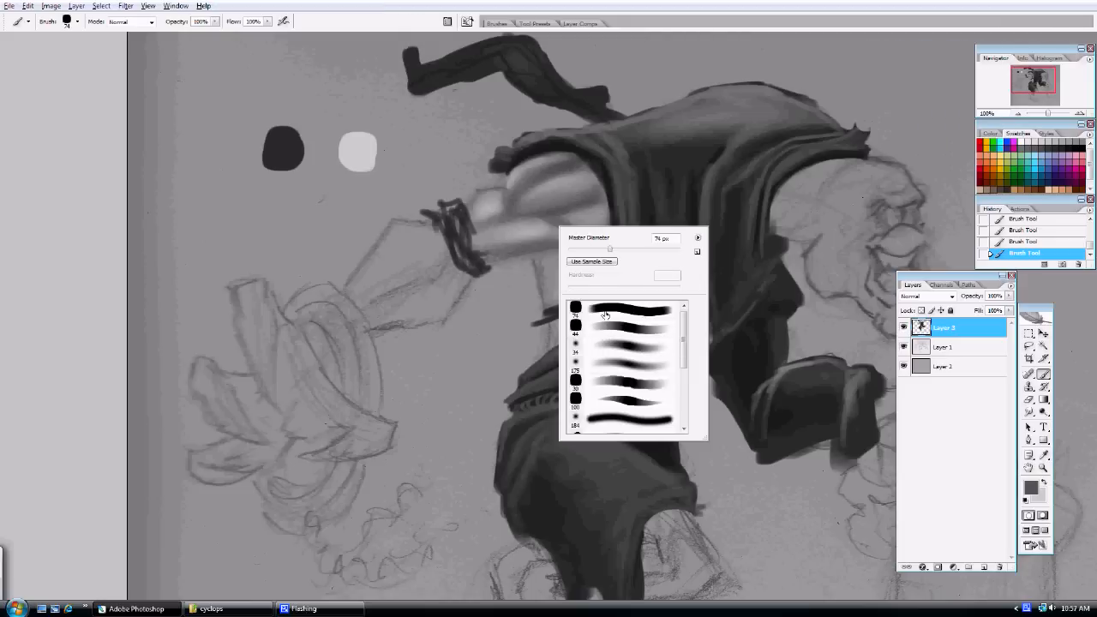
pyautogui.click(621, 308)
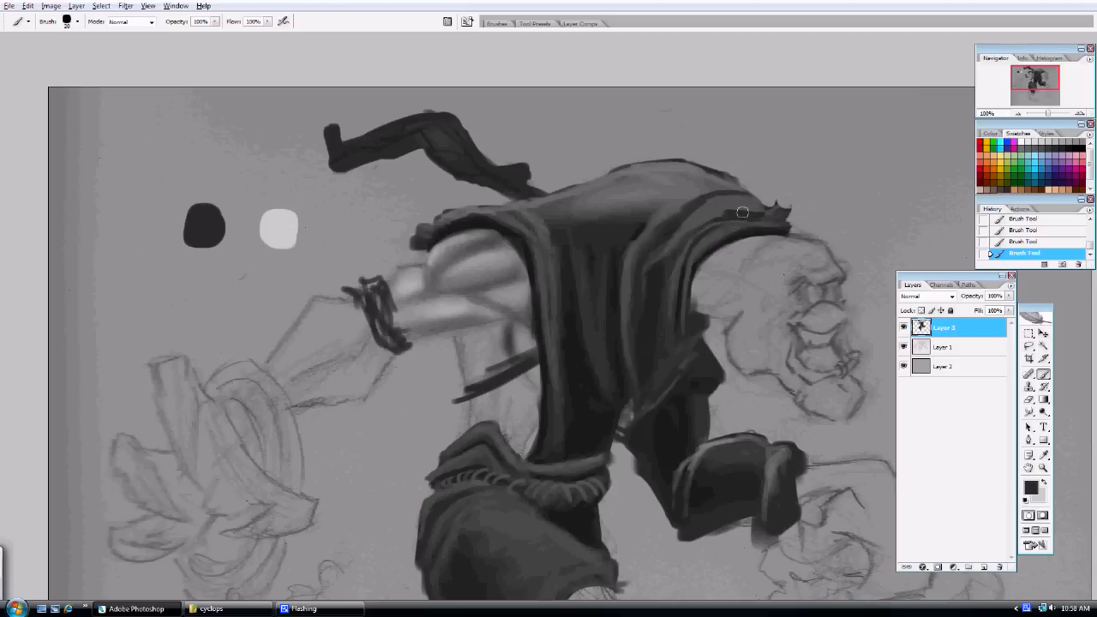
pyautogui.moveTo(717, 220)
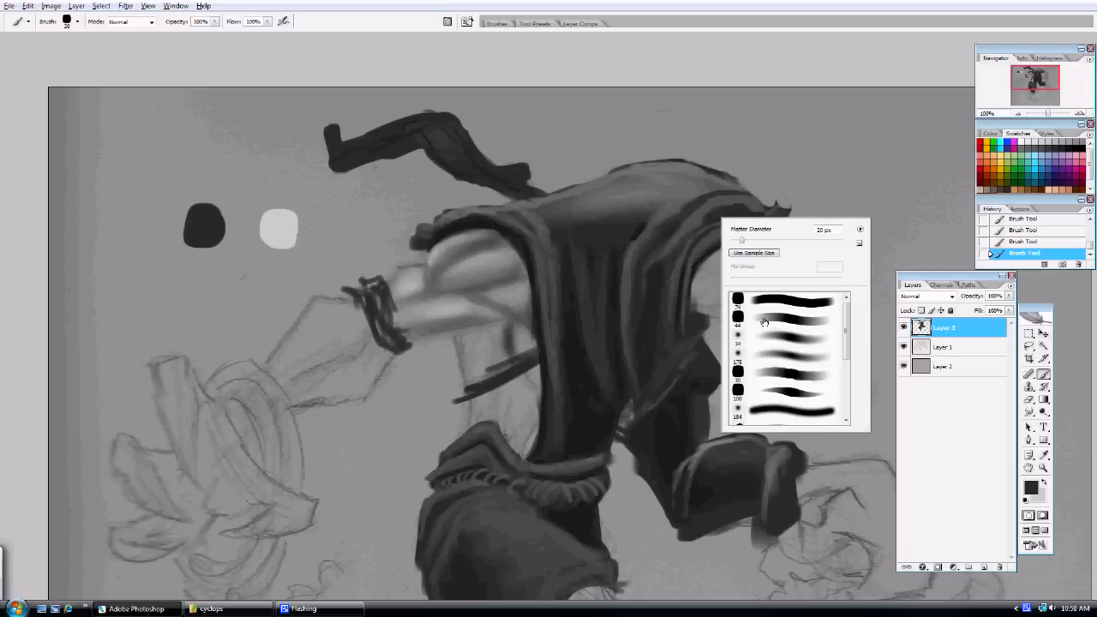
pyautogui.click(785, 319)
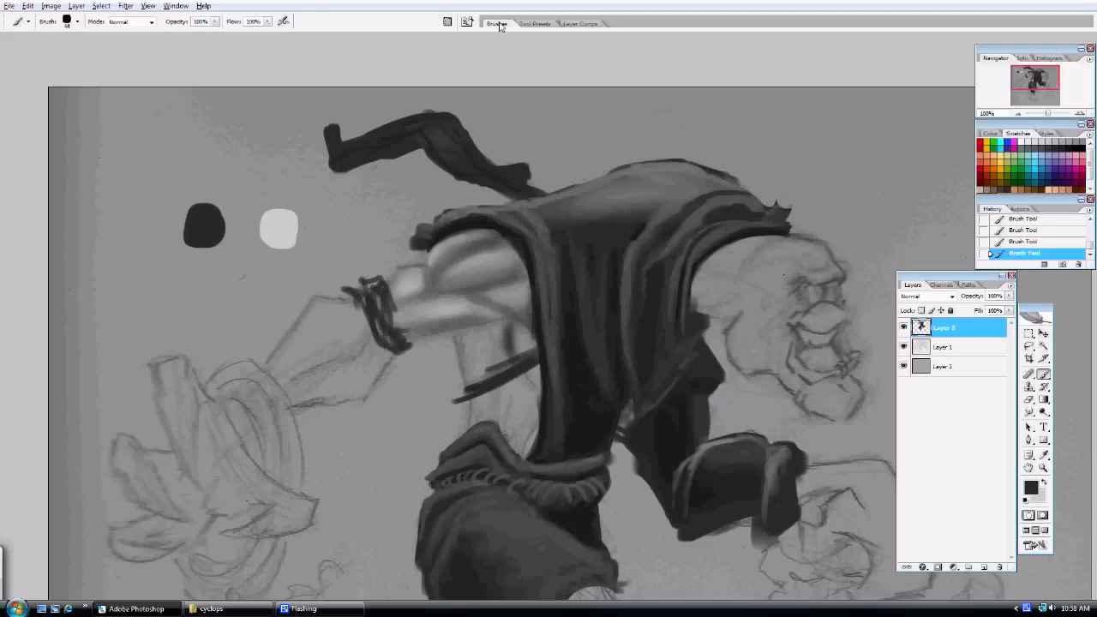
pyautogui.click(497, 24)
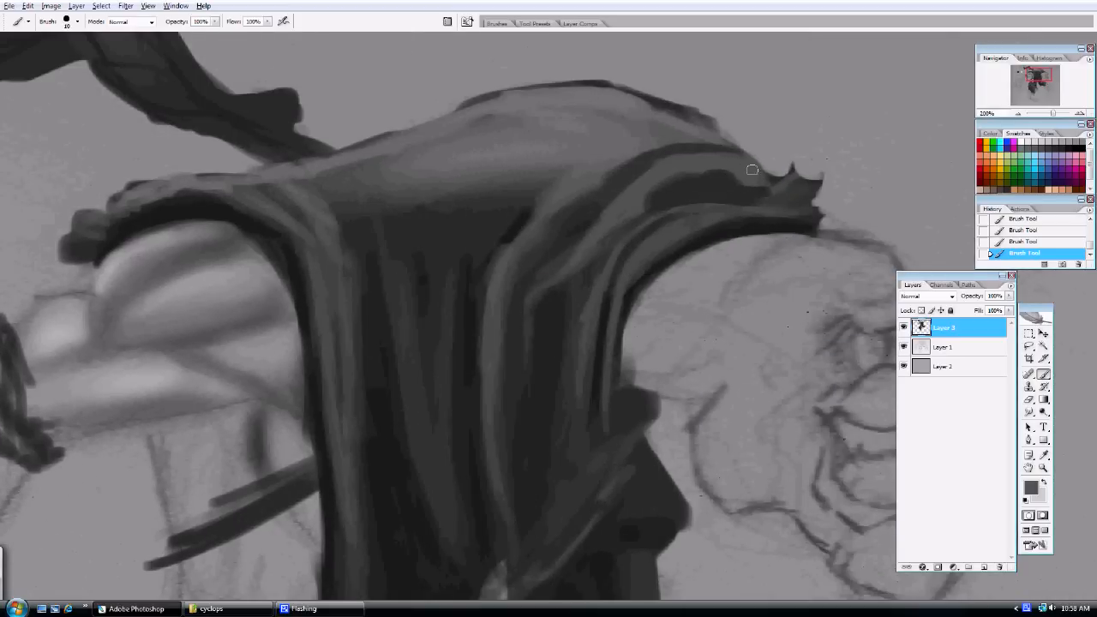
# - Paint dark edges and a crisp highlight along the hood's upper fold out to its jagged tip
pyautogui.moveTo(753, 170); pyautogui.dragTo(607, 232)
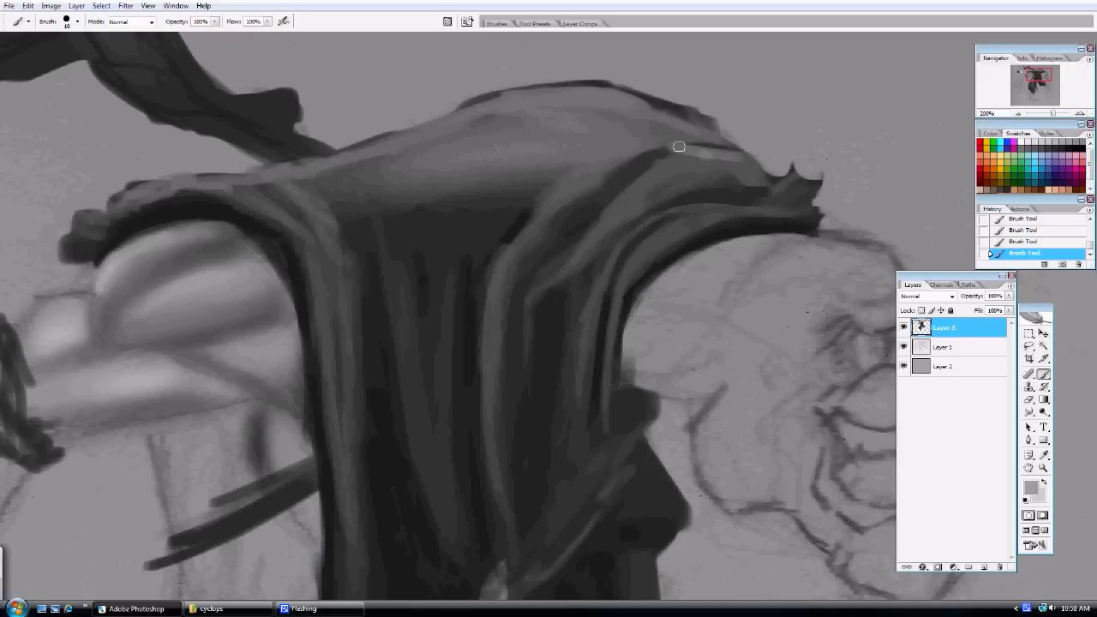
pyautogui.moveTo(679, 148); pyautogui.dragTo(723, 143)
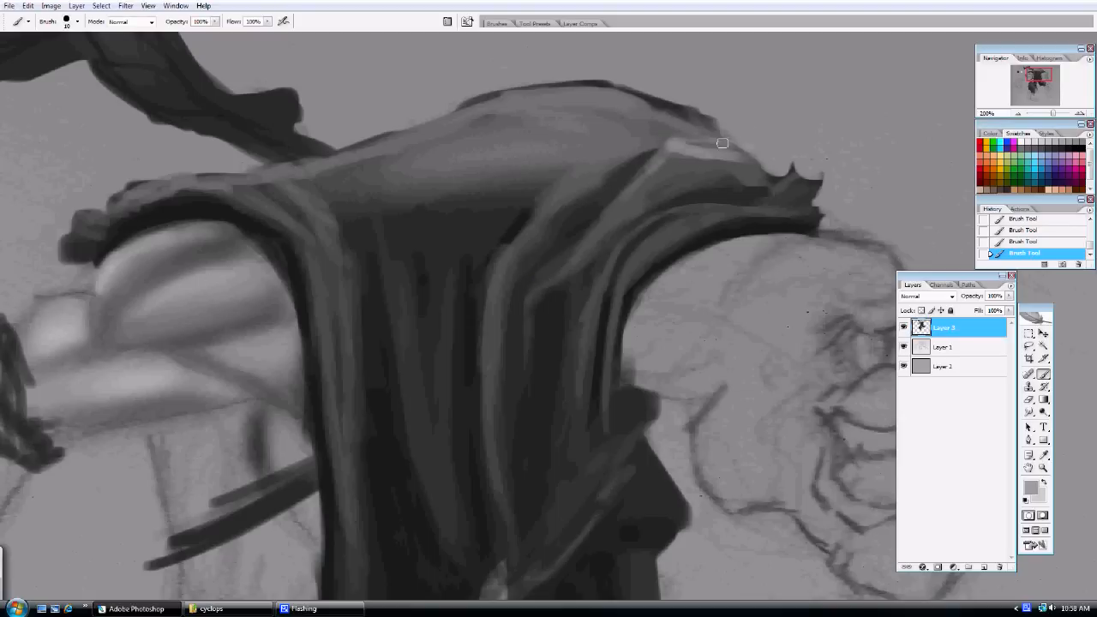
pyautogui.moveTo(724, 144); pyautogui.dragTo(604, 217)
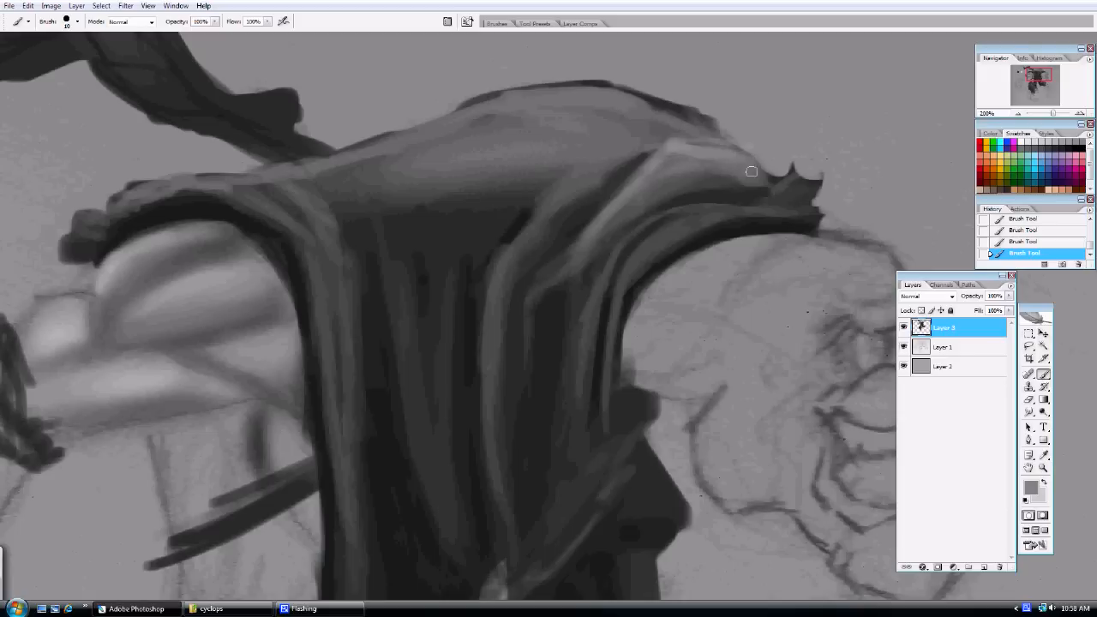
pyautogui.moveTo(751, 172); pyautogui.dragTo(785, 191)
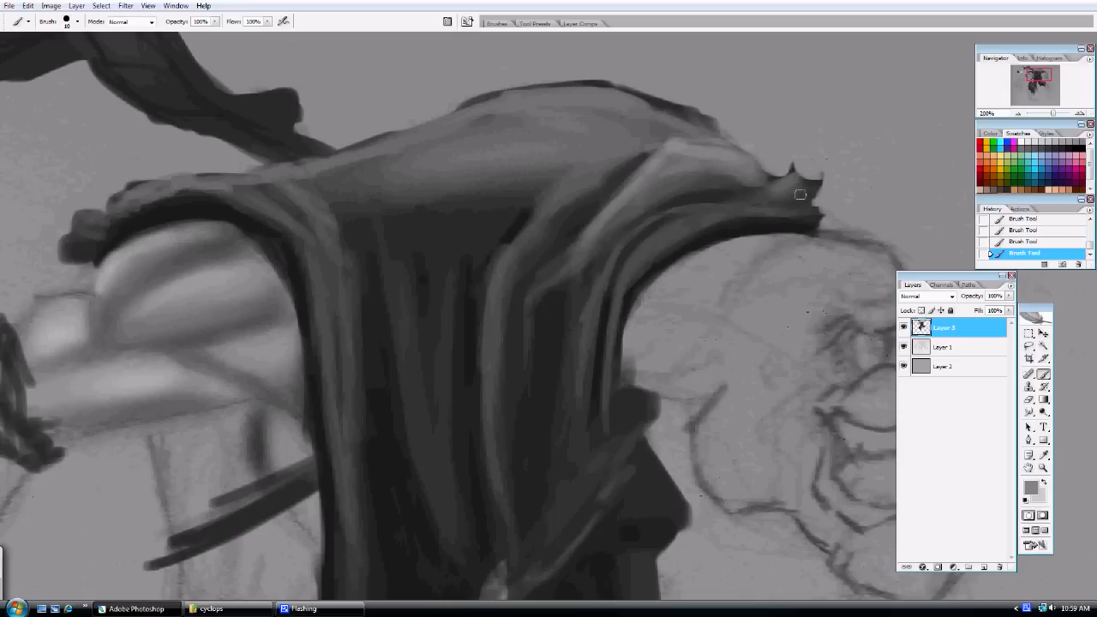
pyautogui.moveTo(799, 195); pyautogui.dragTo(624, 247)
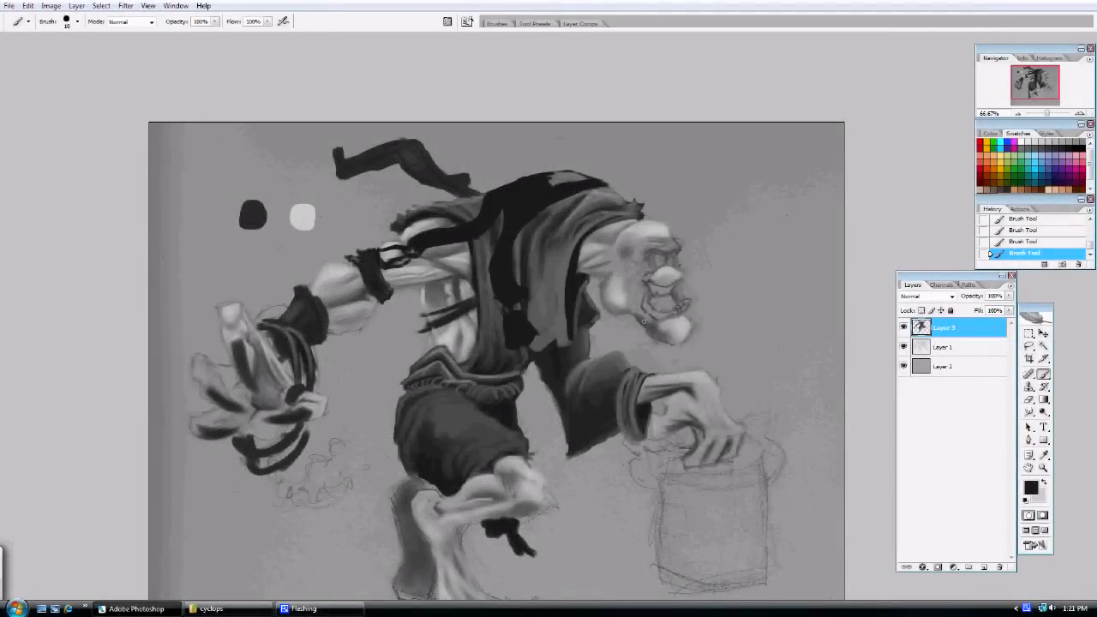
# - Select the grey background layer to dodge a misty glow around the creature
pyautogui.click(943, 367)
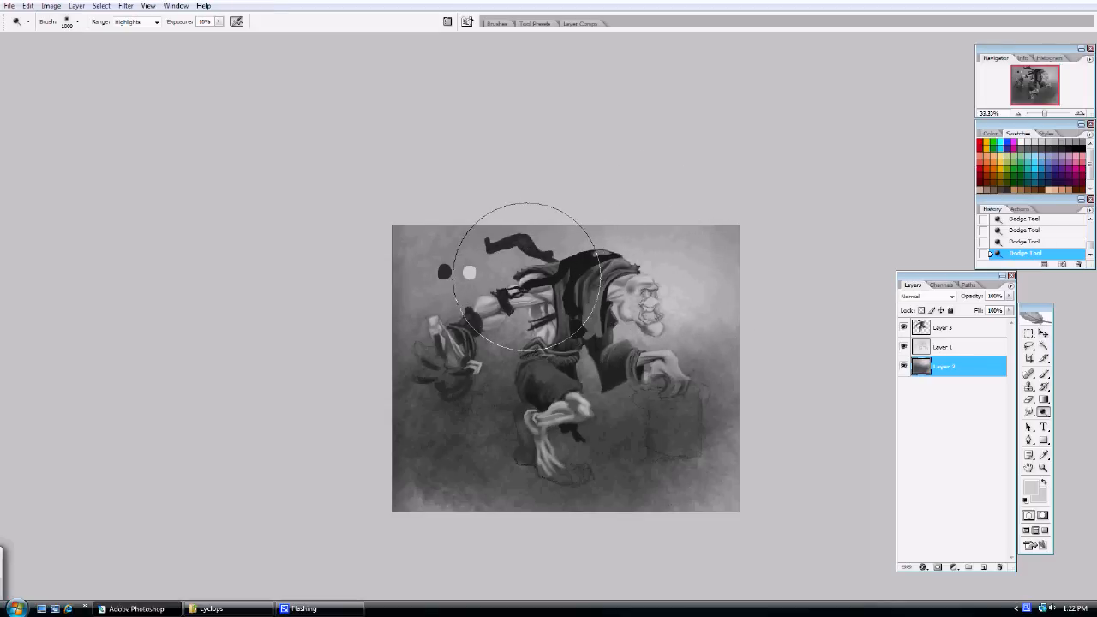
# - Select all three painting layers and flatten them into a single background layer via Layer > Flatten Image
pyautogui.moveTo(528, 274); pyautogui.dragTo(528, 274)
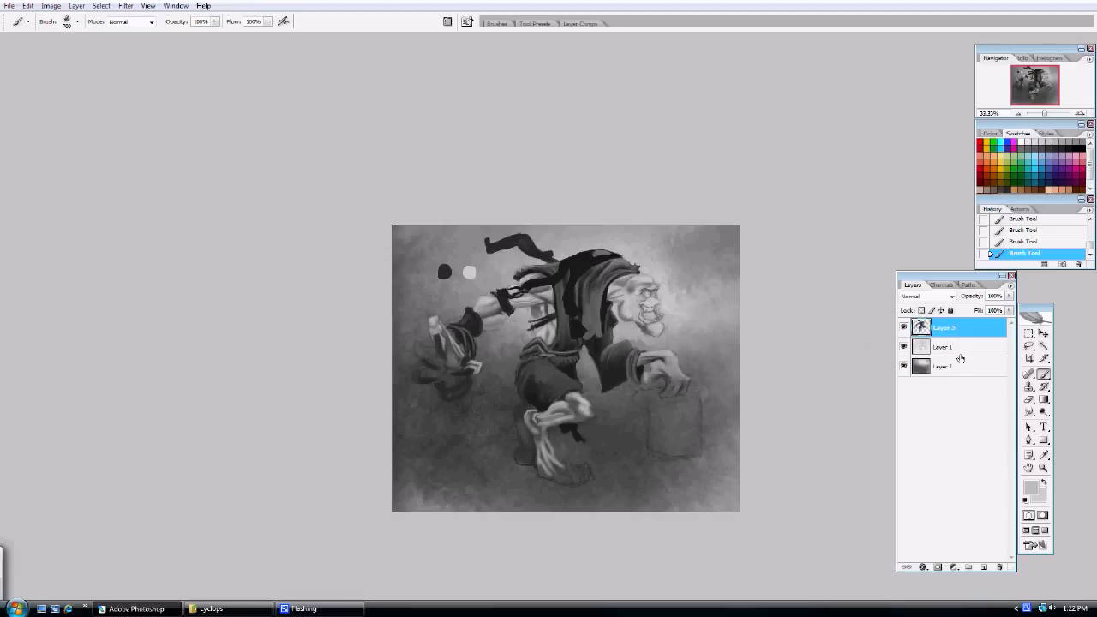
pyautogui.click(943, 347)
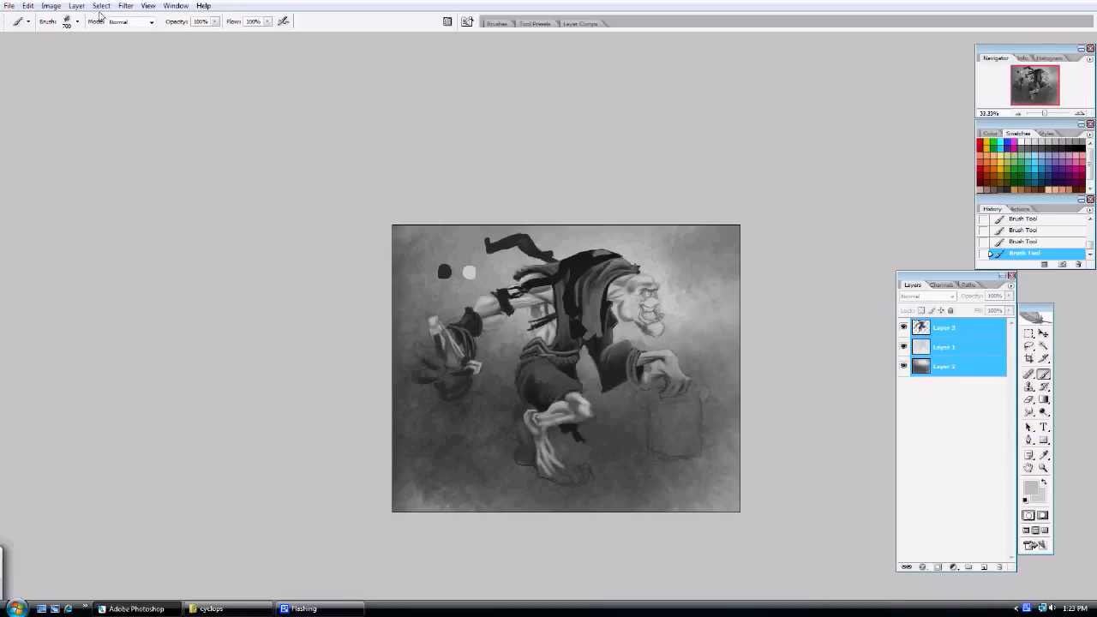
pyautogui.click(76, 7)
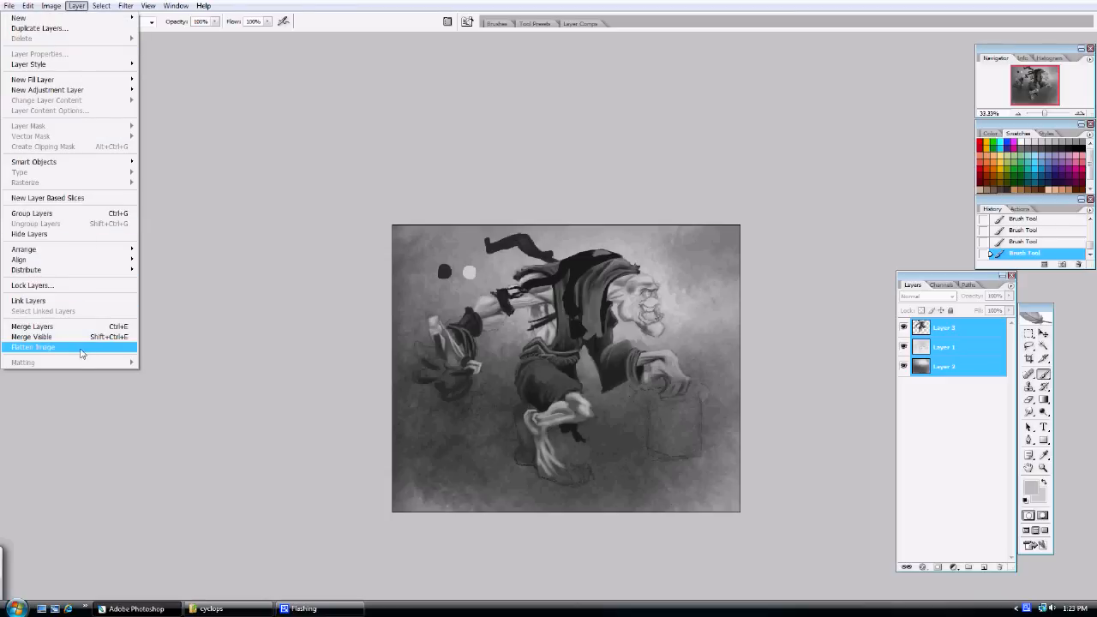
pyautogui.click(33, 347)
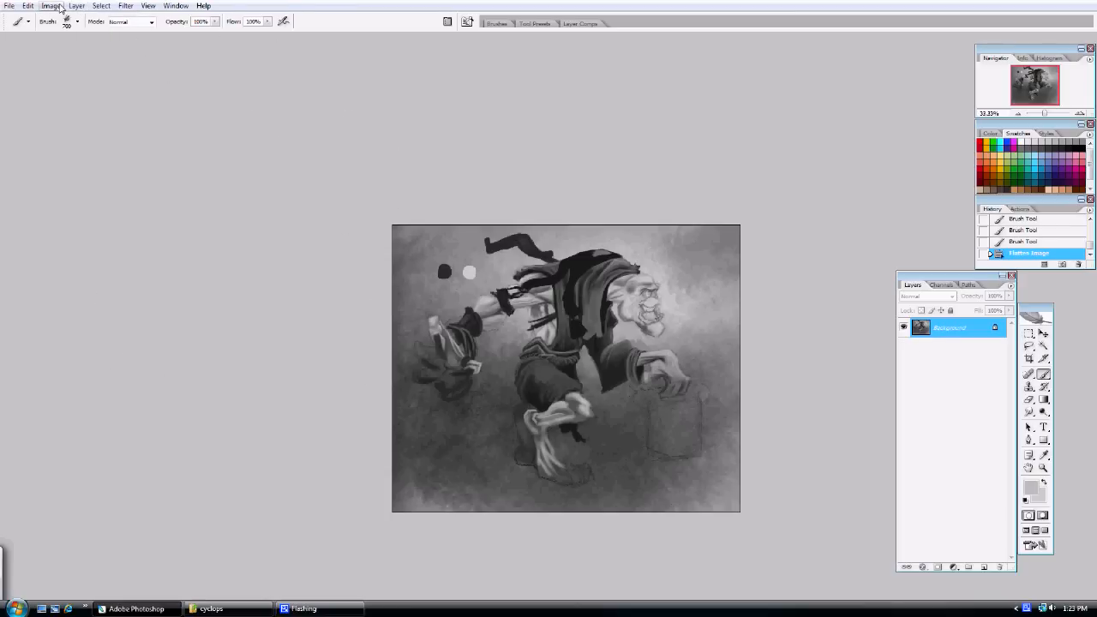
# - Resize the image to a document height of 10 inches with proportions constrained in Image Size
pyautogui.click(52, 7)
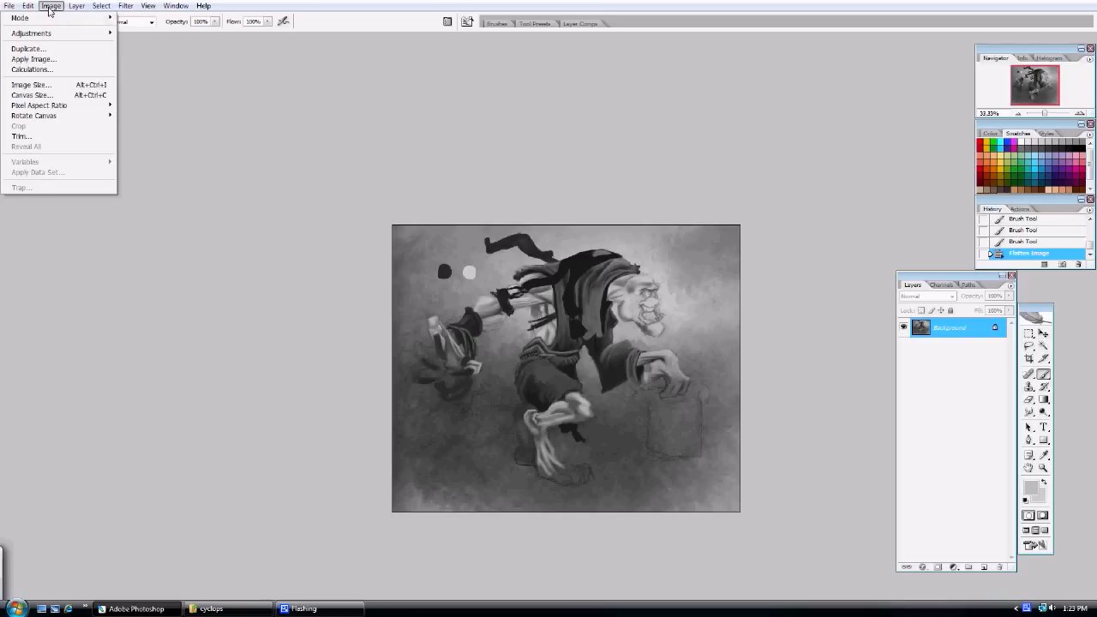
pyautogui.click(30, 84)
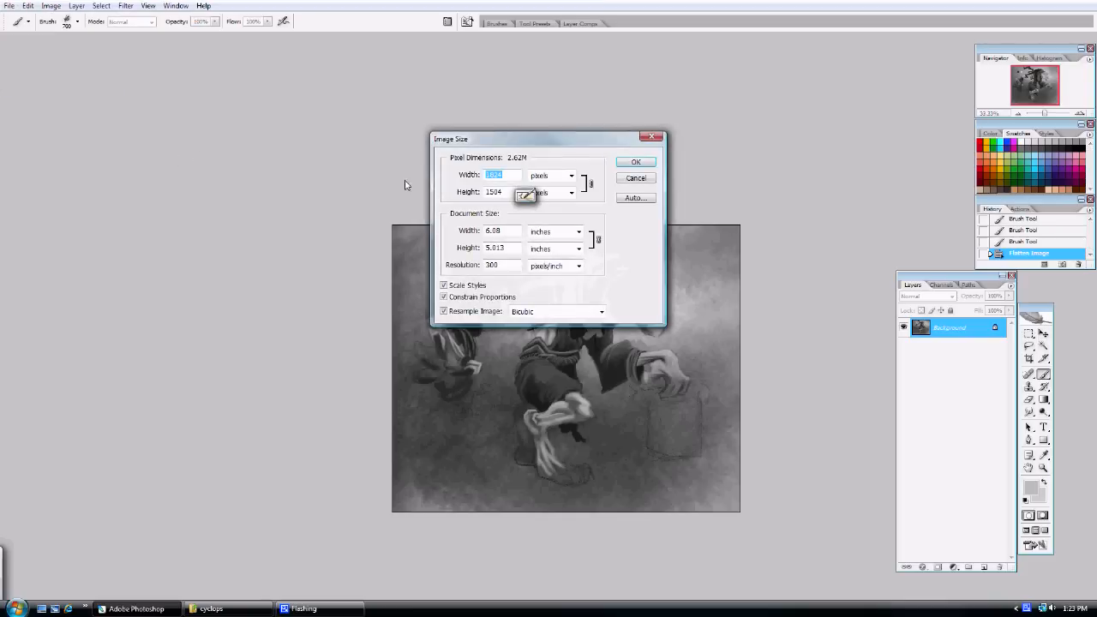
pyautogui.click(496, 247)
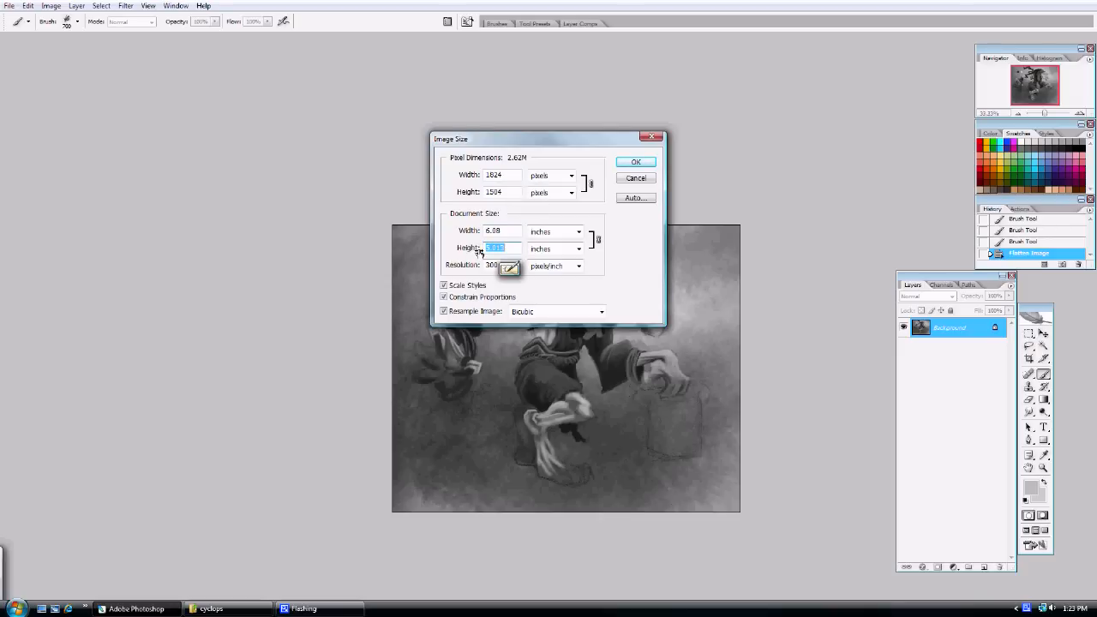
pyautogui.write('10')
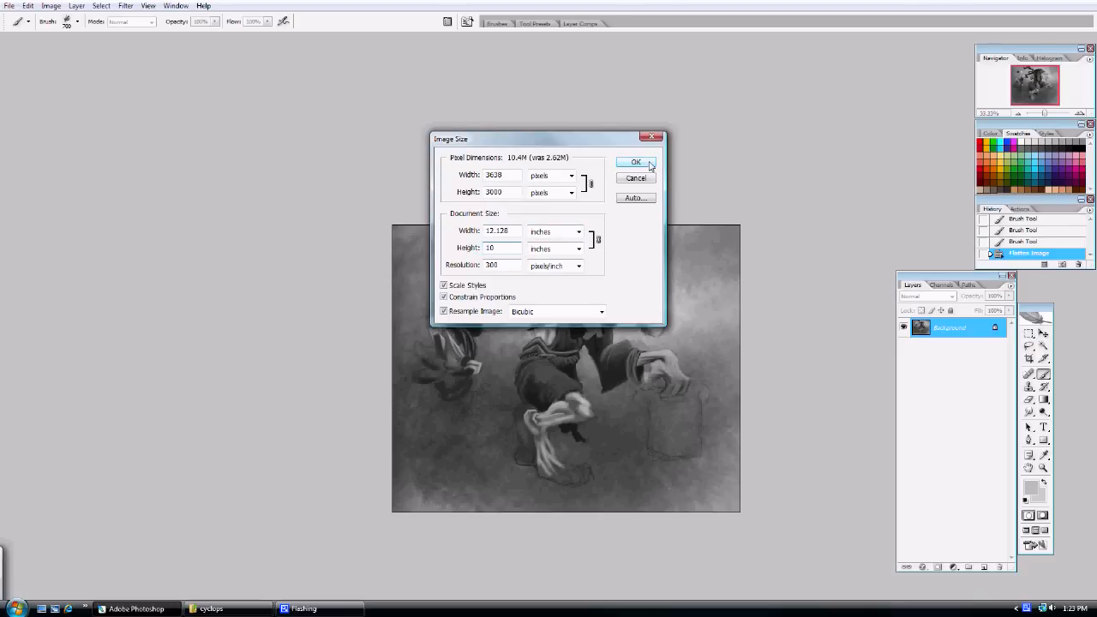
pyautogui.click(634, 162)
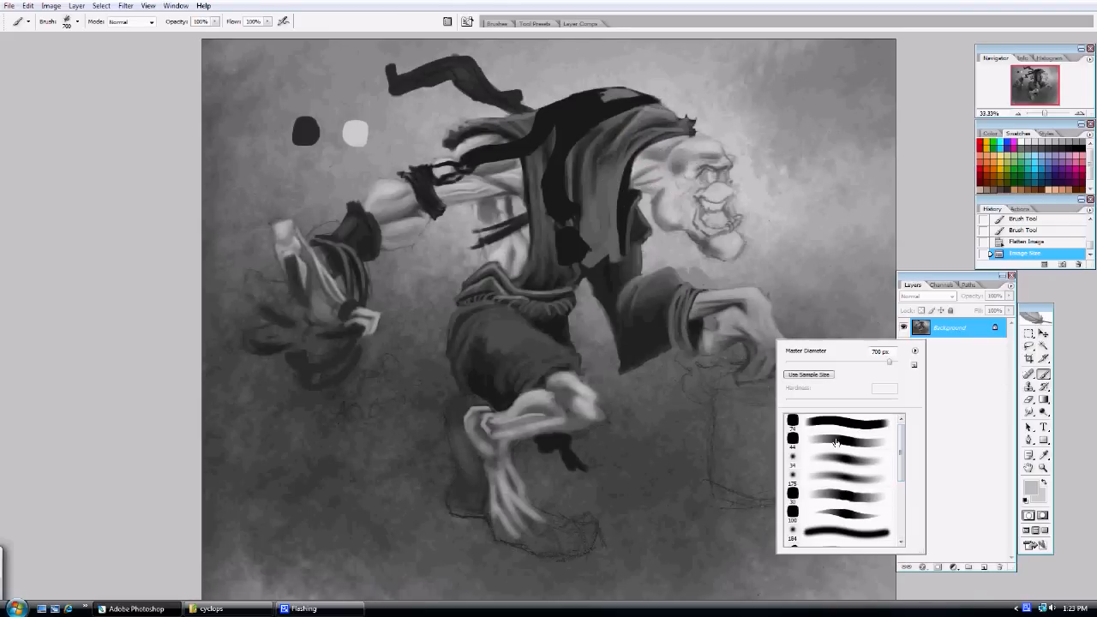
# - With a smaller brush and light grey colour, shade around the mouth and paint the first lower-jaw tooth
pyautogui.click(844, 439)
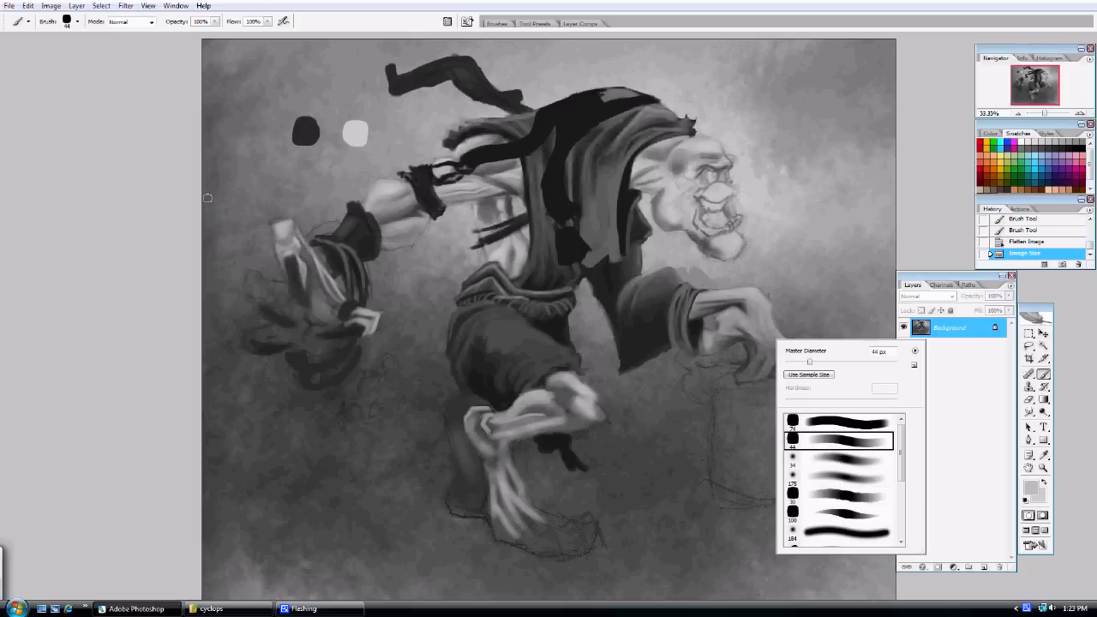
pyautogui.moveTo(685, 295)
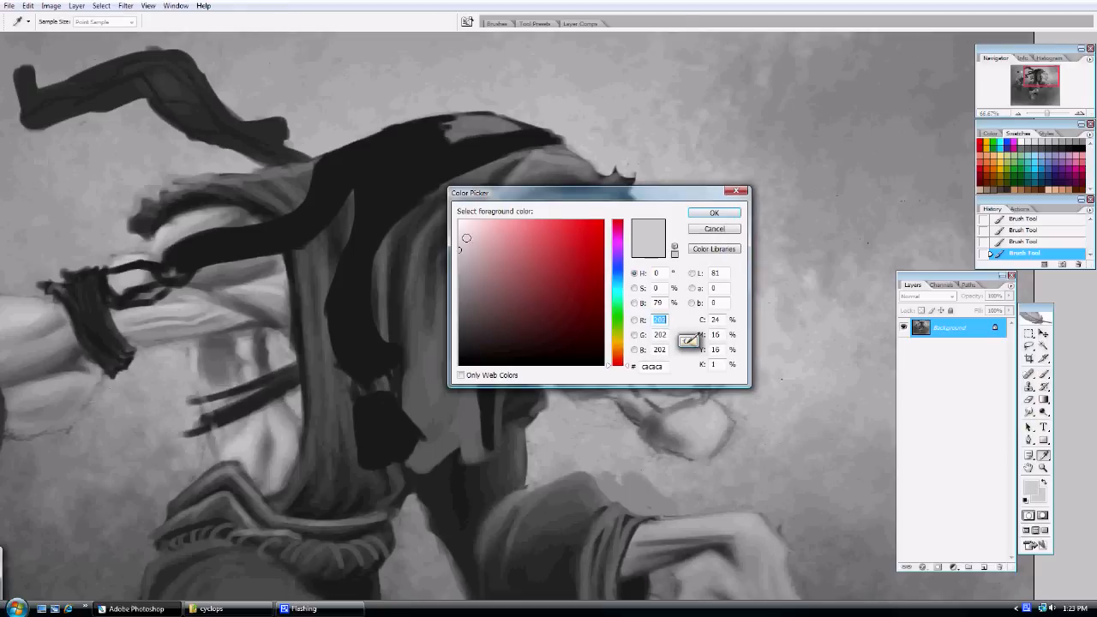
pyautogui.click(714, 212)
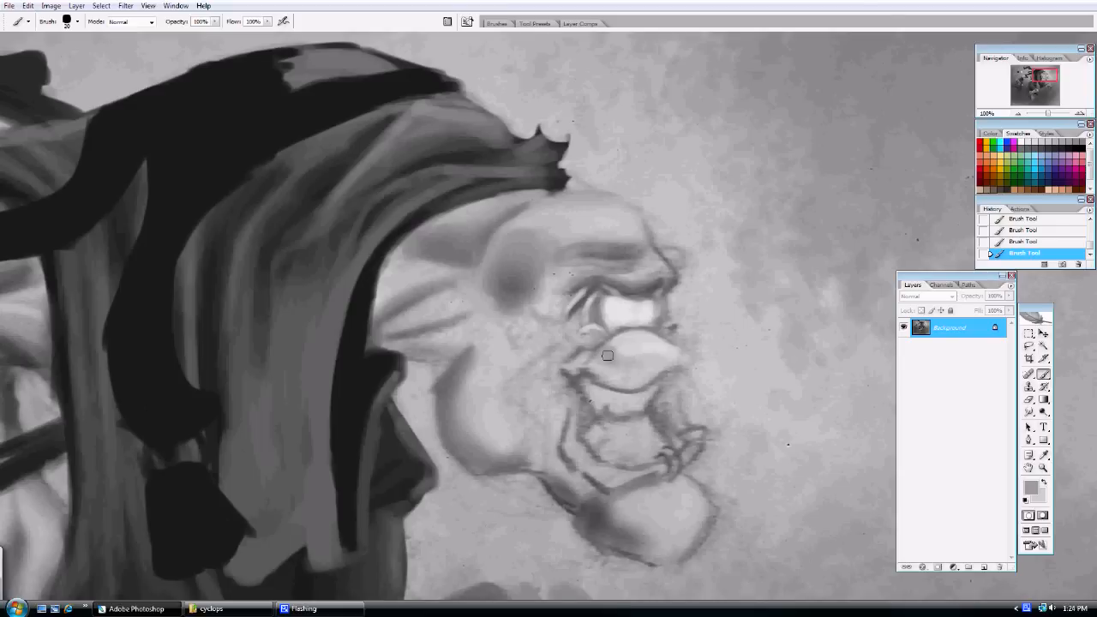
pyautogui.moveTo(607, 355); pyautogui.dragTo(665, 360)
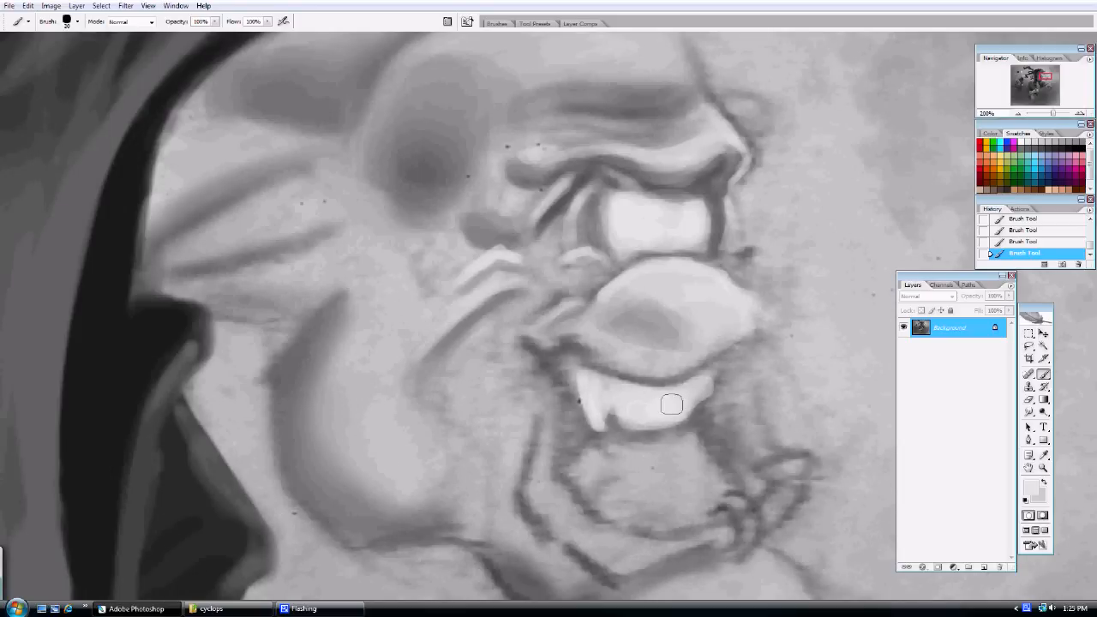
pyautogui.moveTo(672, 405); pyautogui.dragTo(669, 473)
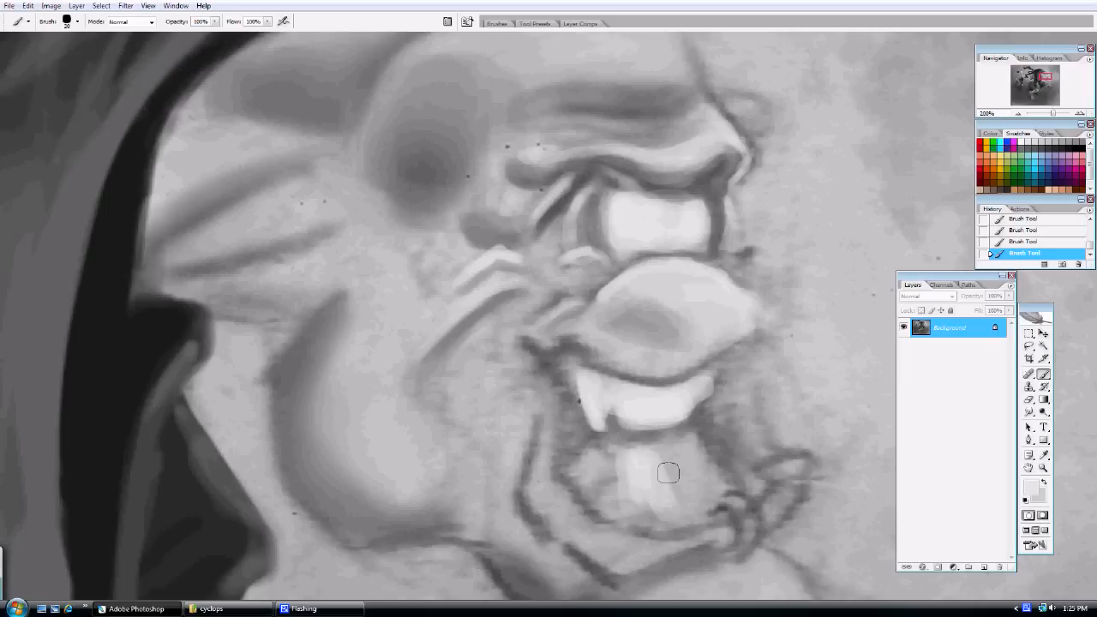
# - Paint the remaining teeth along the grin, shade the cheek and darken the mouth outline
pyautogui.moveTo(668, 473); pyautogui.dragTo(617, 479)
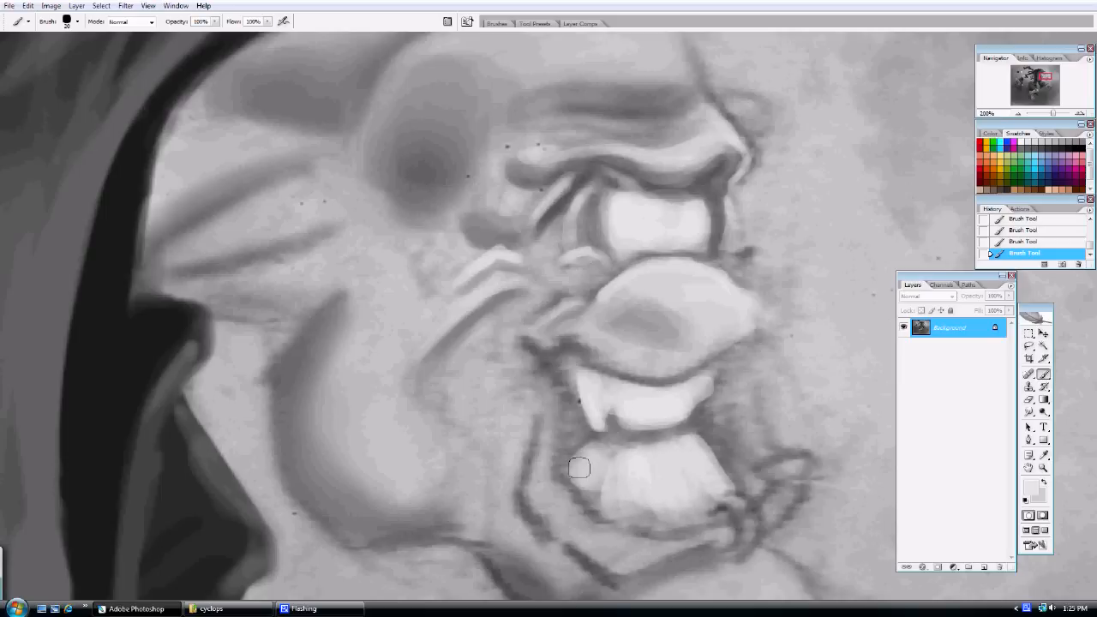
pyautogui.moveTo(580, 467); pyautogui.dragTo(603, 459)
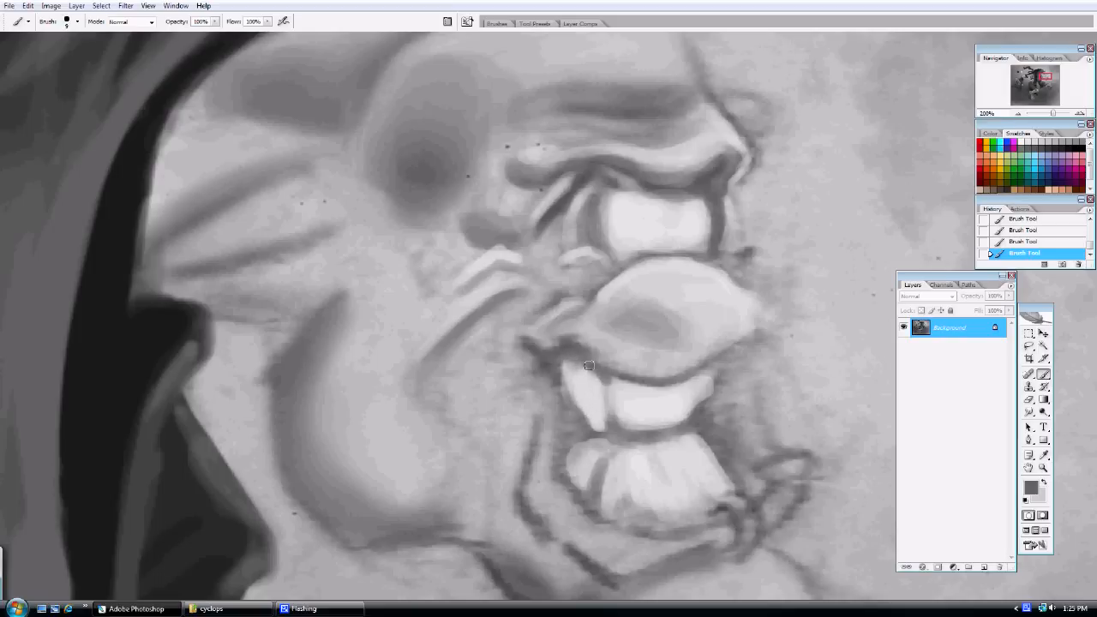
pyautogui.moveTo(590, 367); pyautogui.dragTo(563, 395)
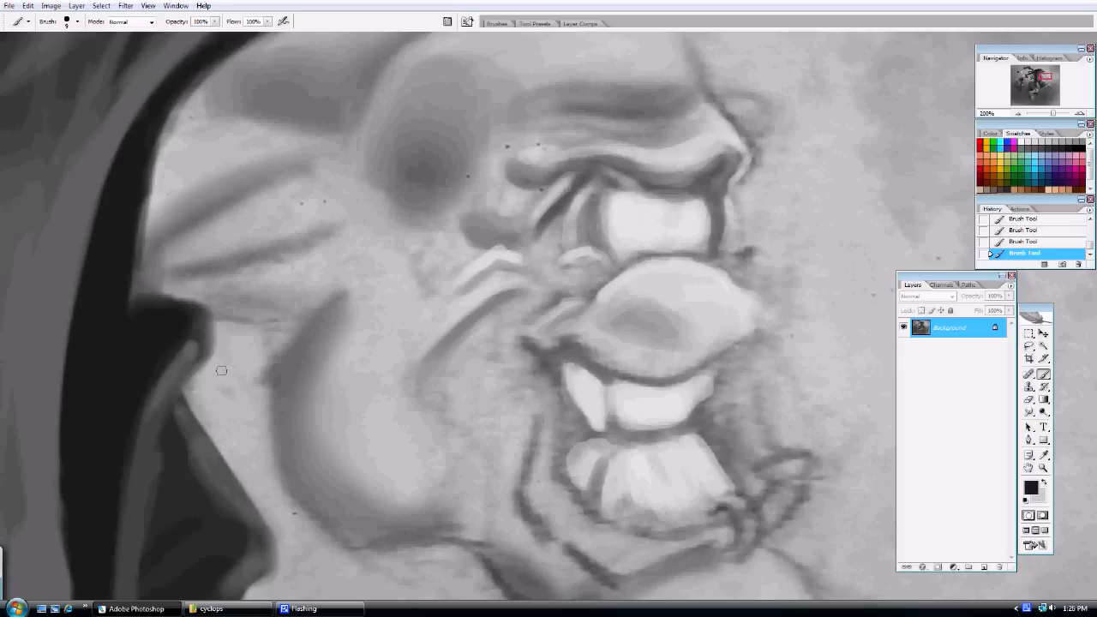
pyautogui.moveTo(542, 360); pyautogui.dragTo(555, 443)
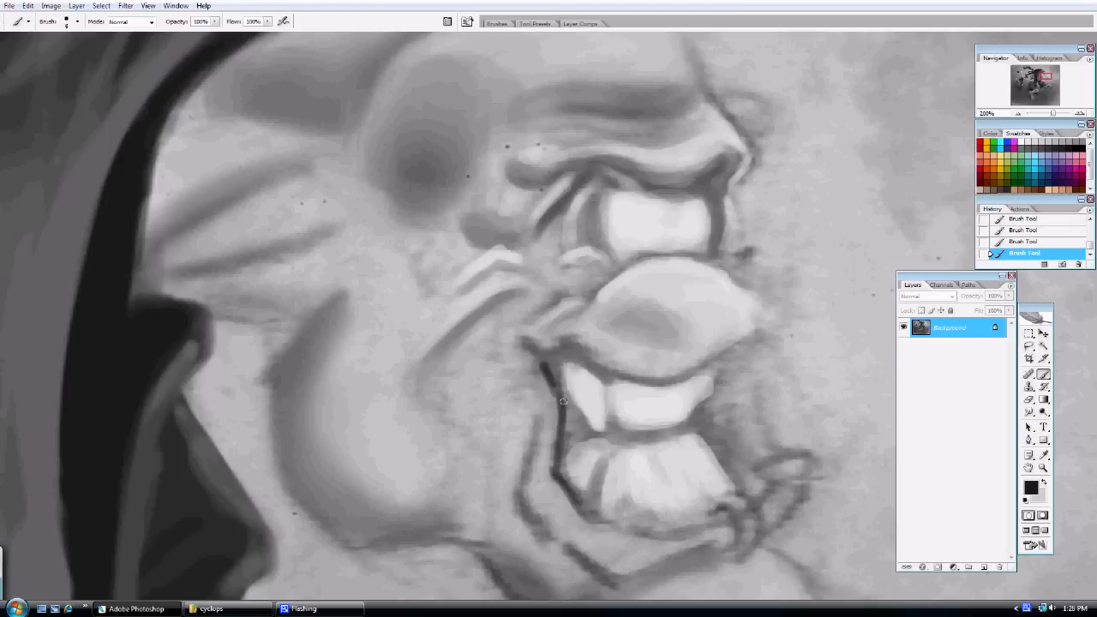
pyautogui.moveTo(562, 385); pyautogui.dragTo(569, 437)
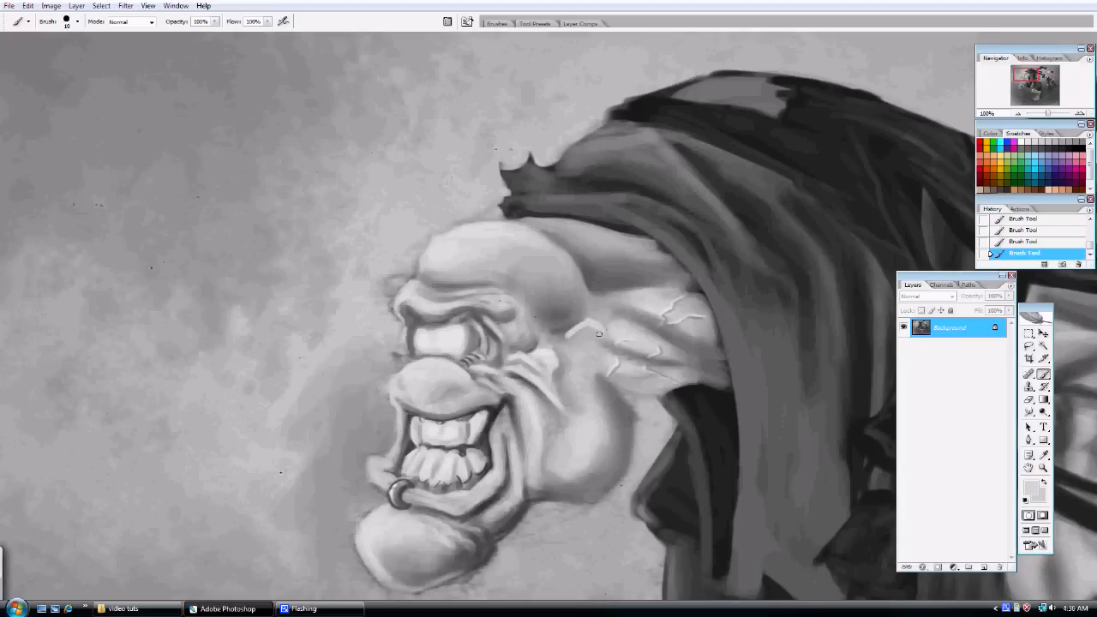
# - Paint bulging veins across the creature's temple and forehead
pyautogui.moveTo(600, 335); pyautogui.dragTo(609, 359)
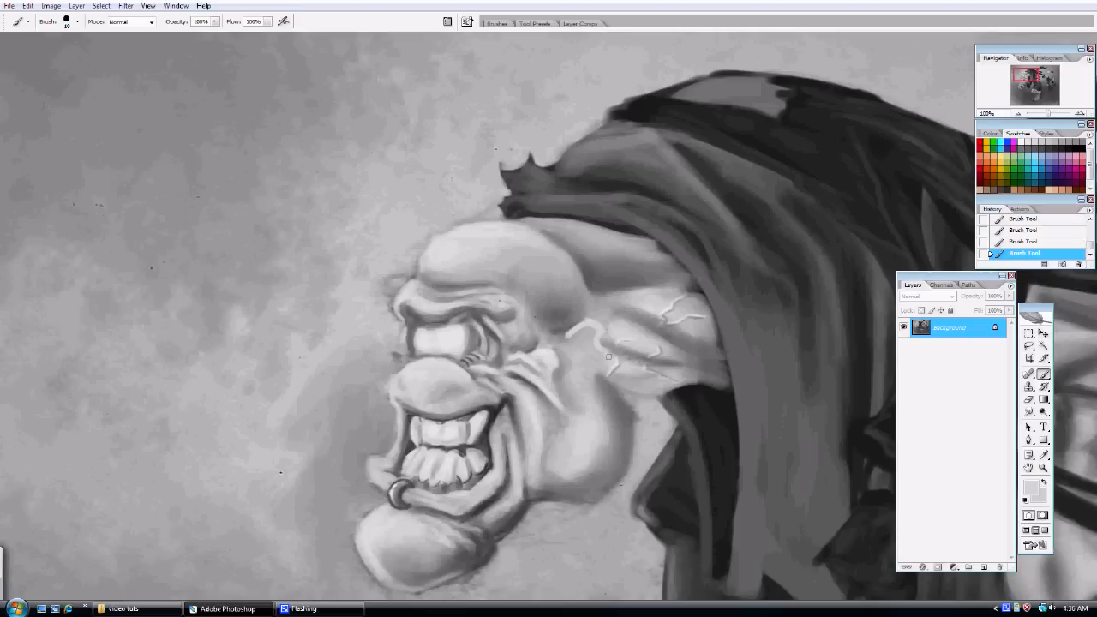
pyautogui.moveTo(609, 356); pyautogui.dragTo(597, 396)
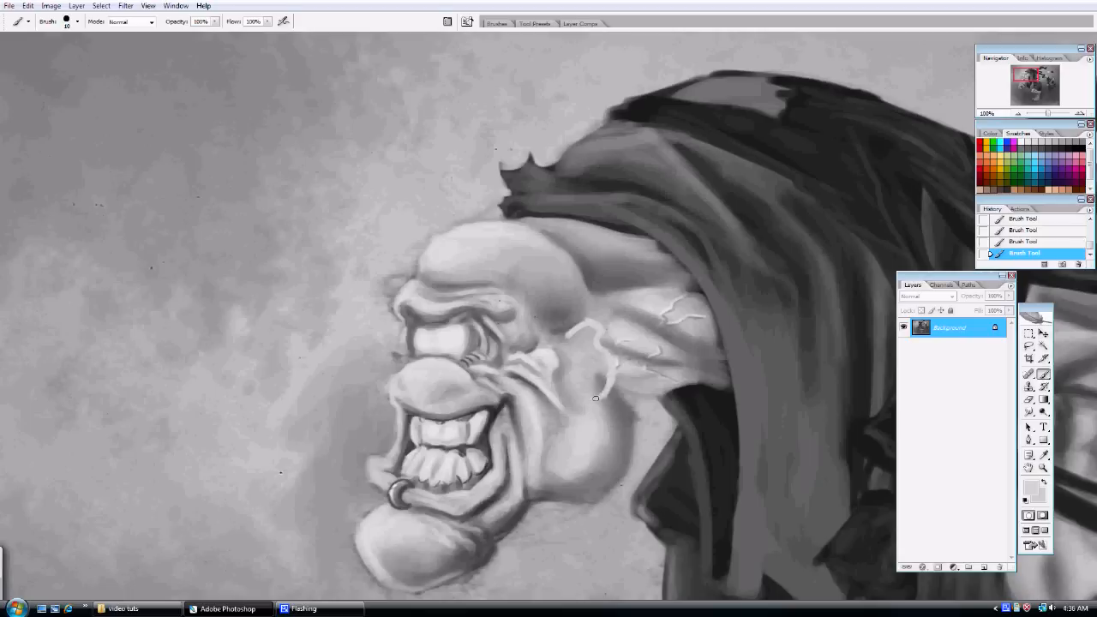
pyautogui.moveTo(609, 385)
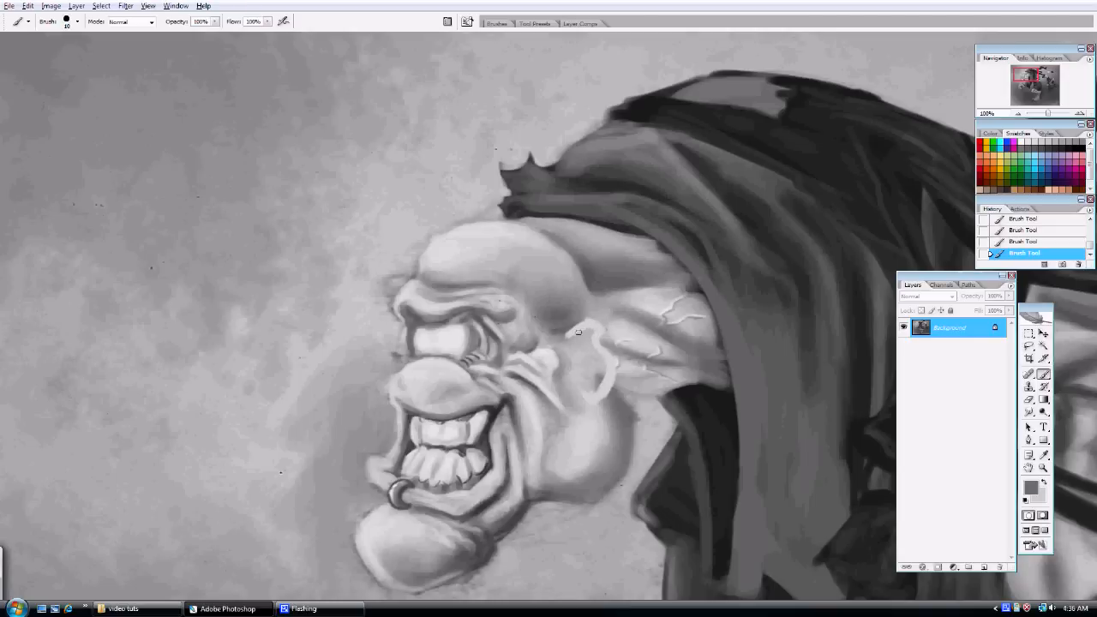
pyautogui.moveTo(602, 343)
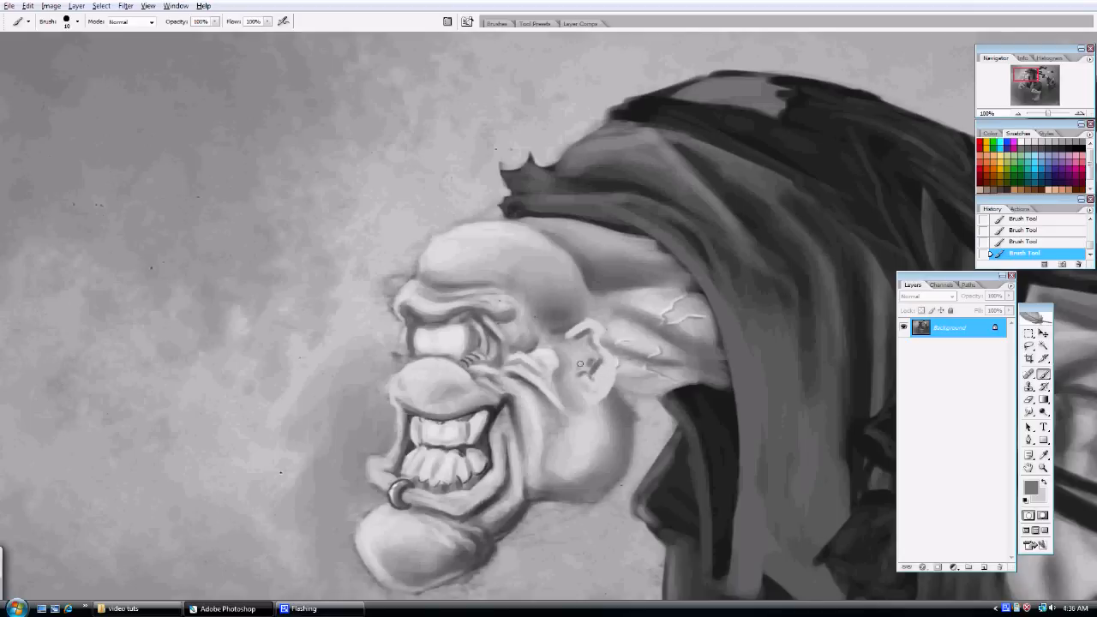
pyautogui.click(581, 346)
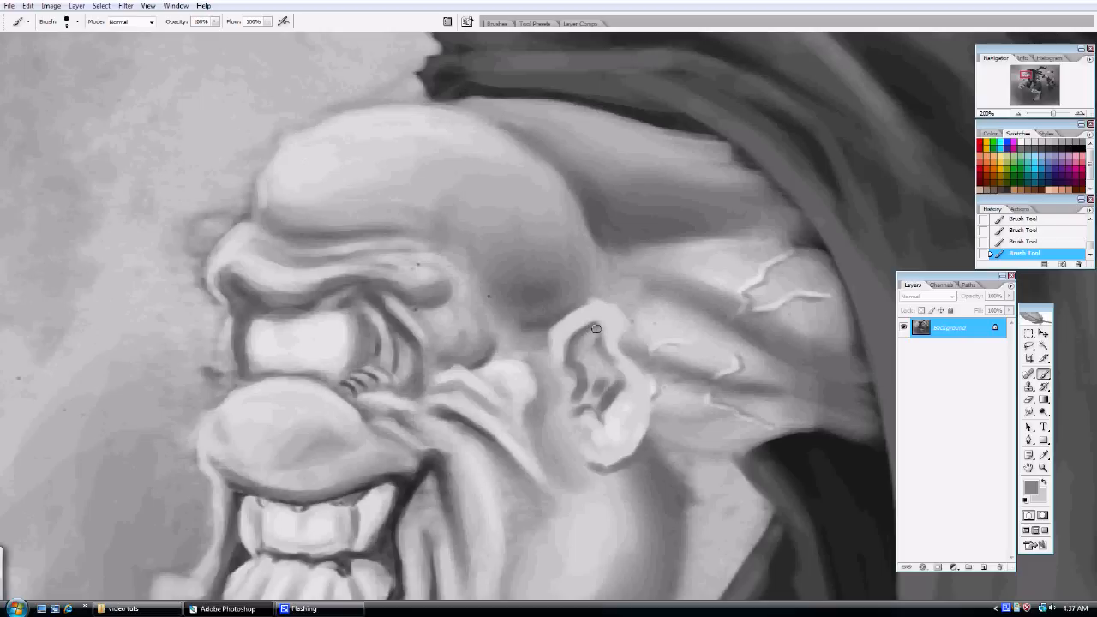
pyautogui.moveTo(610, 324)
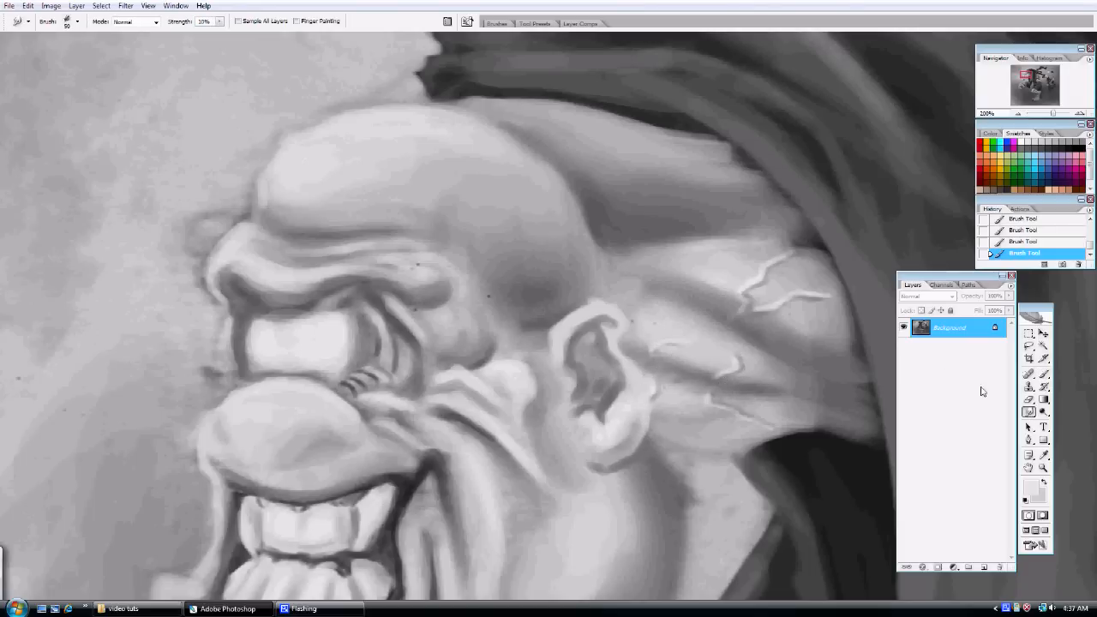
# - With the Burn tool, darken the shadows behind the ear, along the jaw and below the earlobe
pyautogui.click(1031, 401)
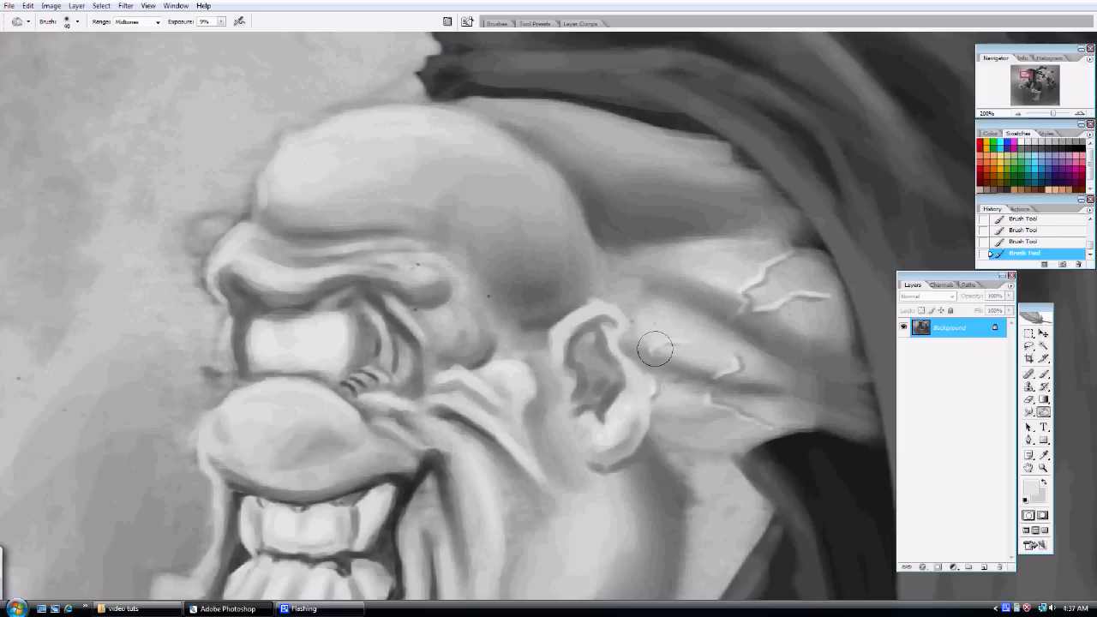
pyautogui.moveTo(655, 350); pyautogui.dragTo(667, 386)
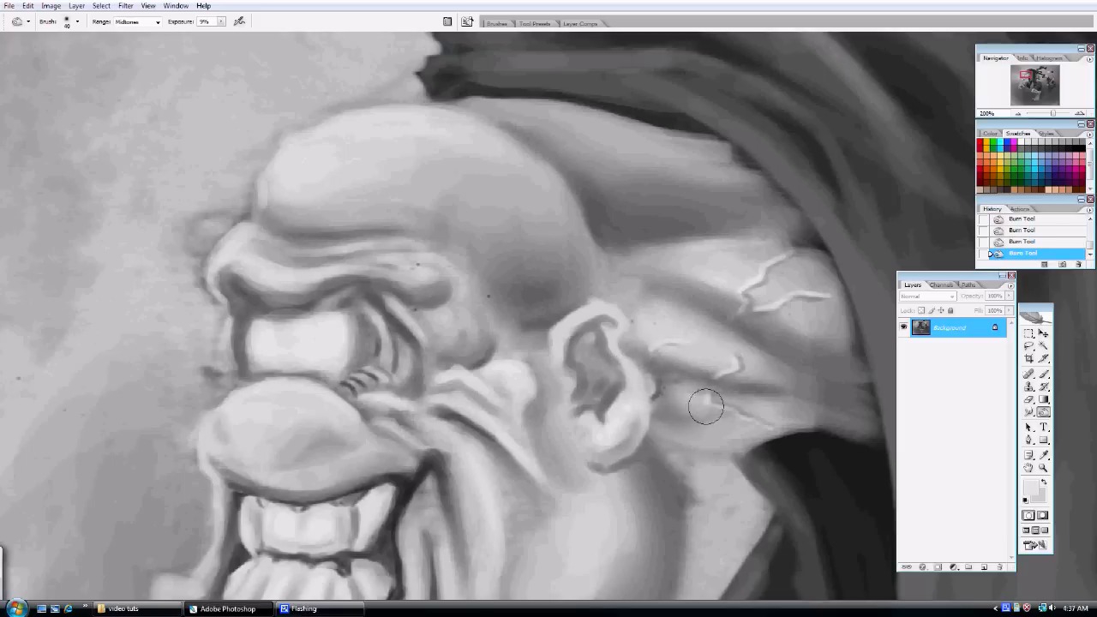
pyautogui.moveTo(707, 408); pyautogui.dragTo(669, 438)
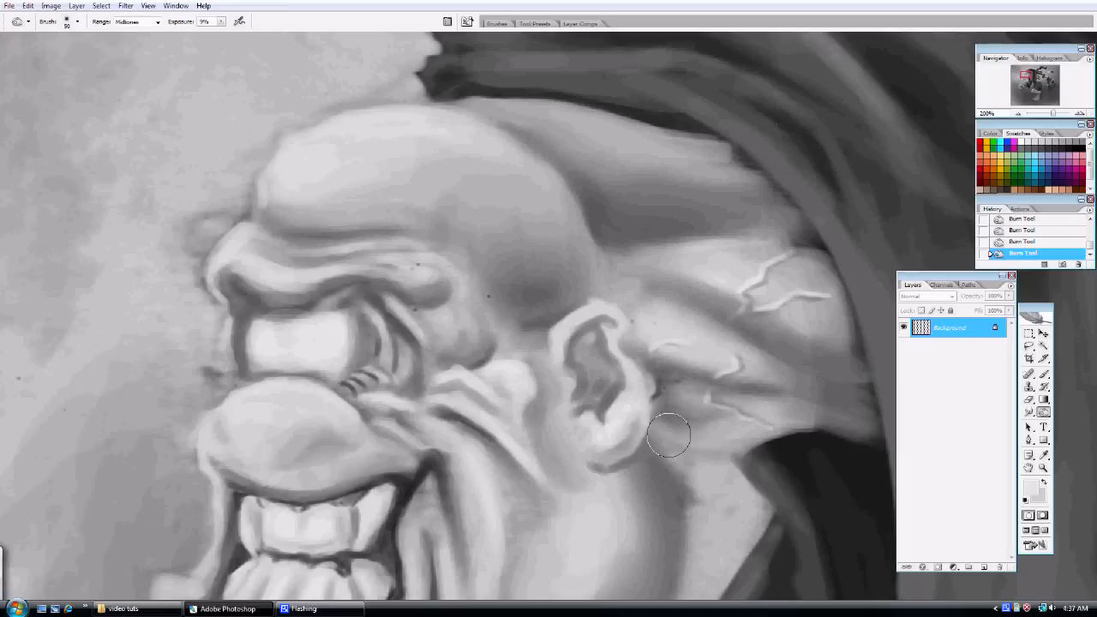
pyautogui.moveTo(669, 438); pyautogui.dragTo(679, 403)
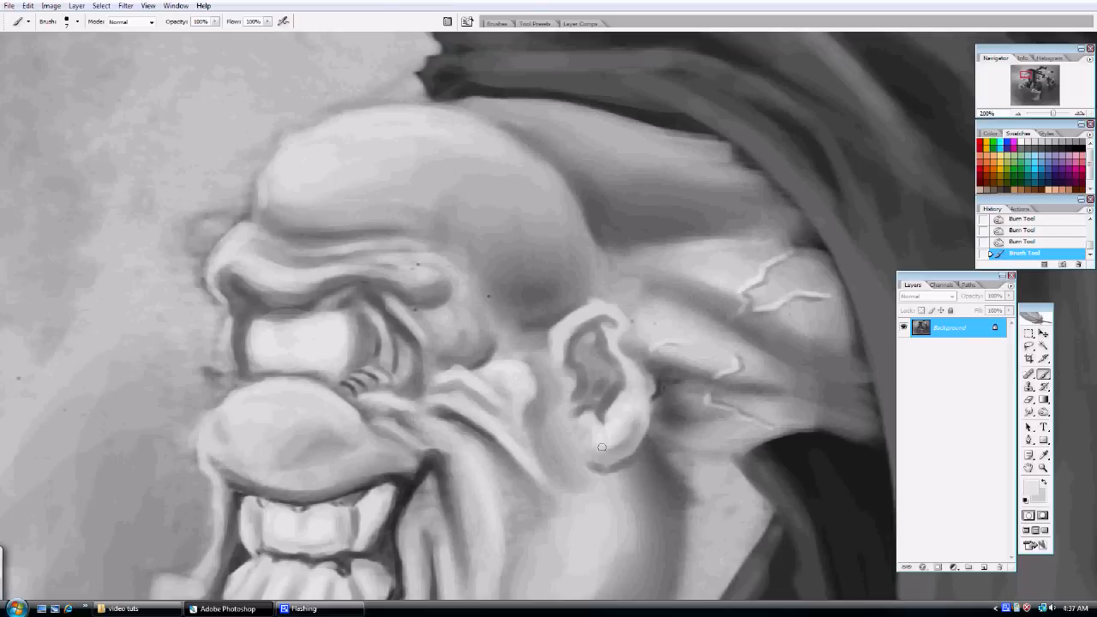
# - Shade beneath the earlobe, mark the piercing spot and paint the dark hoop earring hanging from the lobe
pyautogui.moveTo(602, 445); pyautogui.dragTo(651, 396)
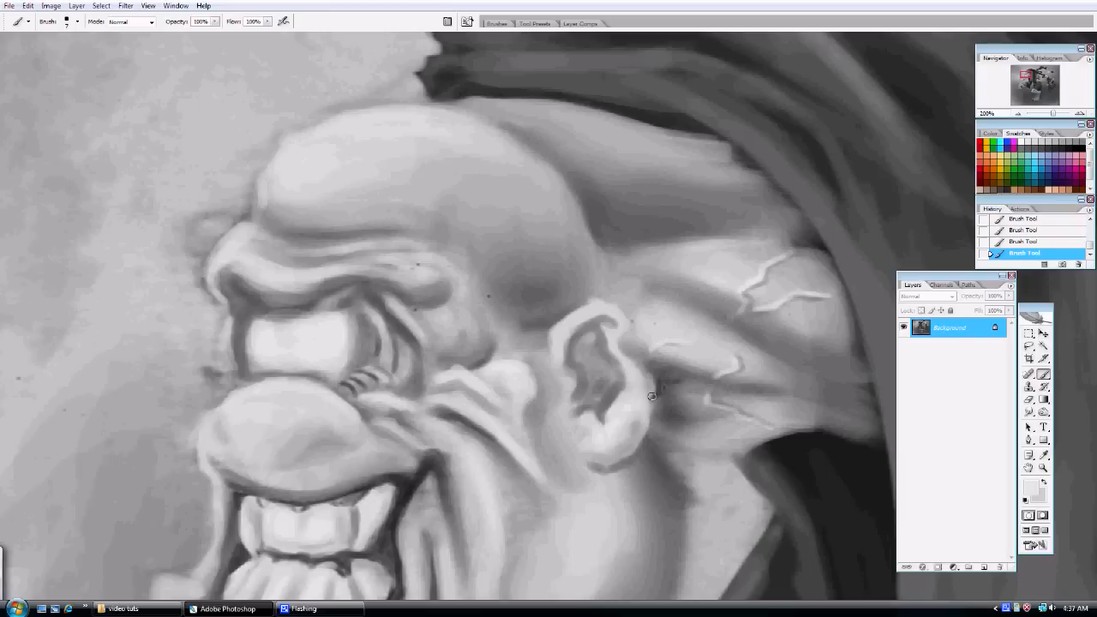
pyautogui.moveTo(652, 396); pyautogui.dragTo(626, 460)
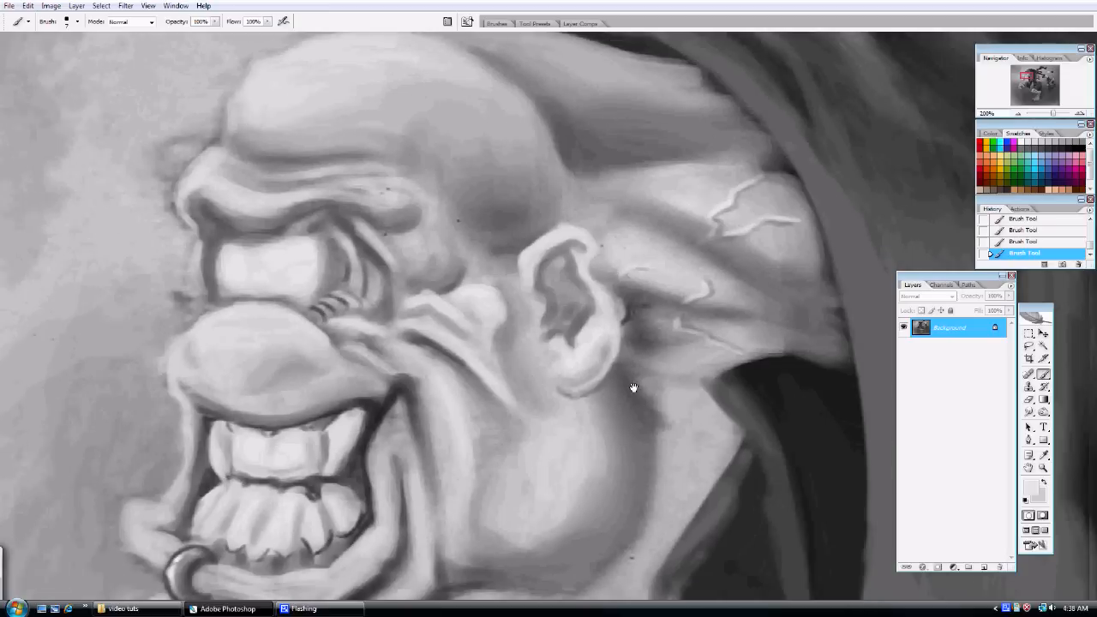
pyautogui.moveTo(634, 387); pyautogui.dragTo(562, 325)
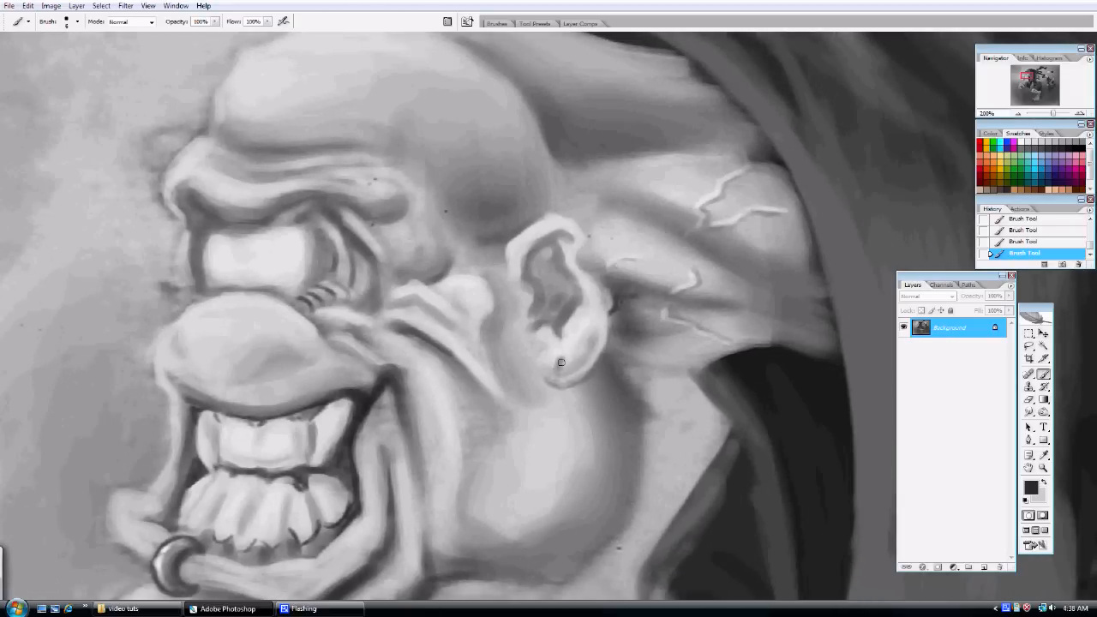
pyautogui.moveTo(562, 360); pyautogui.dragTo(566, 426)
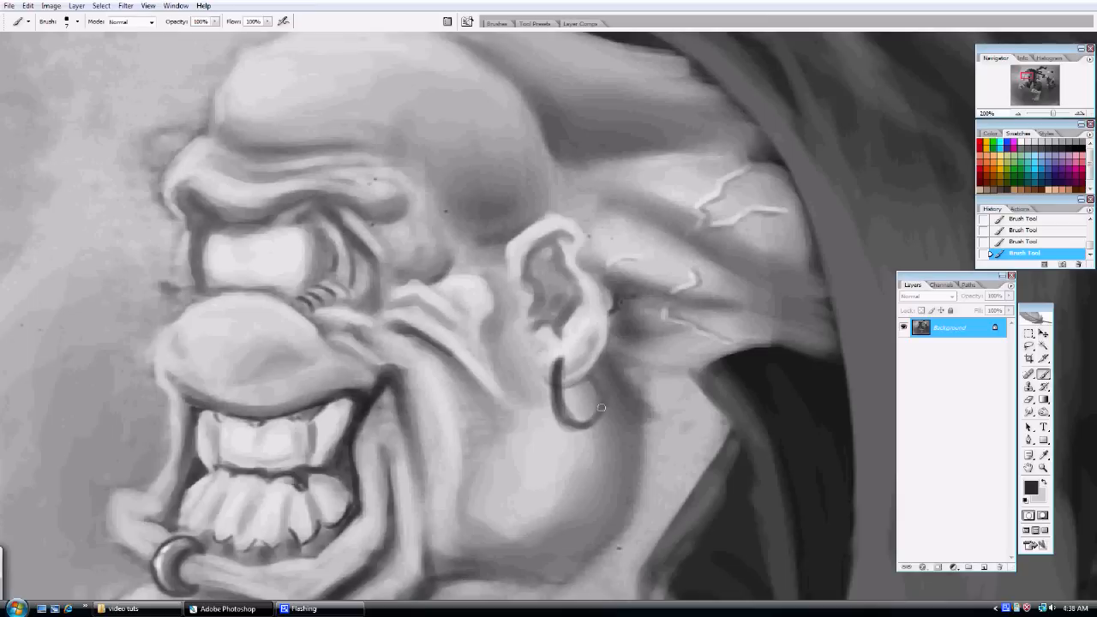
pyautogui.moveTo(600, 408); pyautogui.dragTo(563, 391)
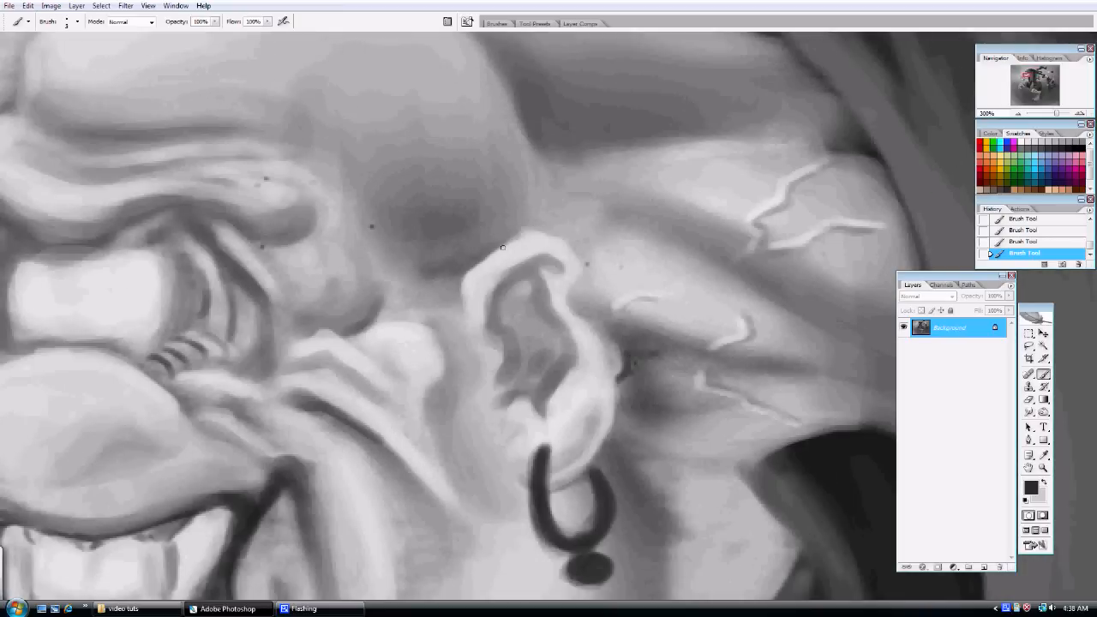
# - Draw and darken two small rings piercing the top of the ear
pyautogui.moveTo(531, 249); pyautogui.dragTo(506, 261)
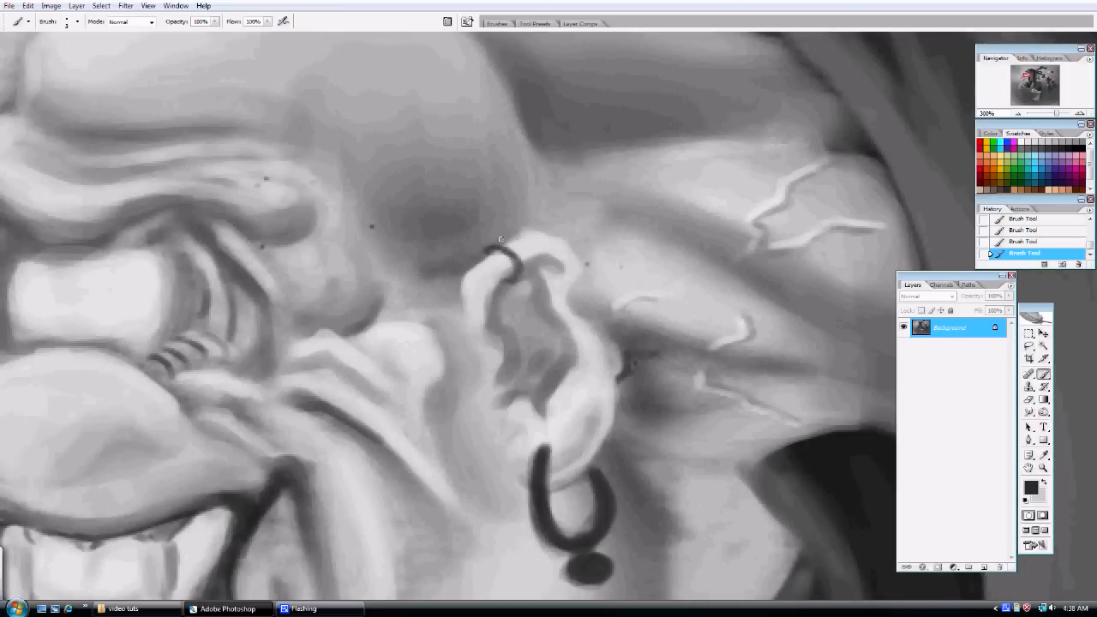
pyautogui.moveTo(501, 257); pyautogui.dragTo(506, 283)
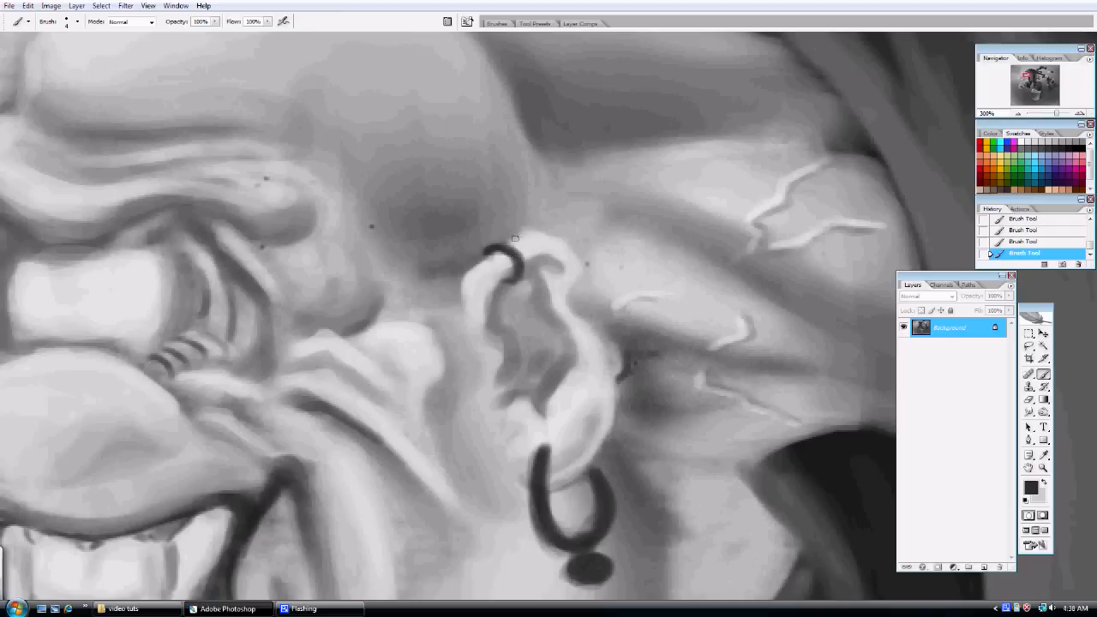
pyautogui.click(518, 257)
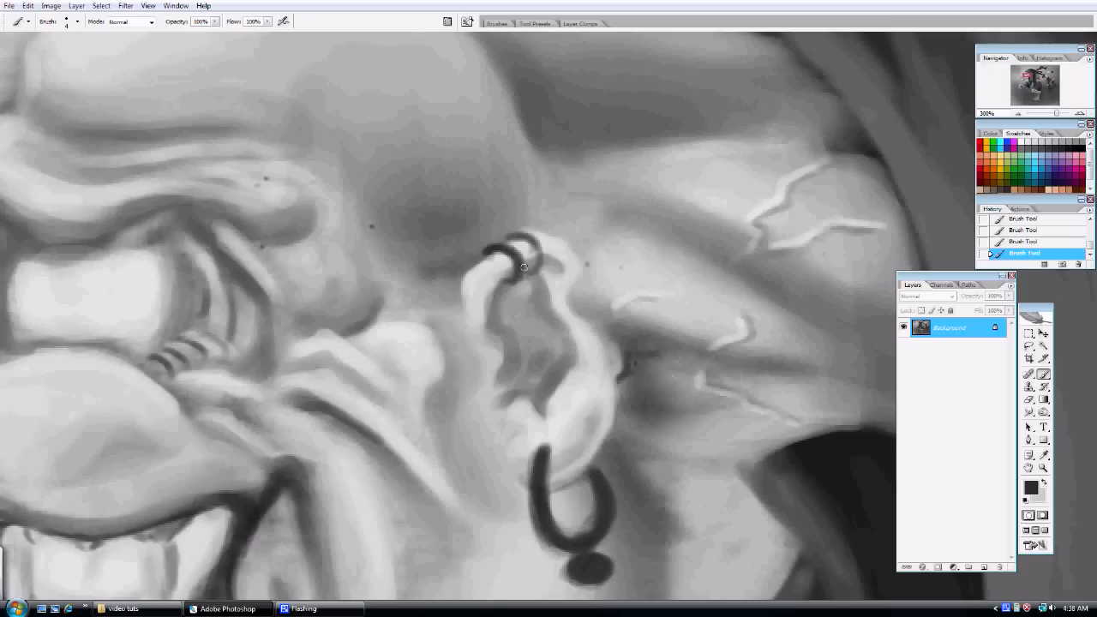
pyautogui.moveTo(511, 243); pyautogui.dragTo(528, 265)
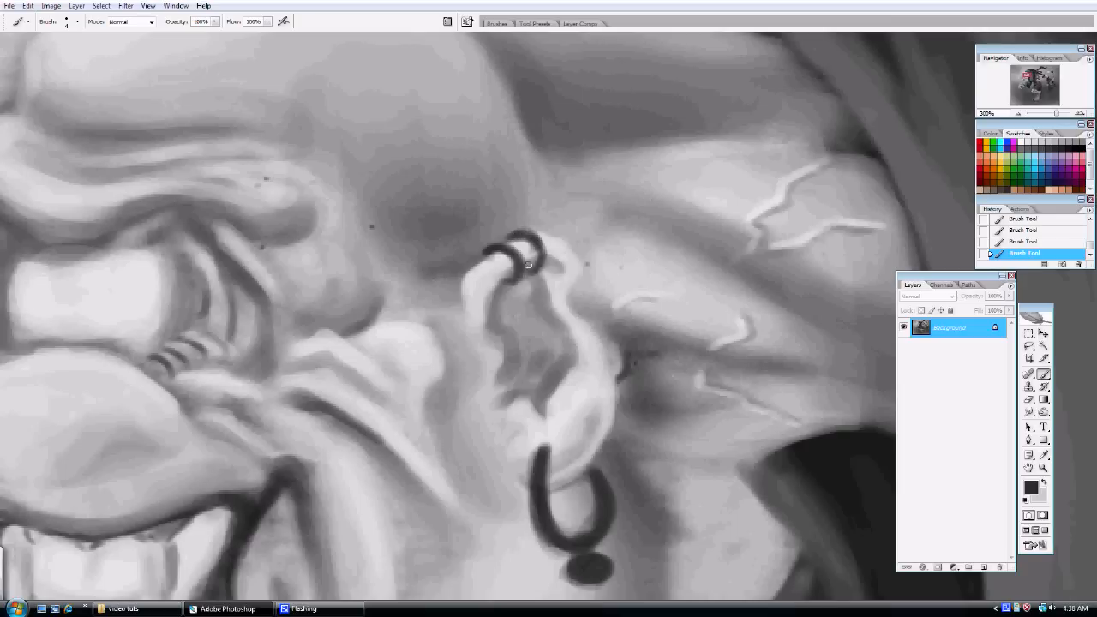
pyautogui.moveTo(523, 254); pyautogui.dragTo(506, 243)
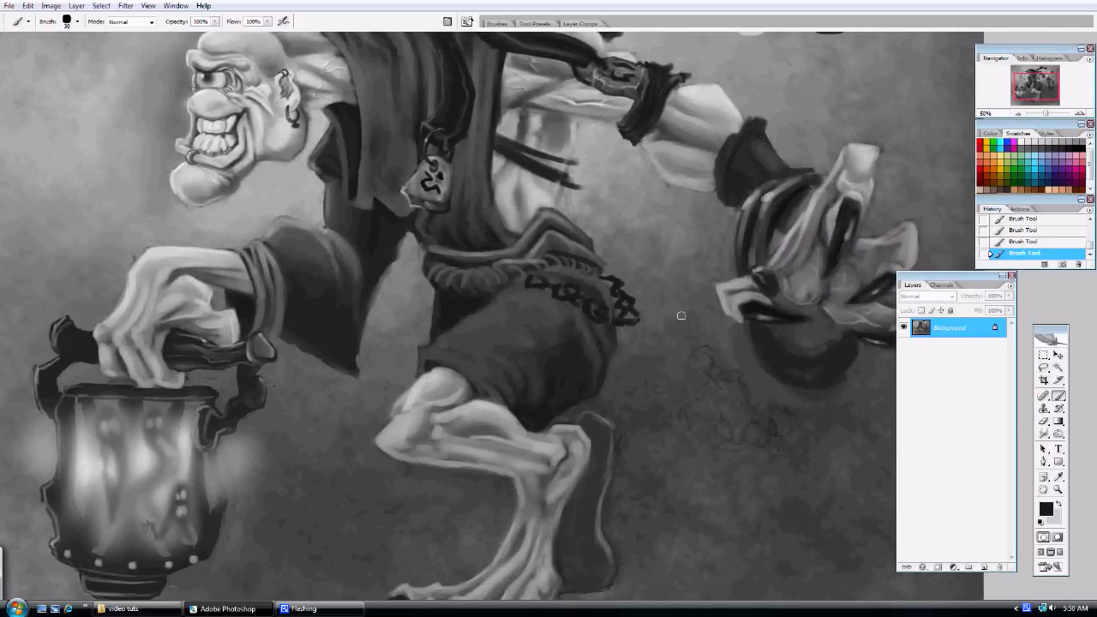
pyautogui.moveTo(655, 326)
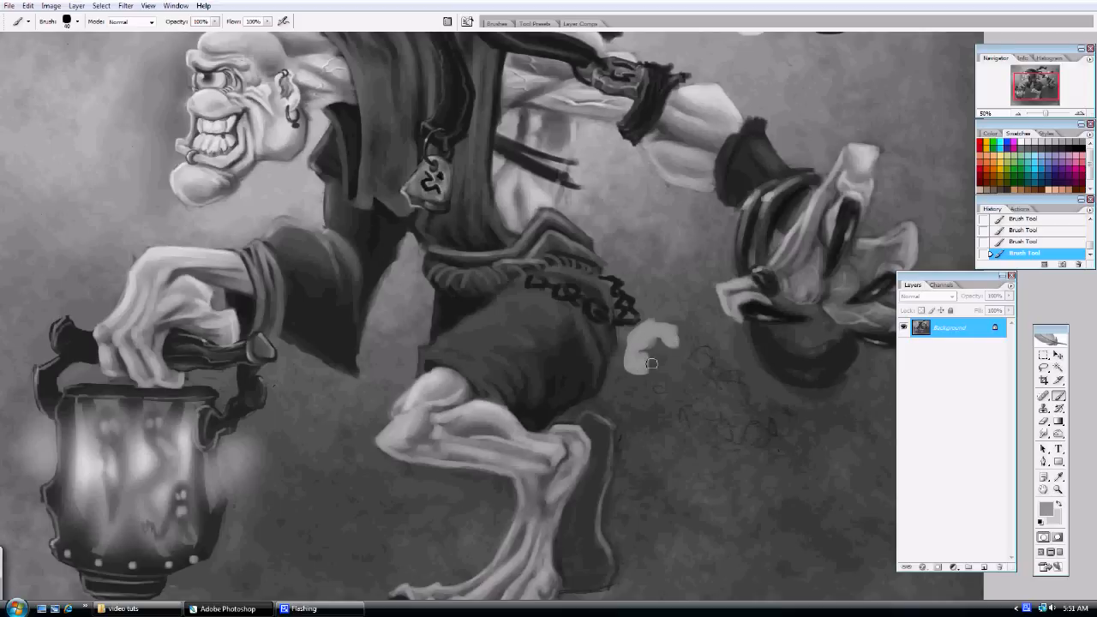
# - Block in a pale skull shape below the belt chain and add its dark details
pyautogui.moveTo(652, 360); pyautogui.dragTo(689, 347)
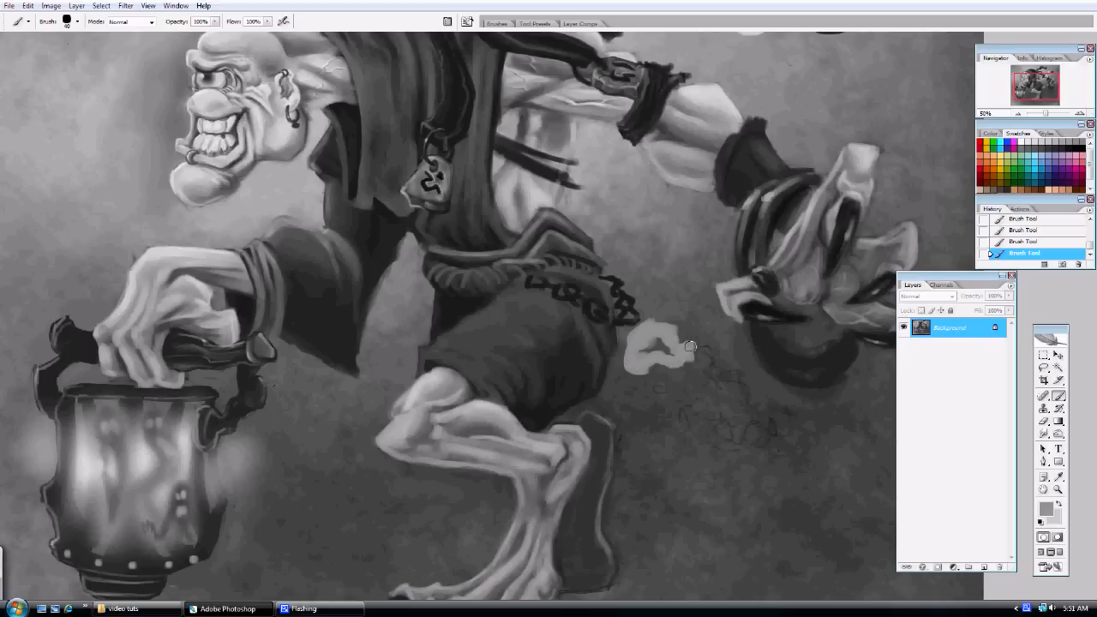
pyautogui.moveTo(677, 346); pyautogui.dragTo(672, 360)
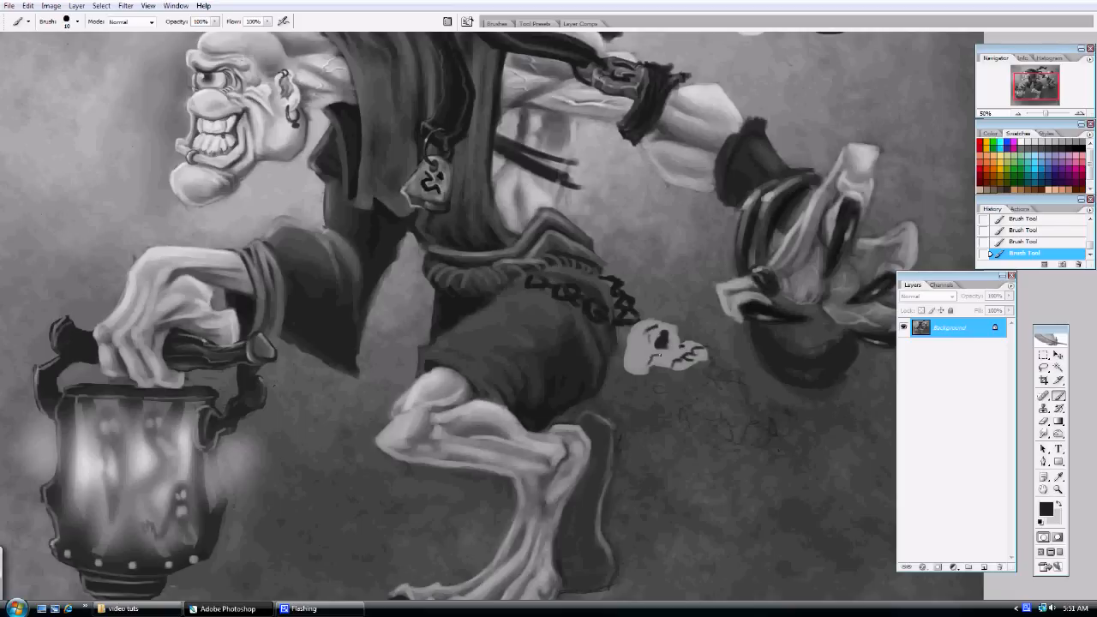
pyautogui.click(652, 360)
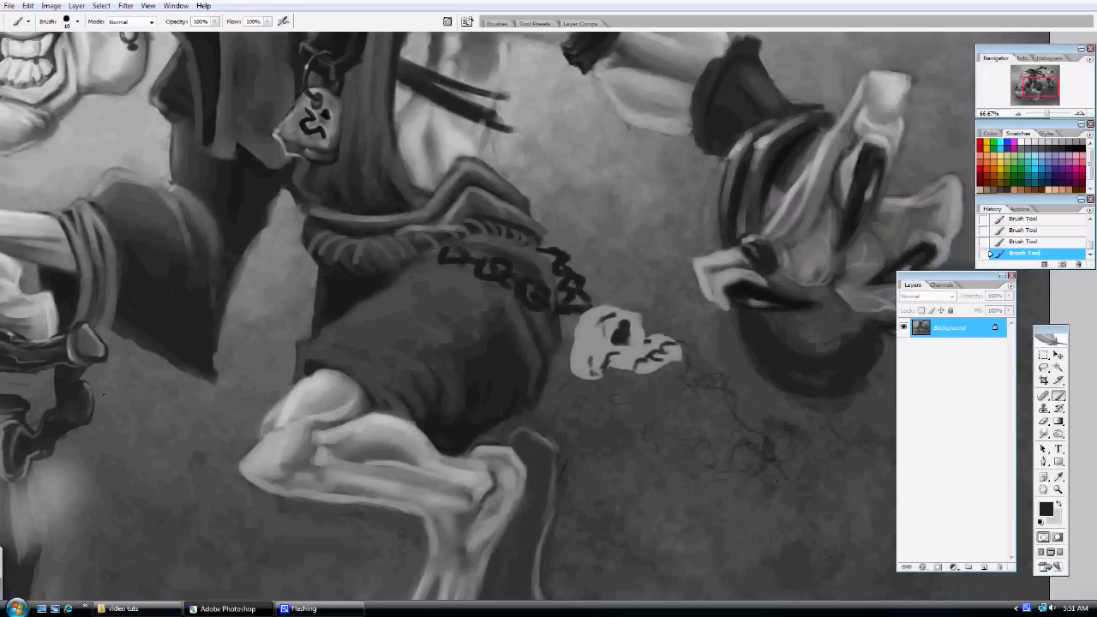
pyautogui.click(77, 20)
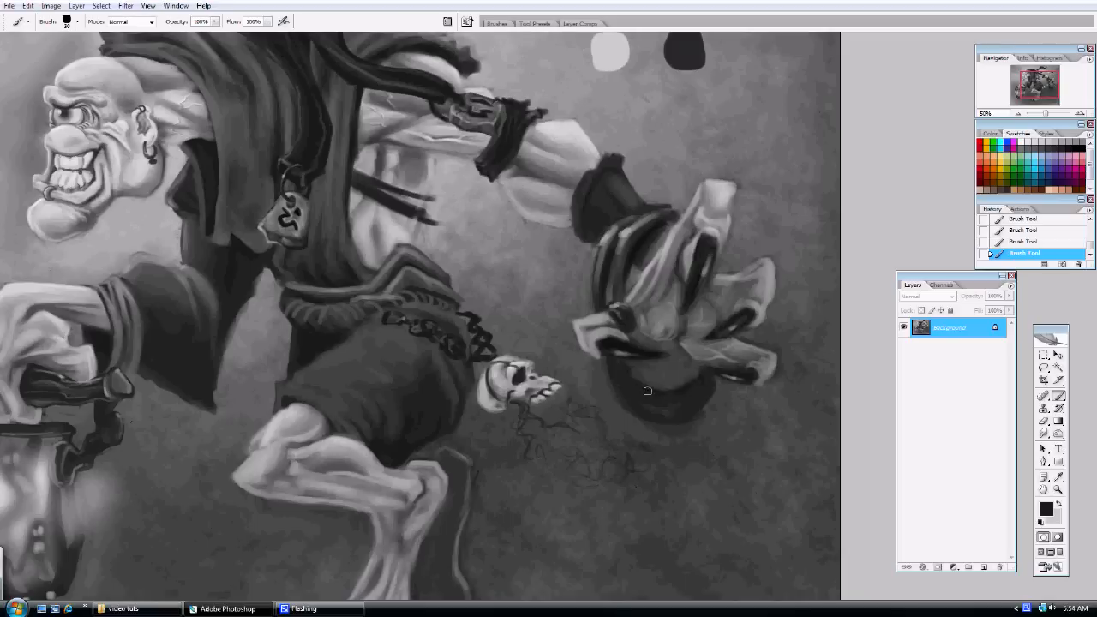
pyautogui.moveTo(695, 403)
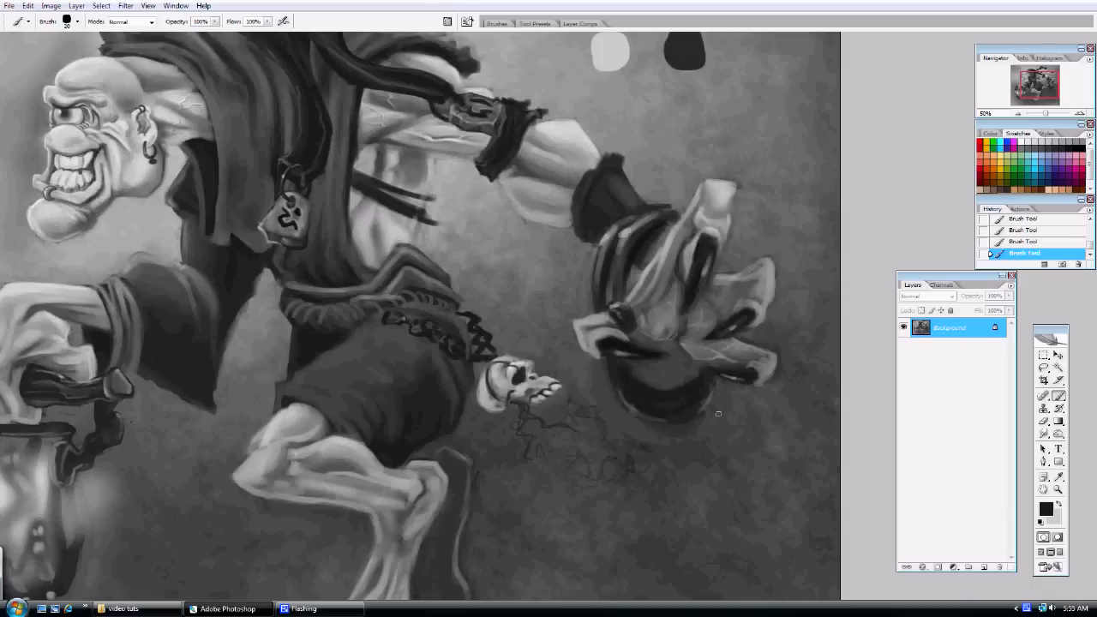
# - Refine the cords dangling under the skull charm and sweep a dark cloth strap out from the back
pyautogui.moveTo(718, 413); pyautogui.dragTo(652, 397)
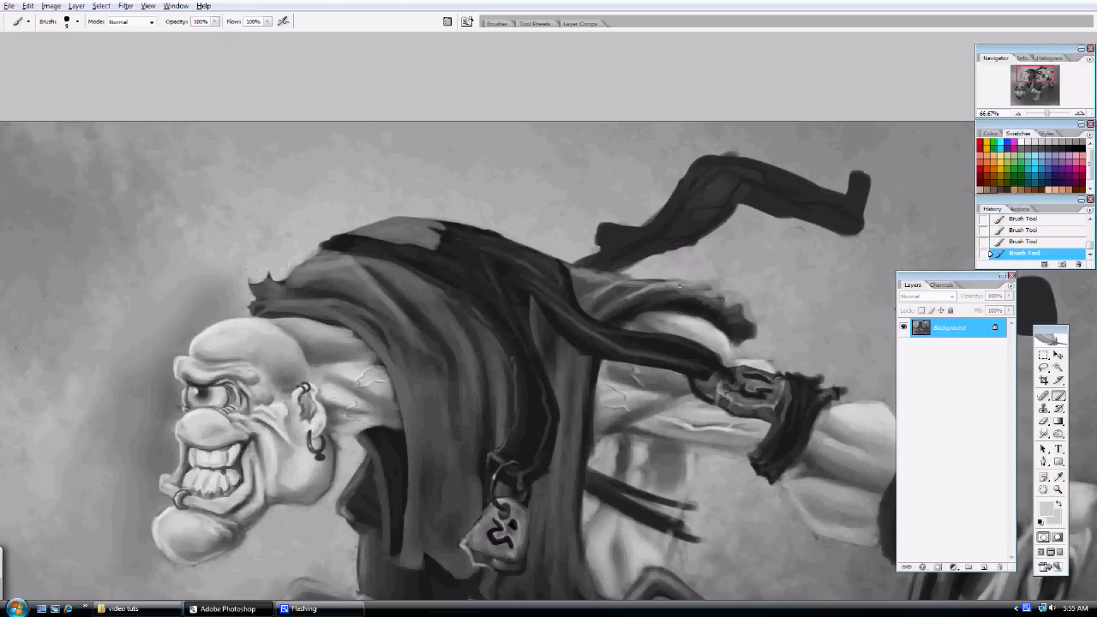
pyautogui.moveTo(679, 285); pyautogui.dragTo(737, 329)
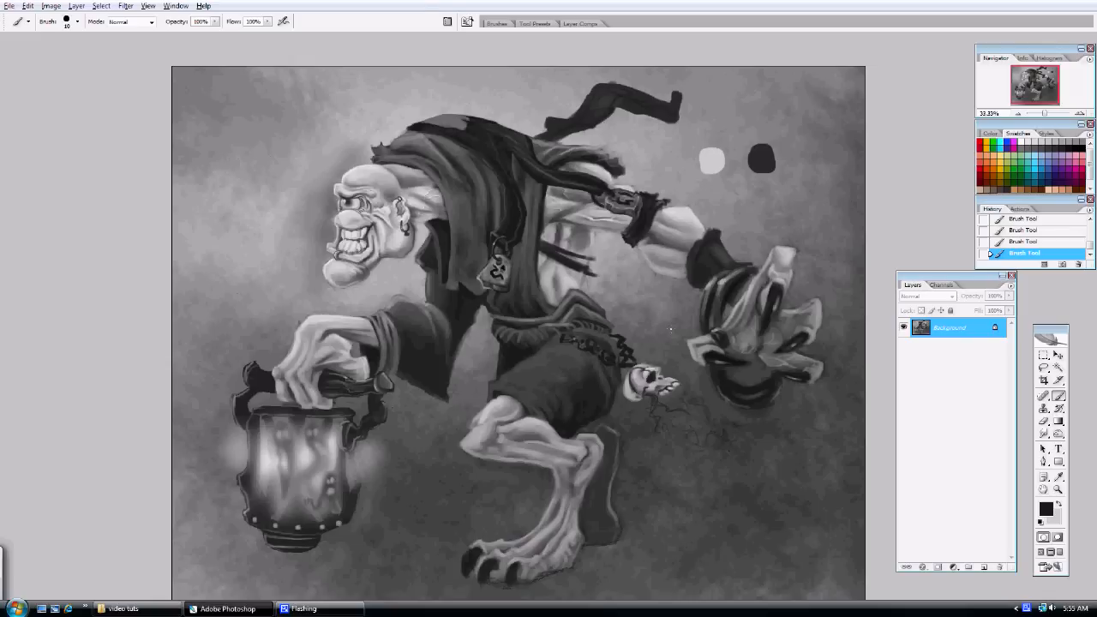
pyautogui.moveTo(1018, 511)
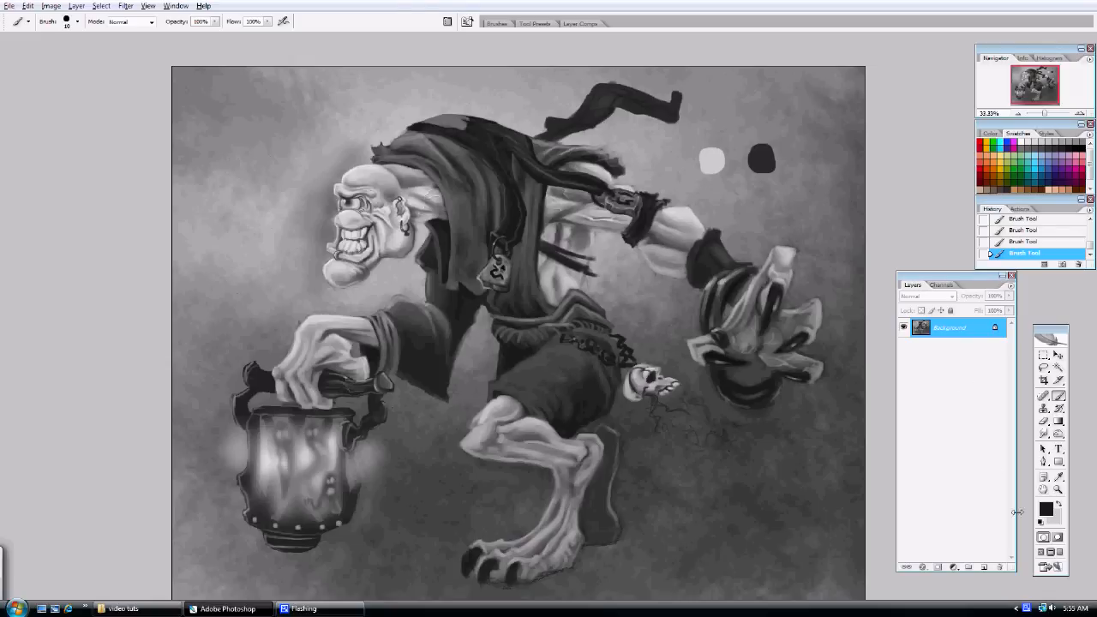